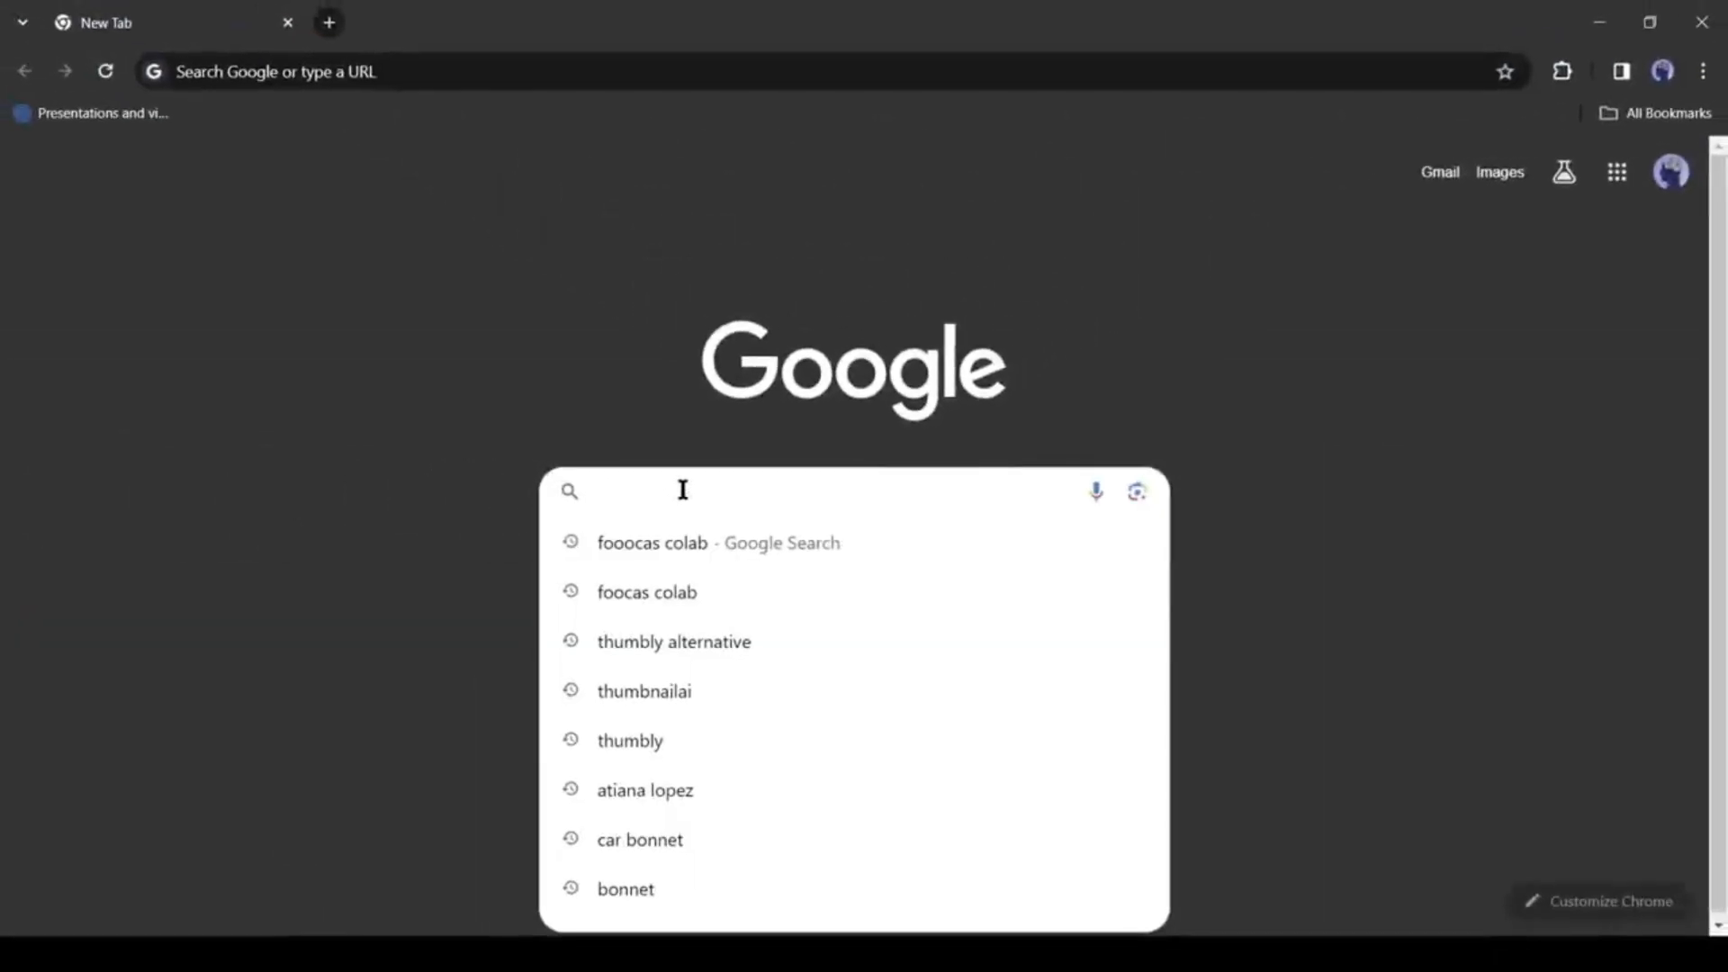
# Step: Search Google for 'fooocus colab'
pyautogui.write('fooocus colab')
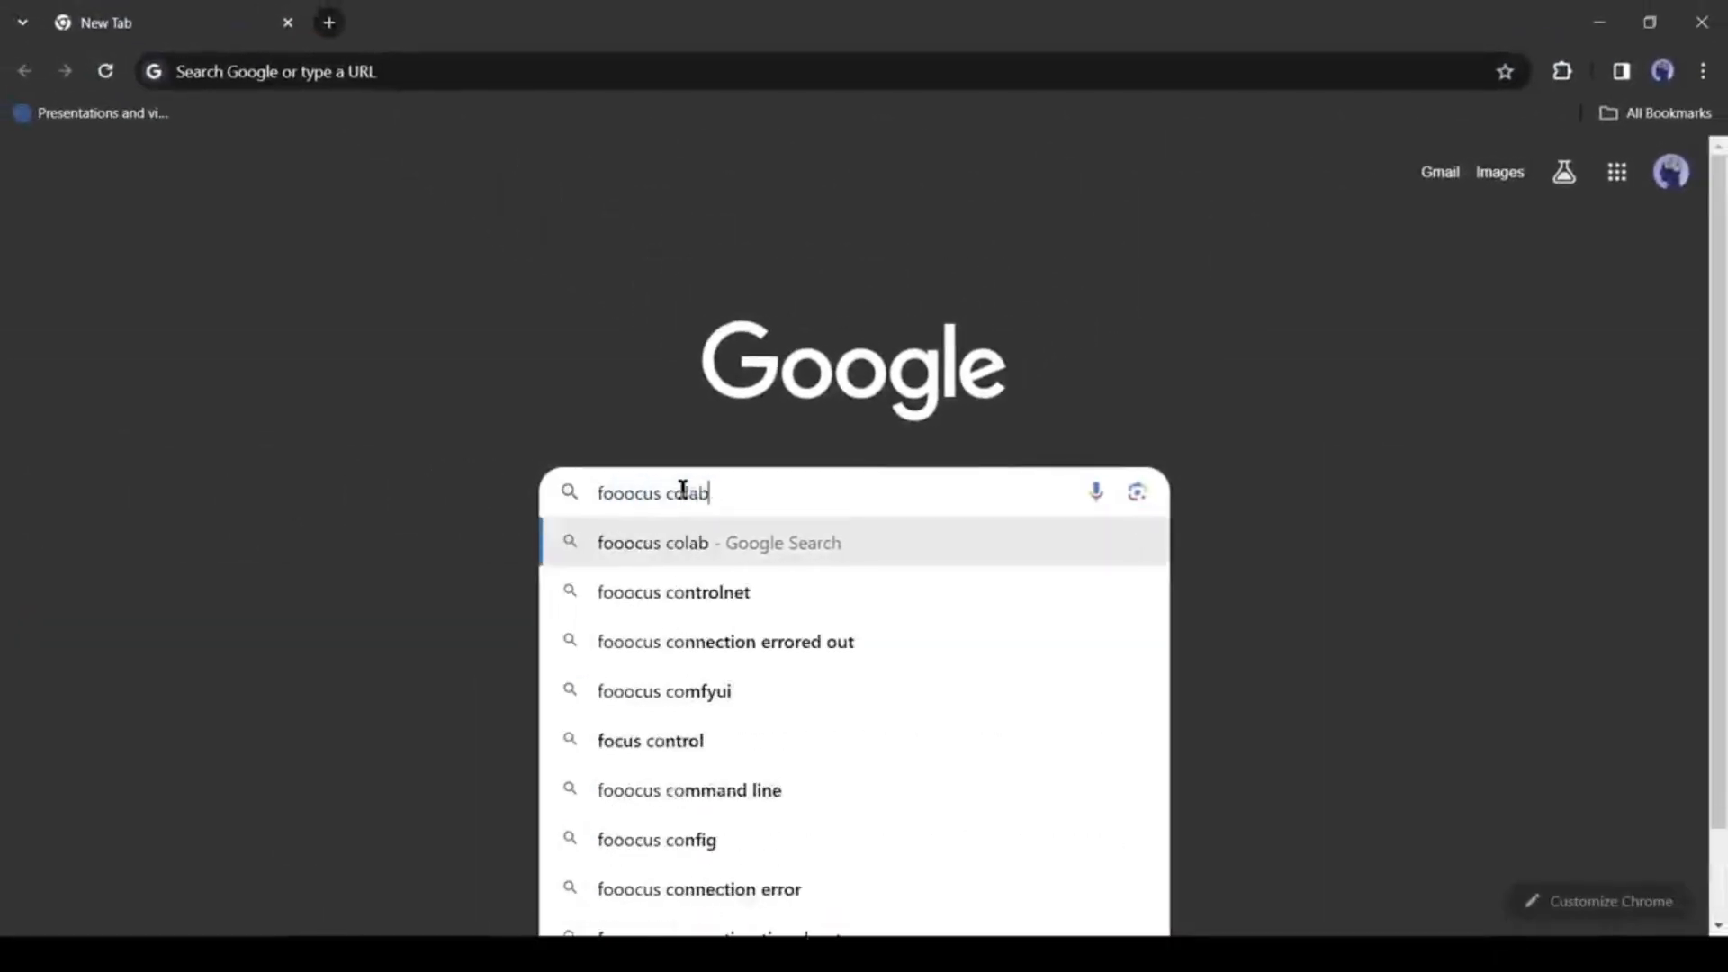
pyautogui.press('Enter')
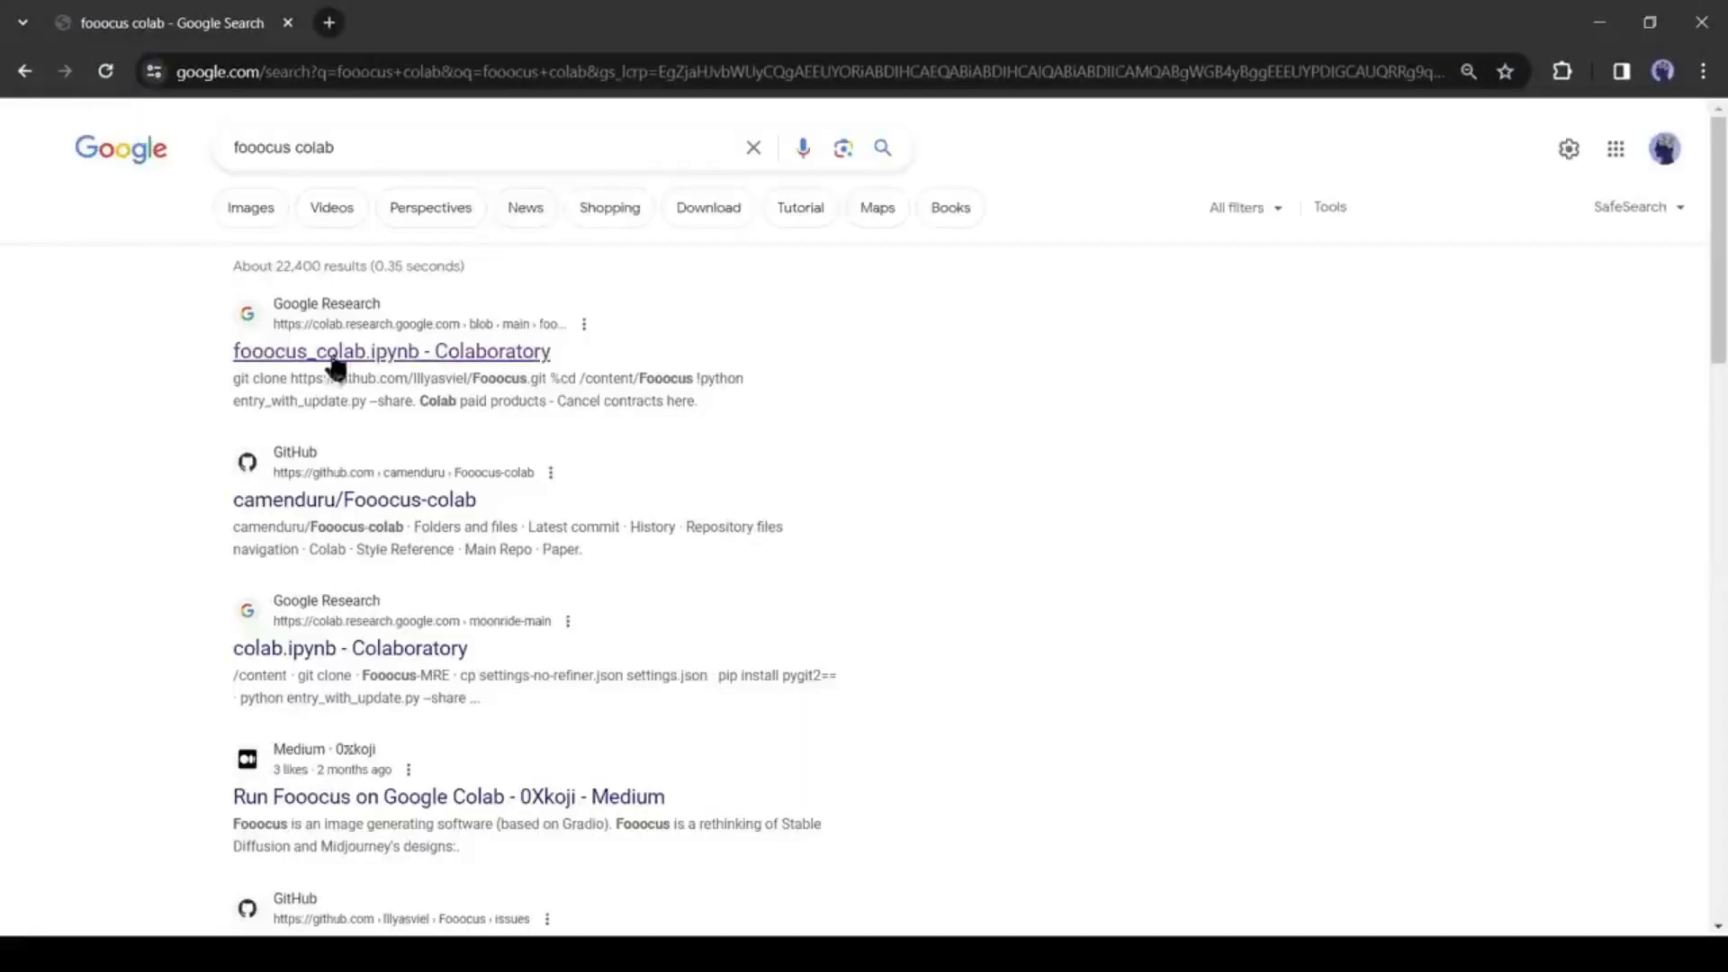
# Step: Run the fooocus_colab.ipynb notebook cell and follow its public gradio.live link into Fooocus
pyautogui.click(391, 351)
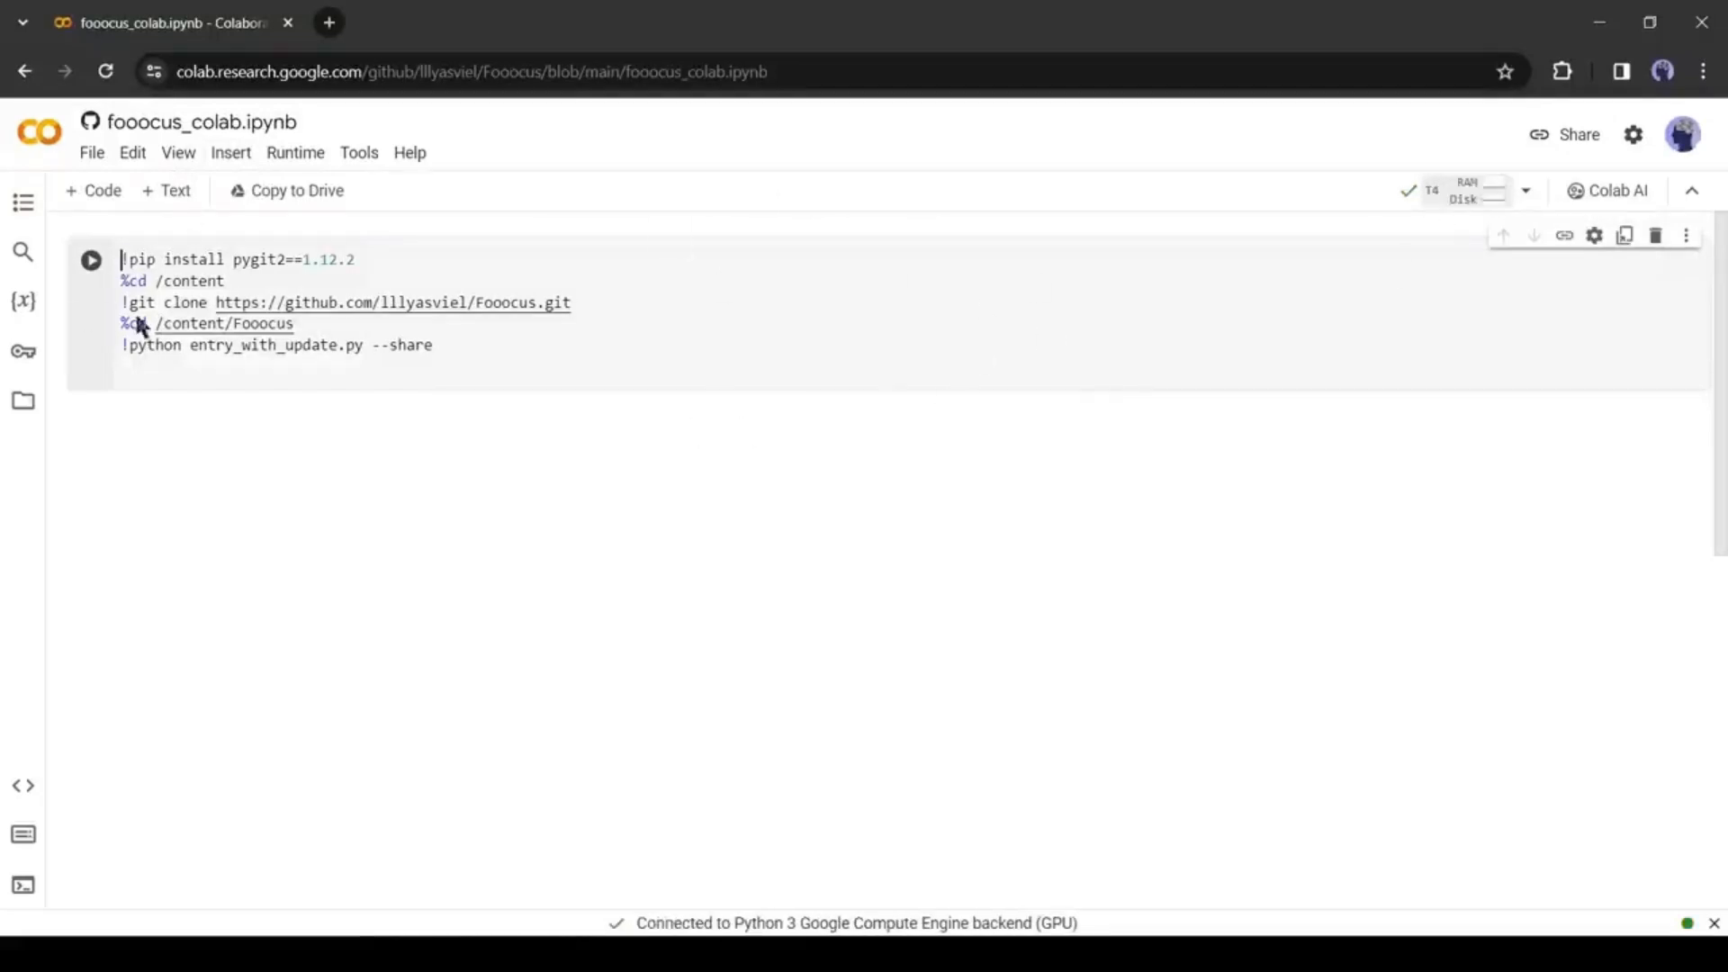
pyautogui.click(90, 259)
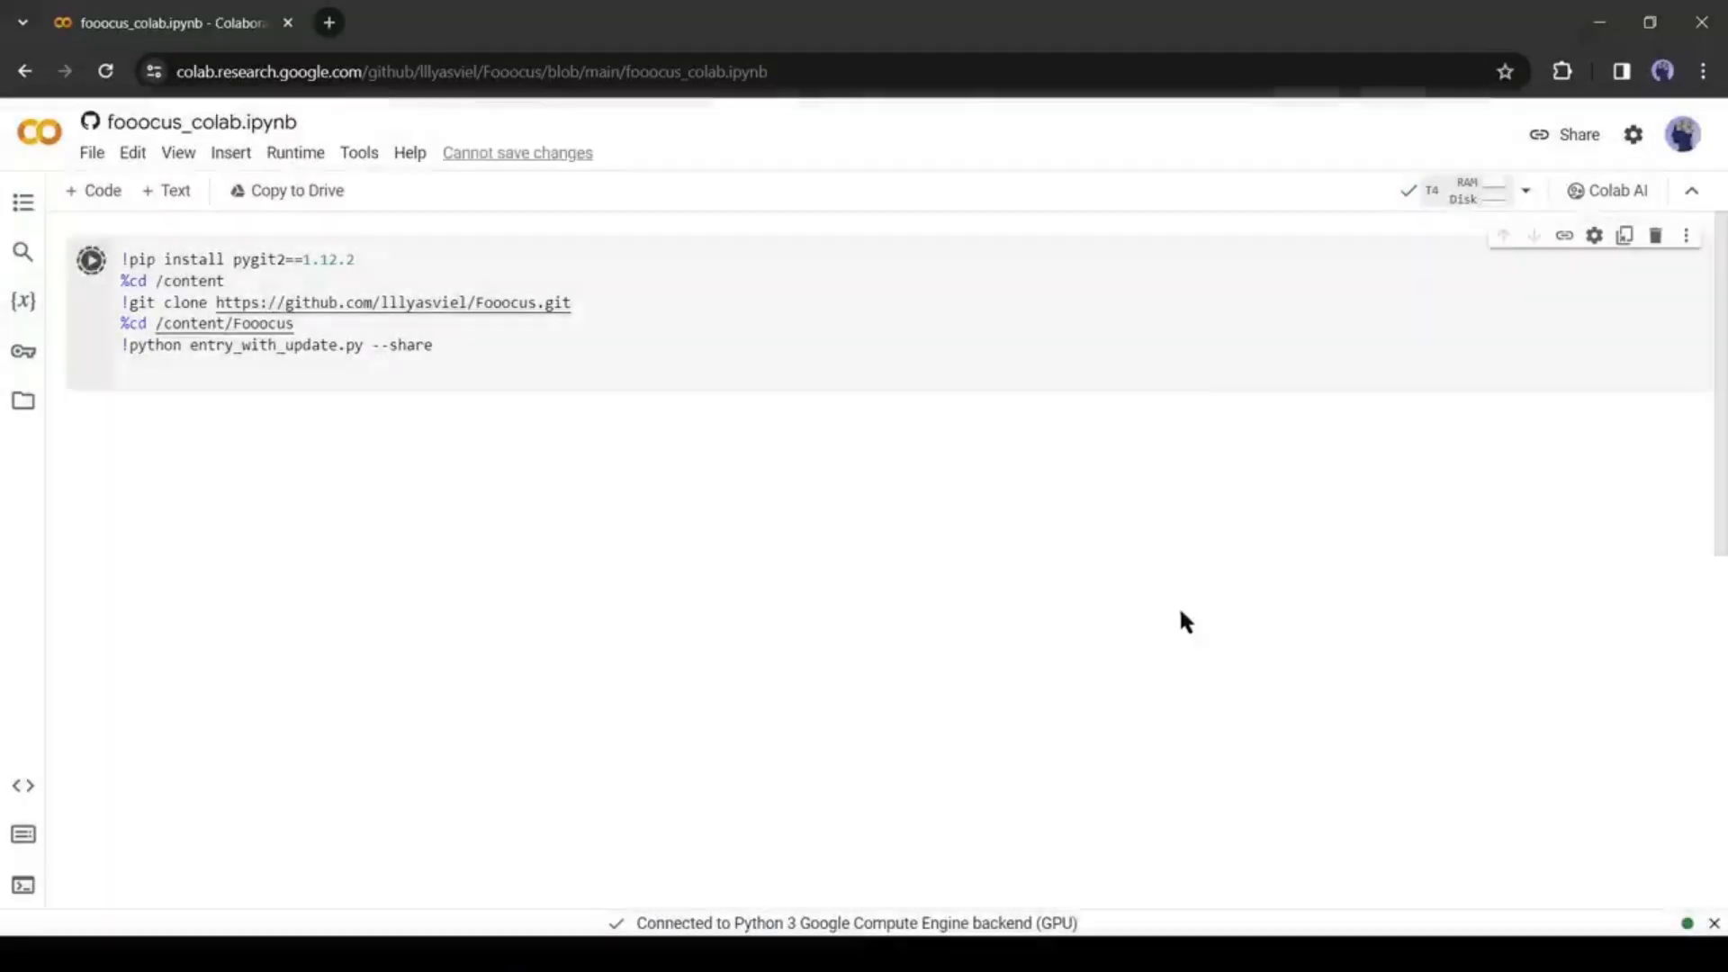
pyautogui.click(90, 259)
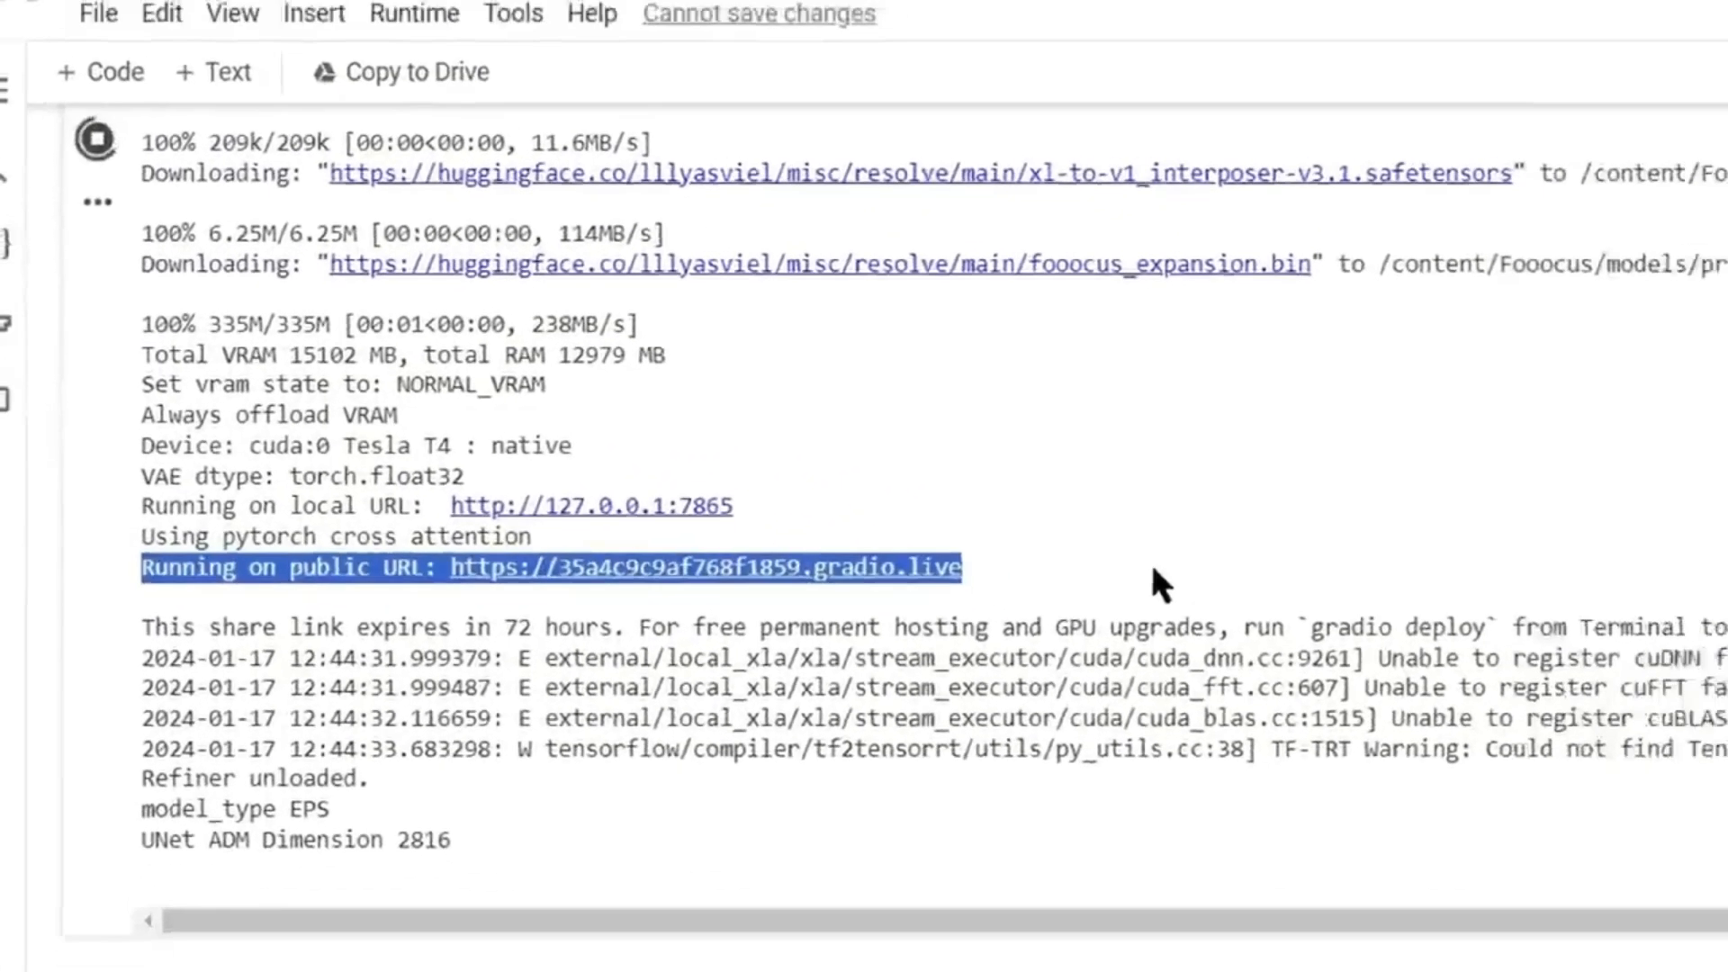
pyautogui.click(702, 568)
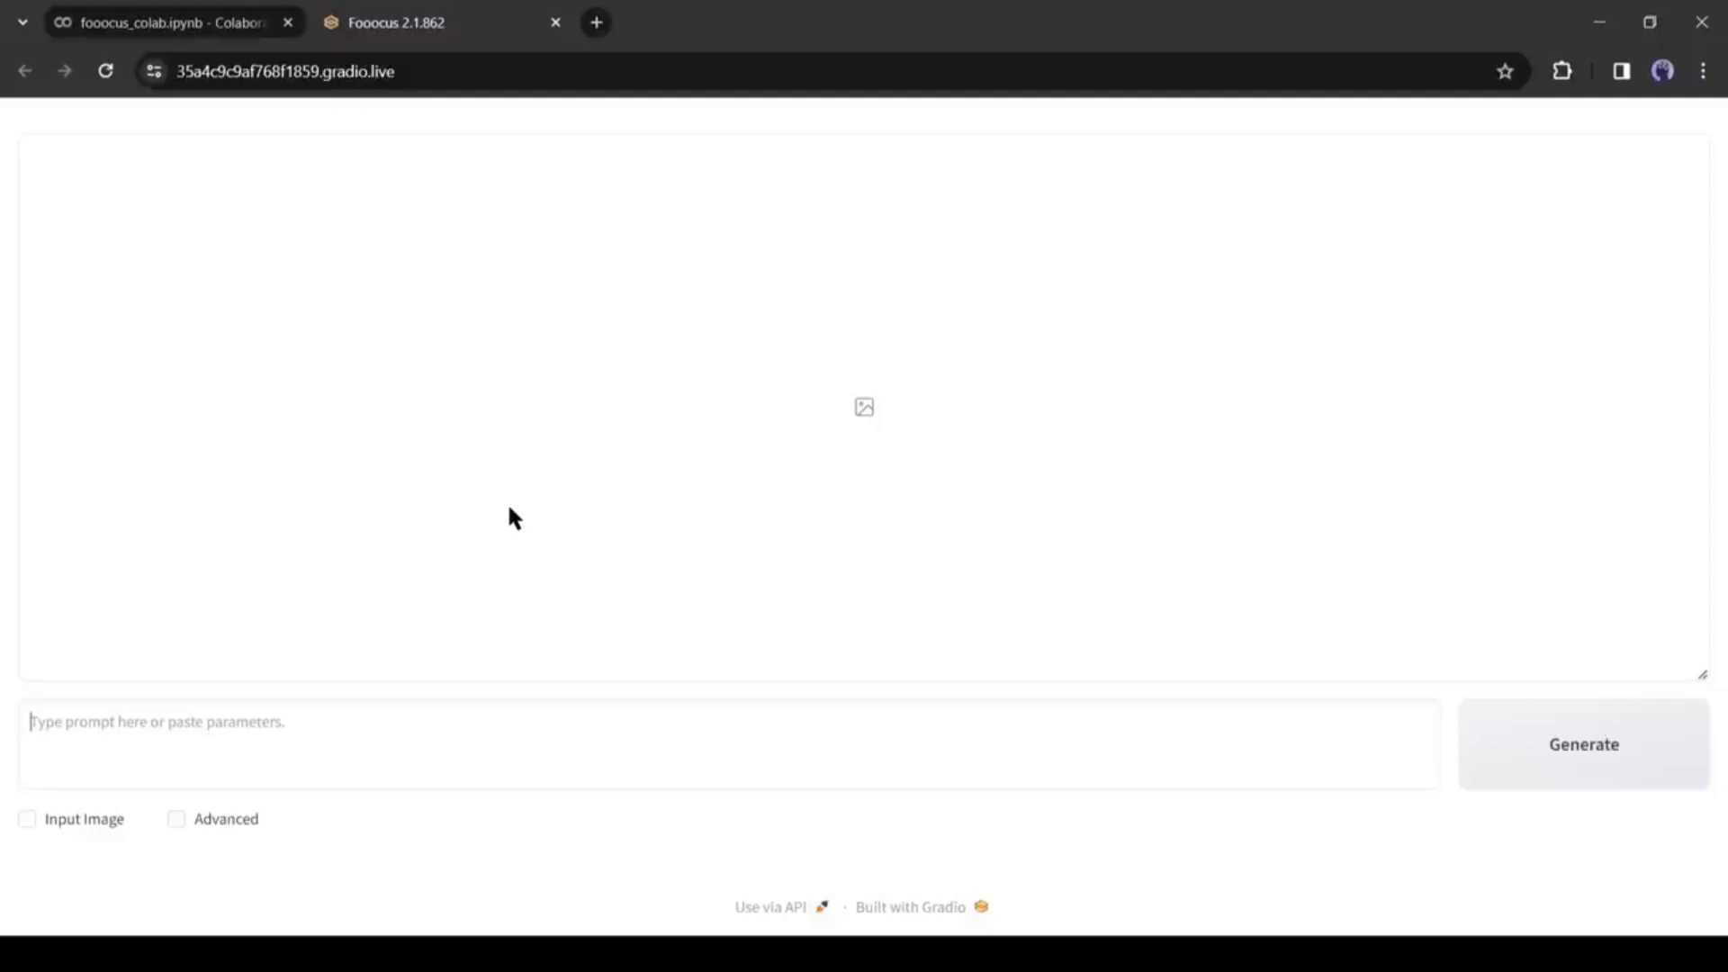
pyautogui.moveTo(586, 628)
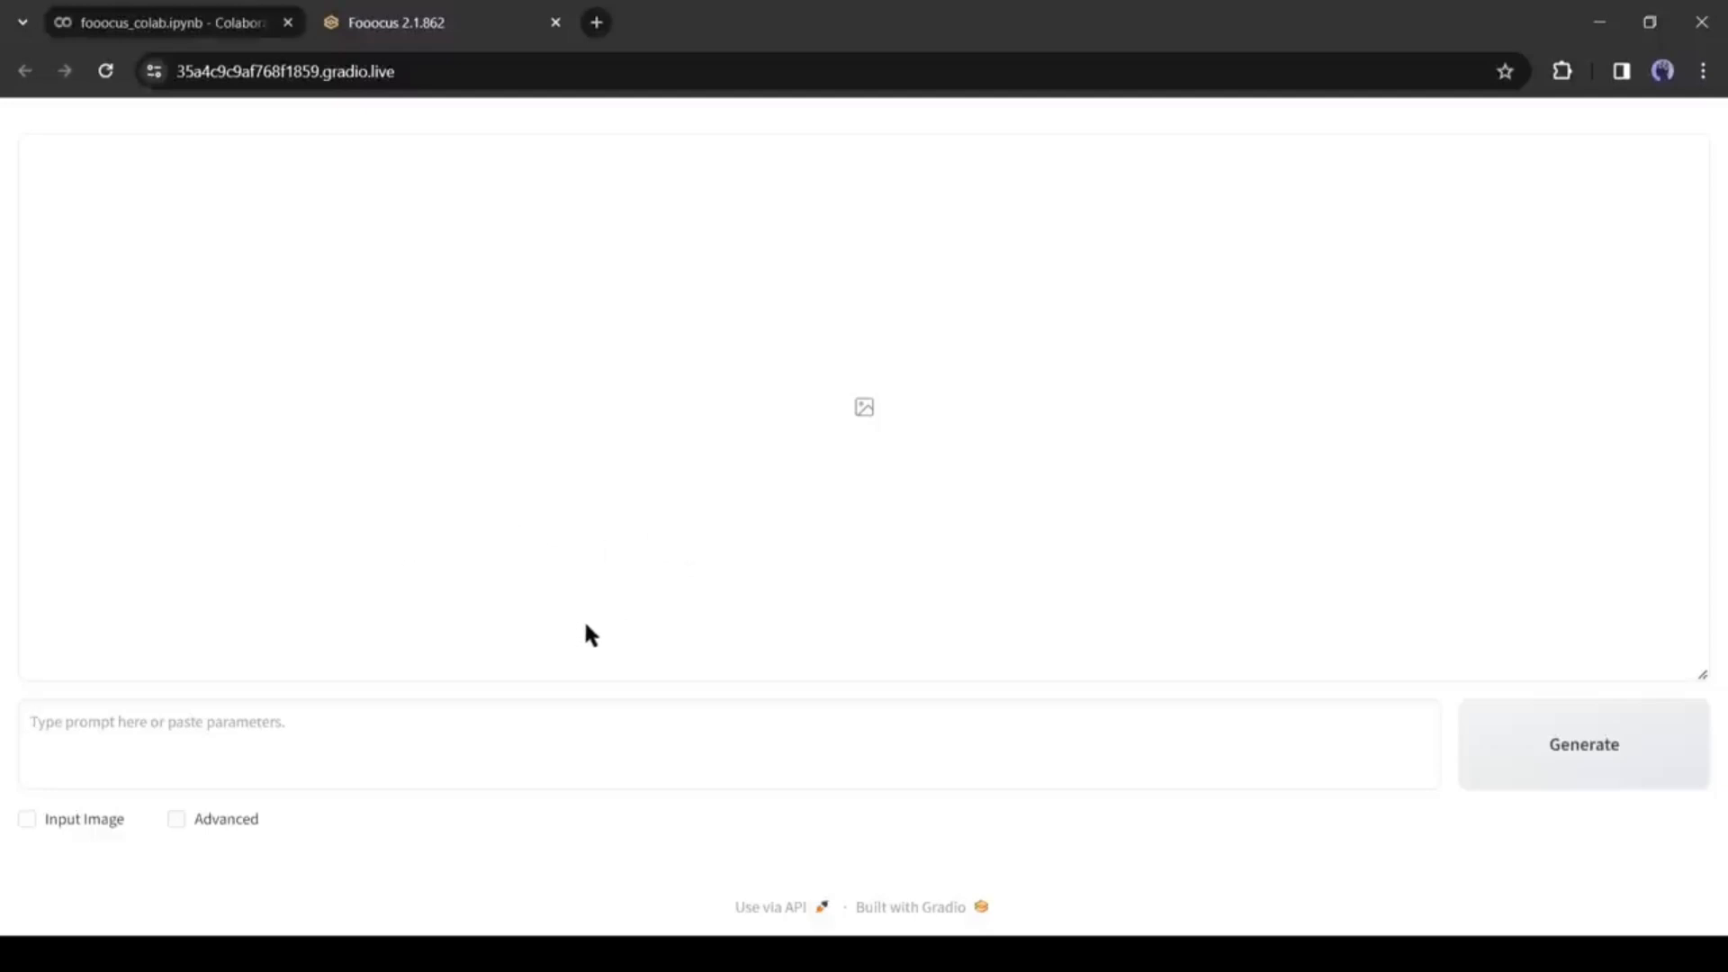
pyautogui.moveTo(515, 891)
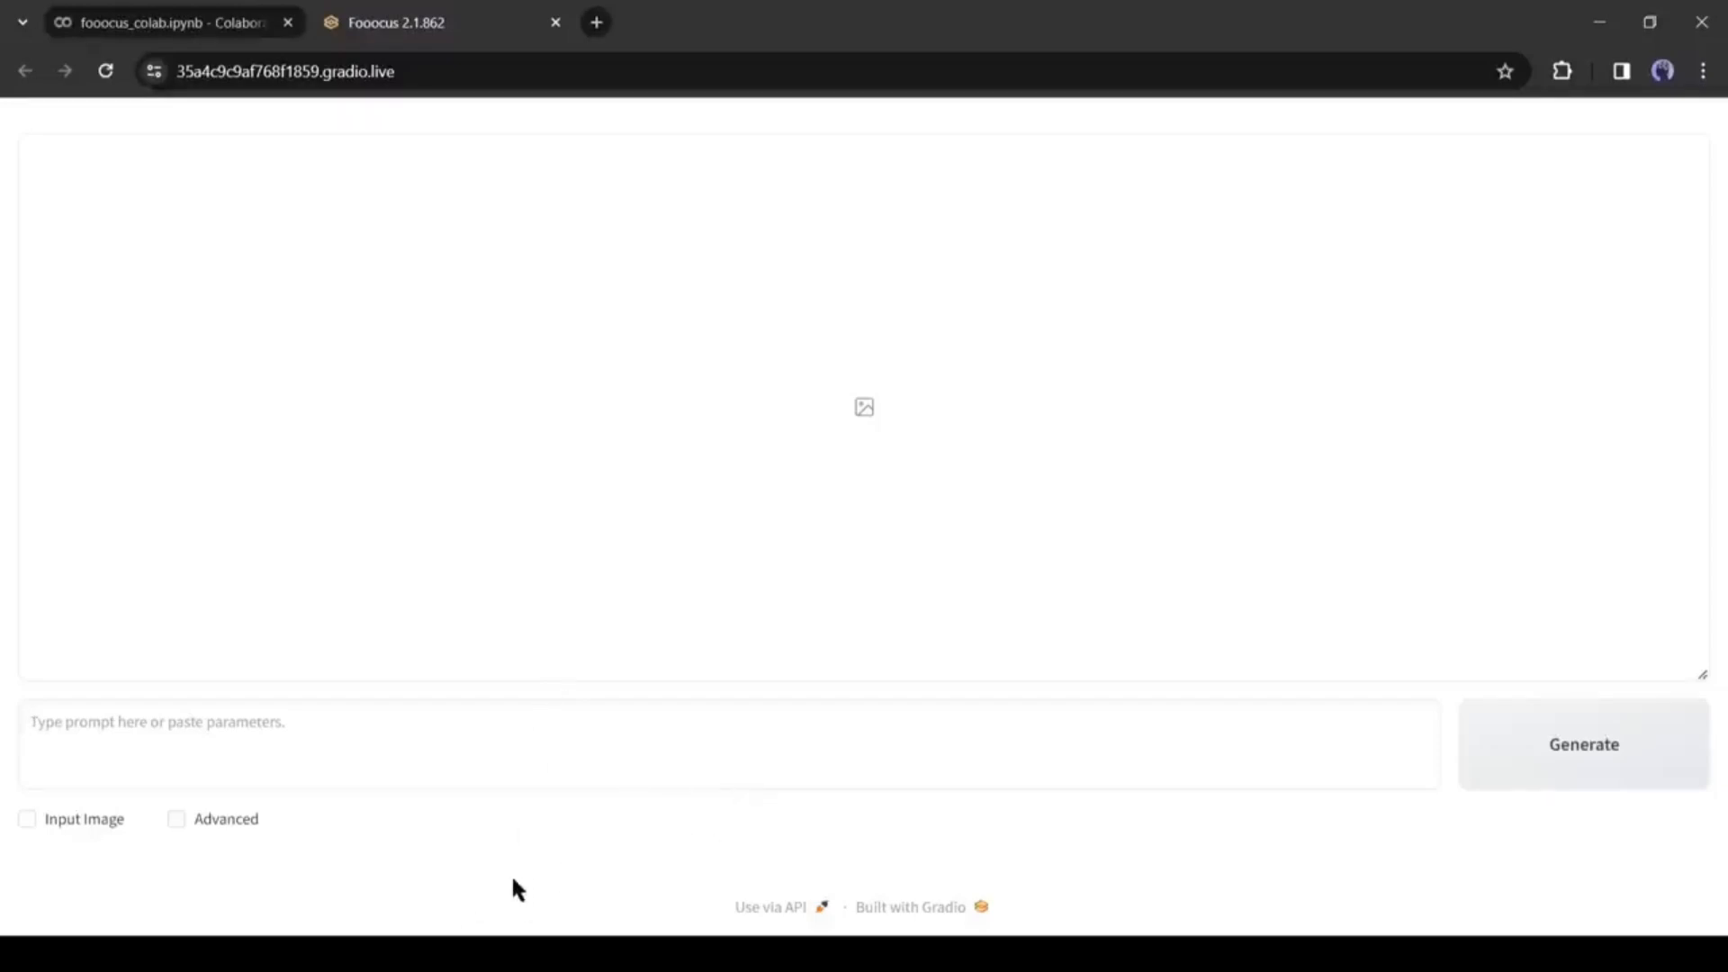
pyautogui.moveTo(6, 619)
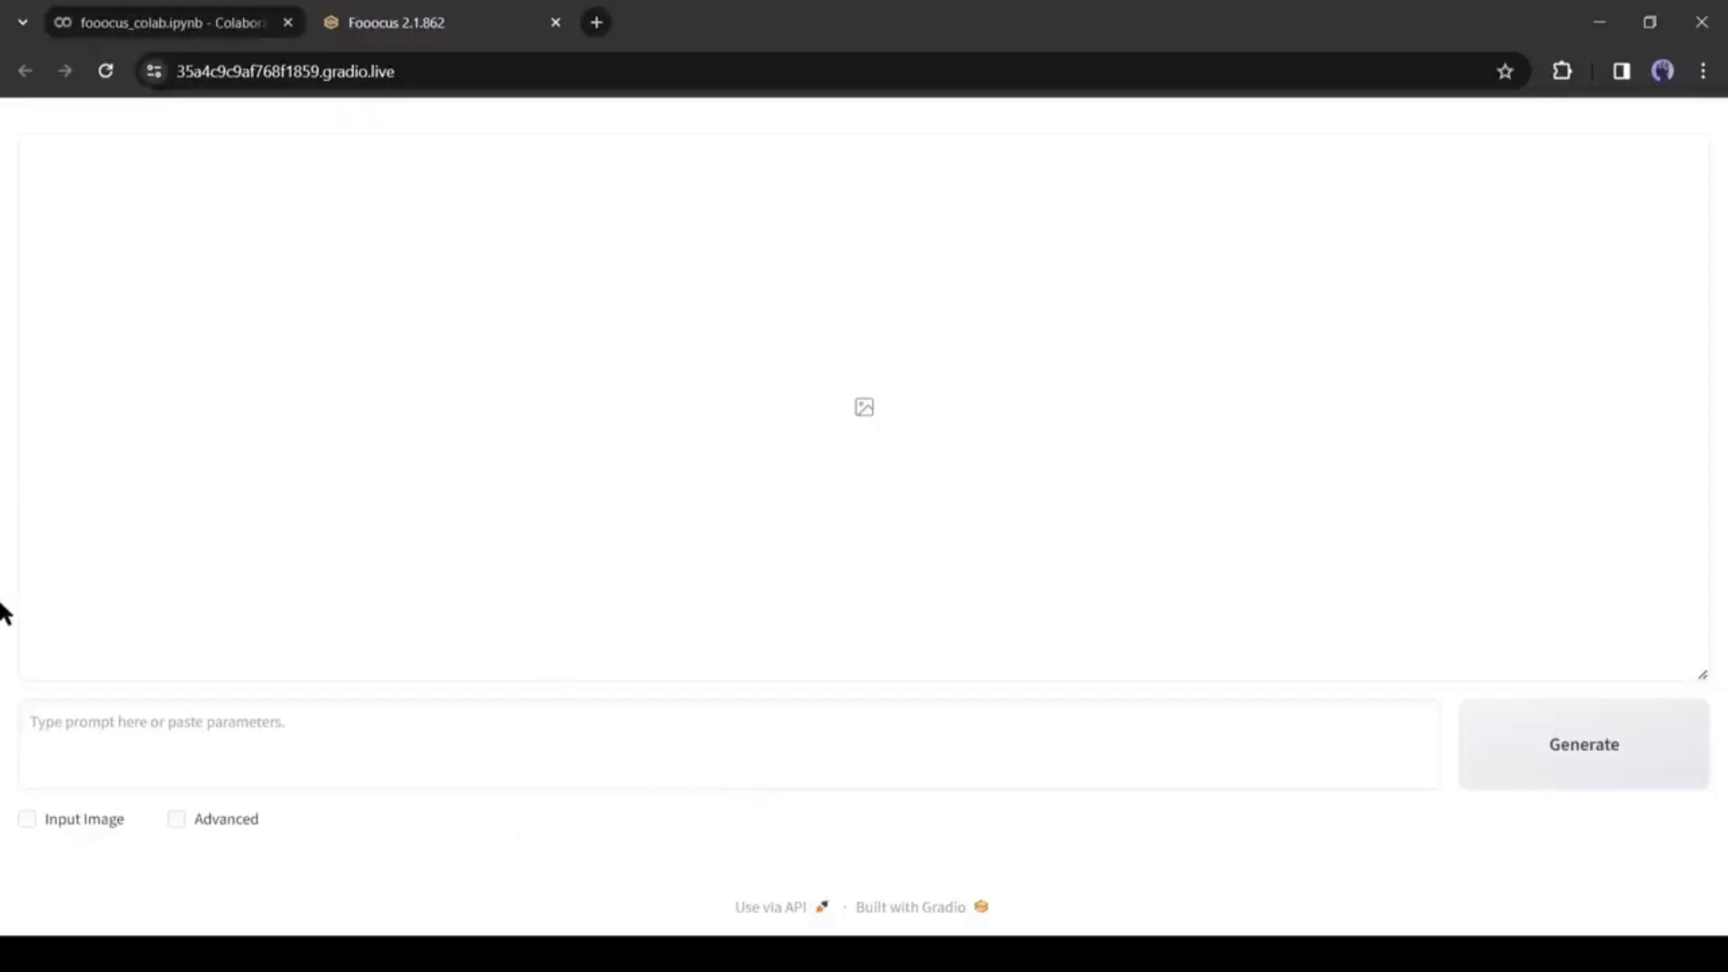
pyautogui.moveTo(529, 547)
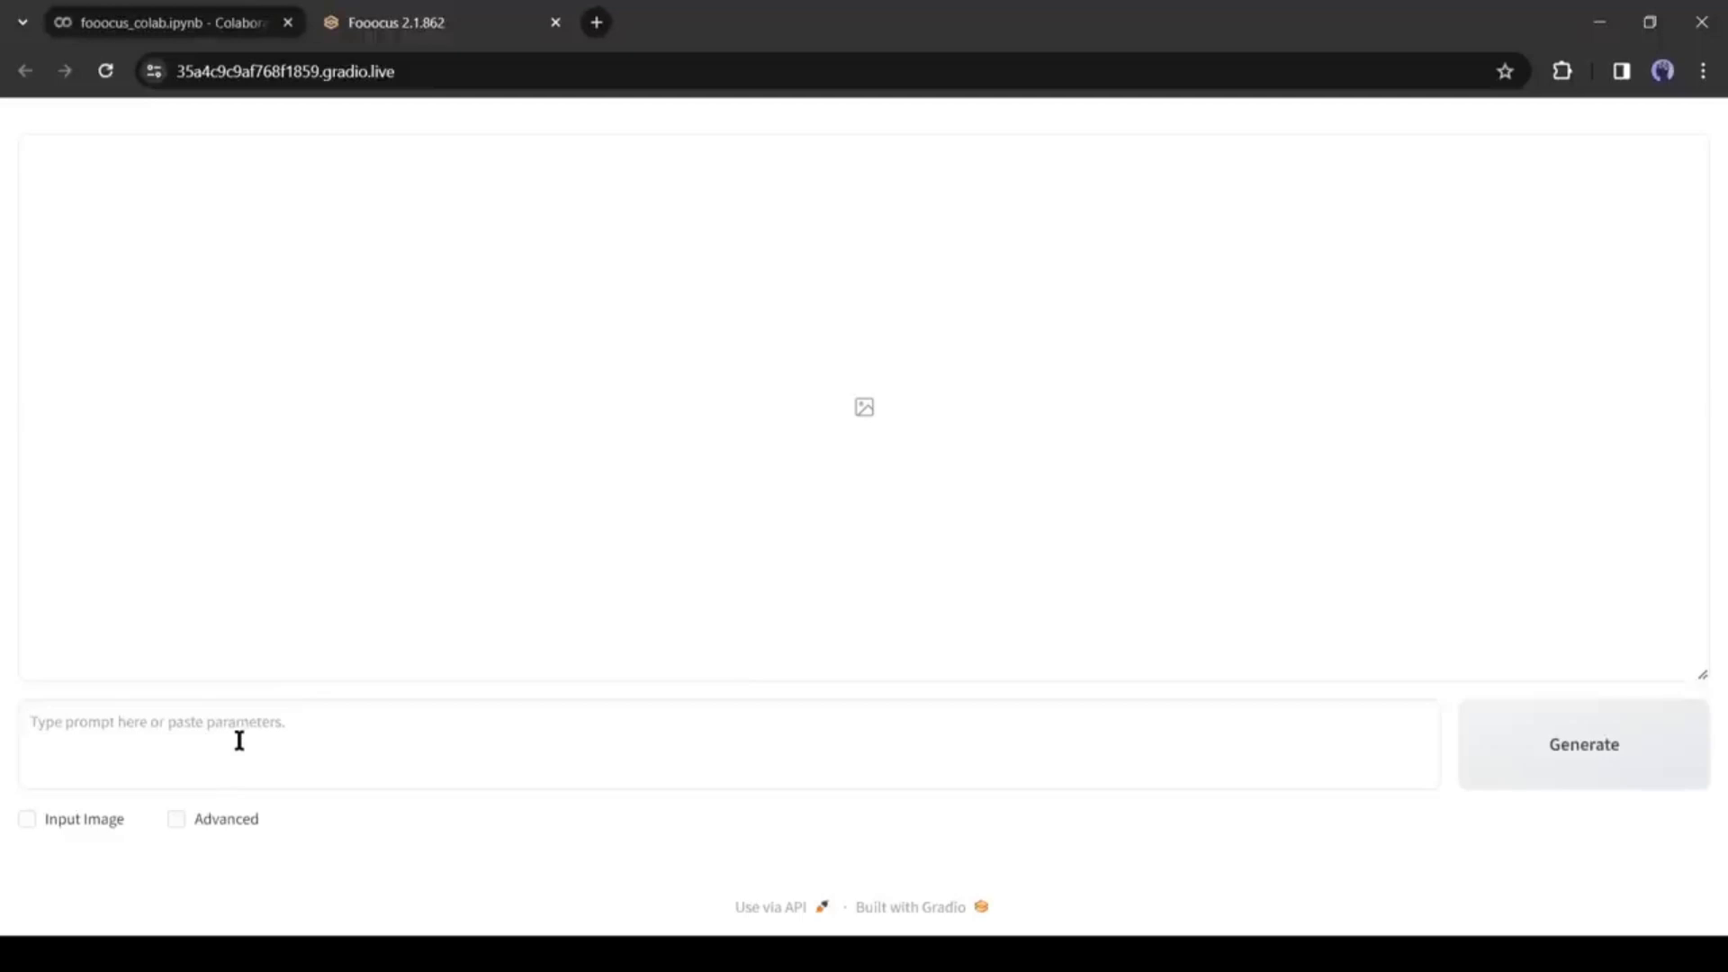
pyautogui.moveTo(38, 846)
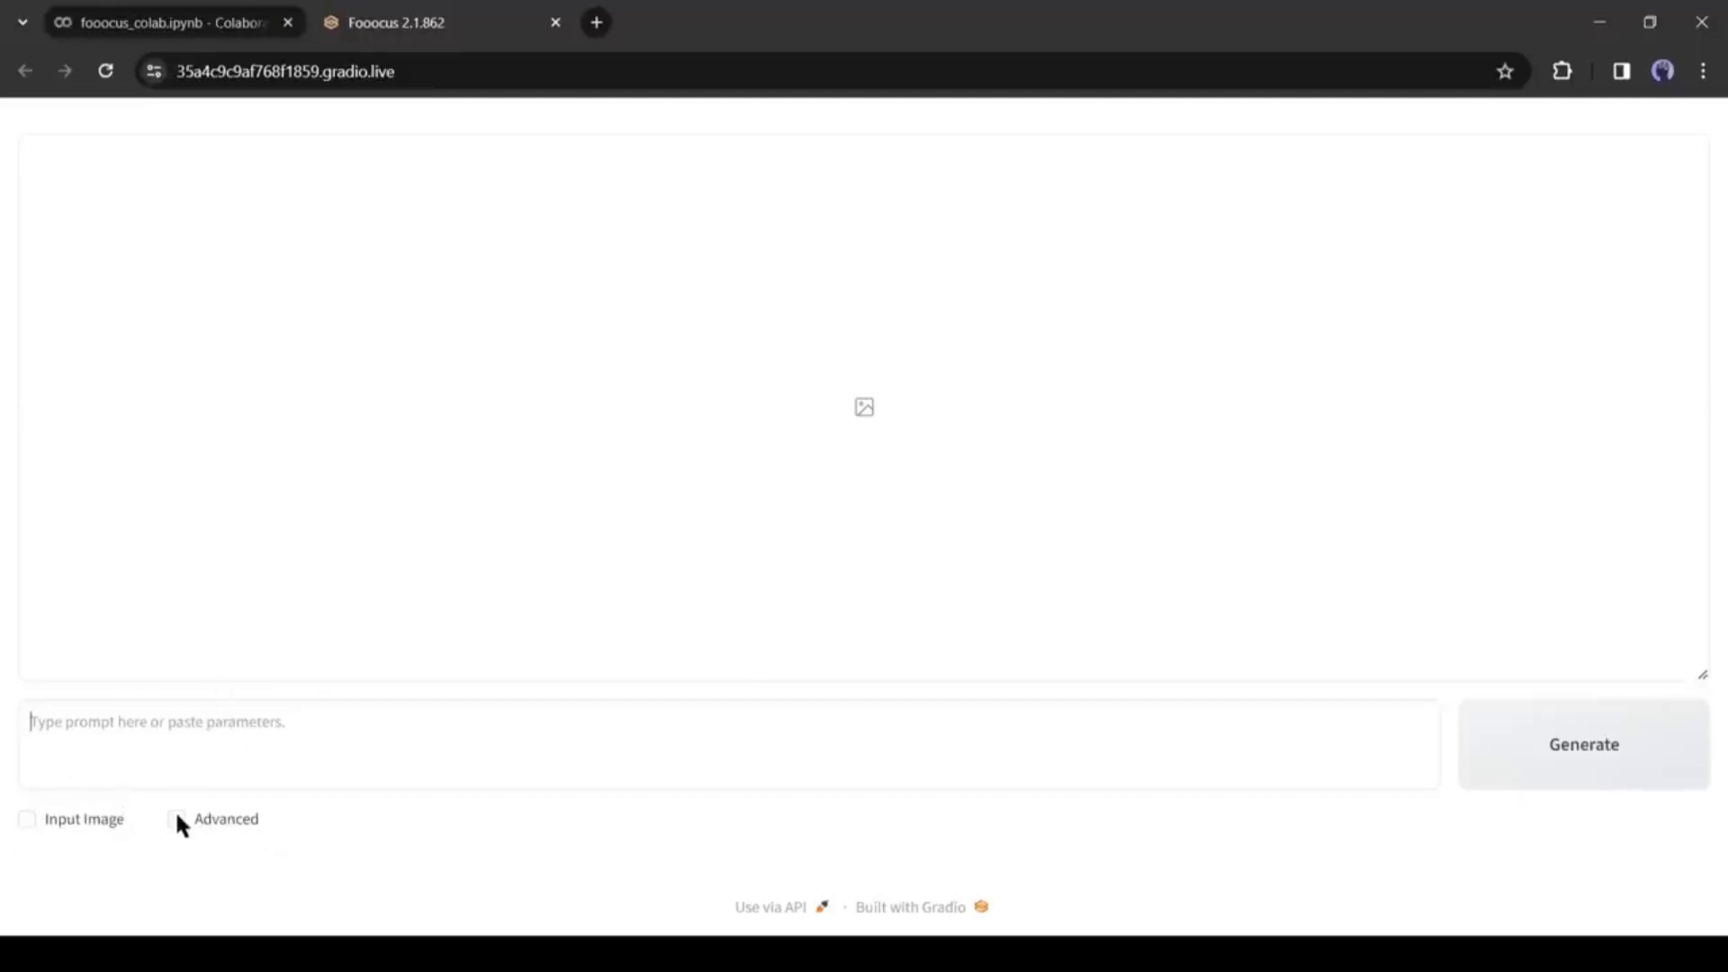
# Step: Enable Advanced mode, review the Setting options and negative prompt, then show the Style list
pyautogui.click(179, 819)
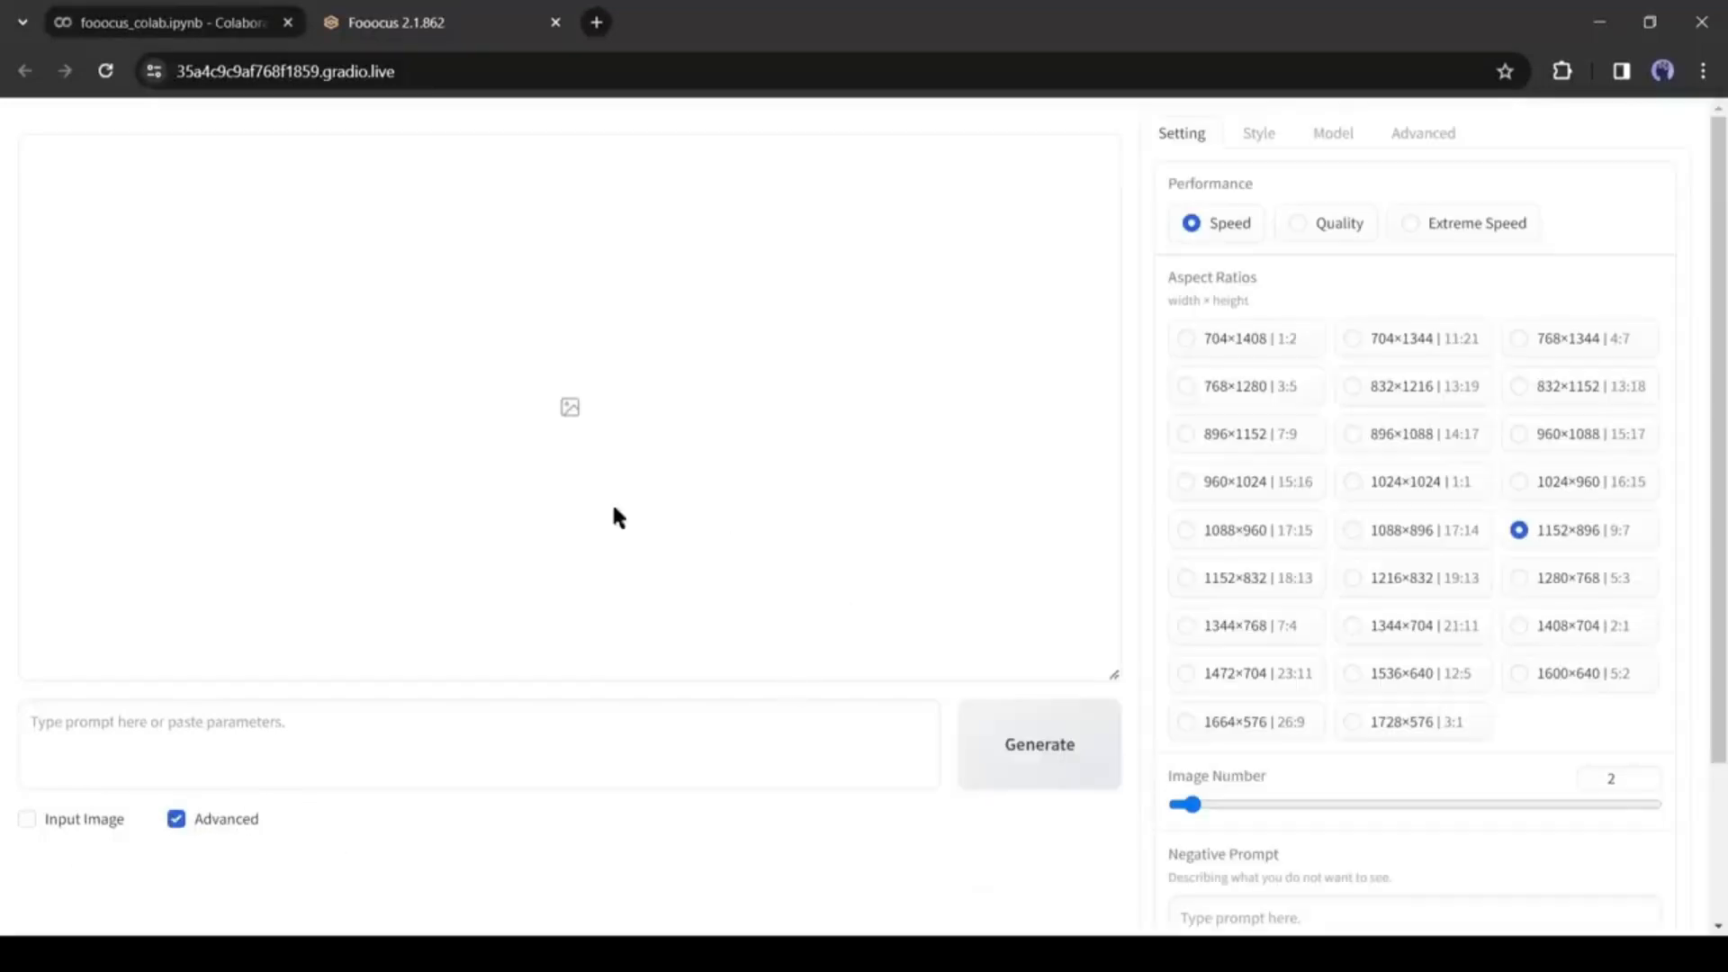
pyautogui.moveTo(1155, 331)
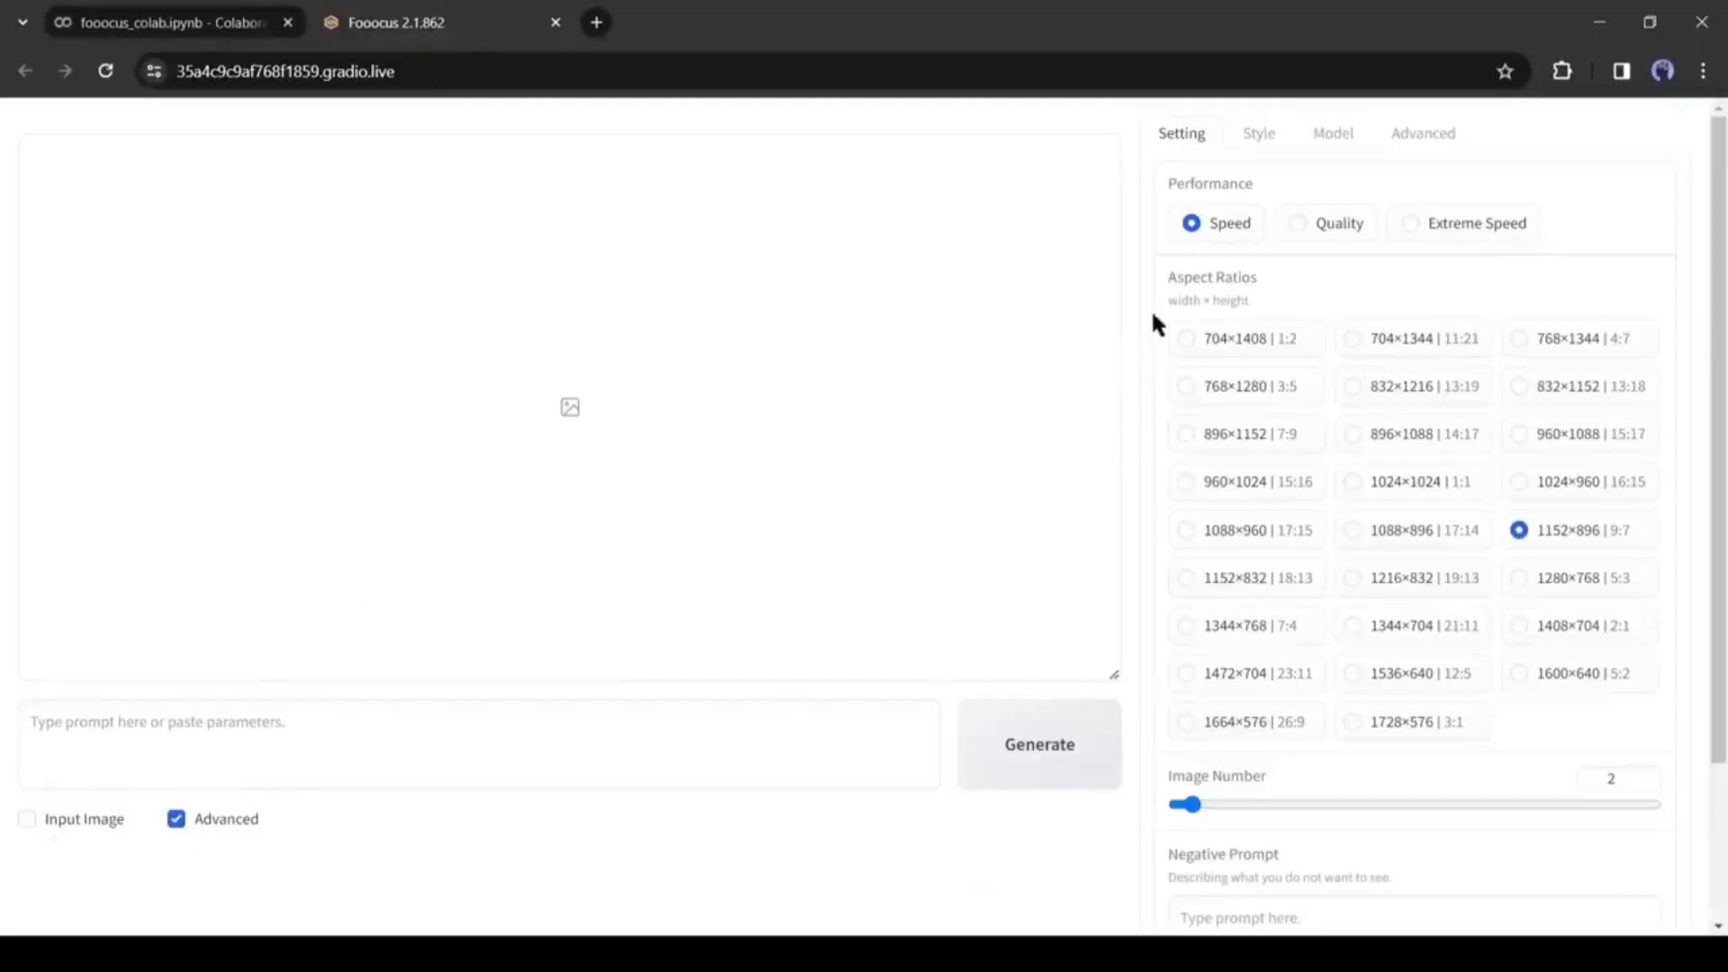
pyautogui.moveTo(1163, 266)
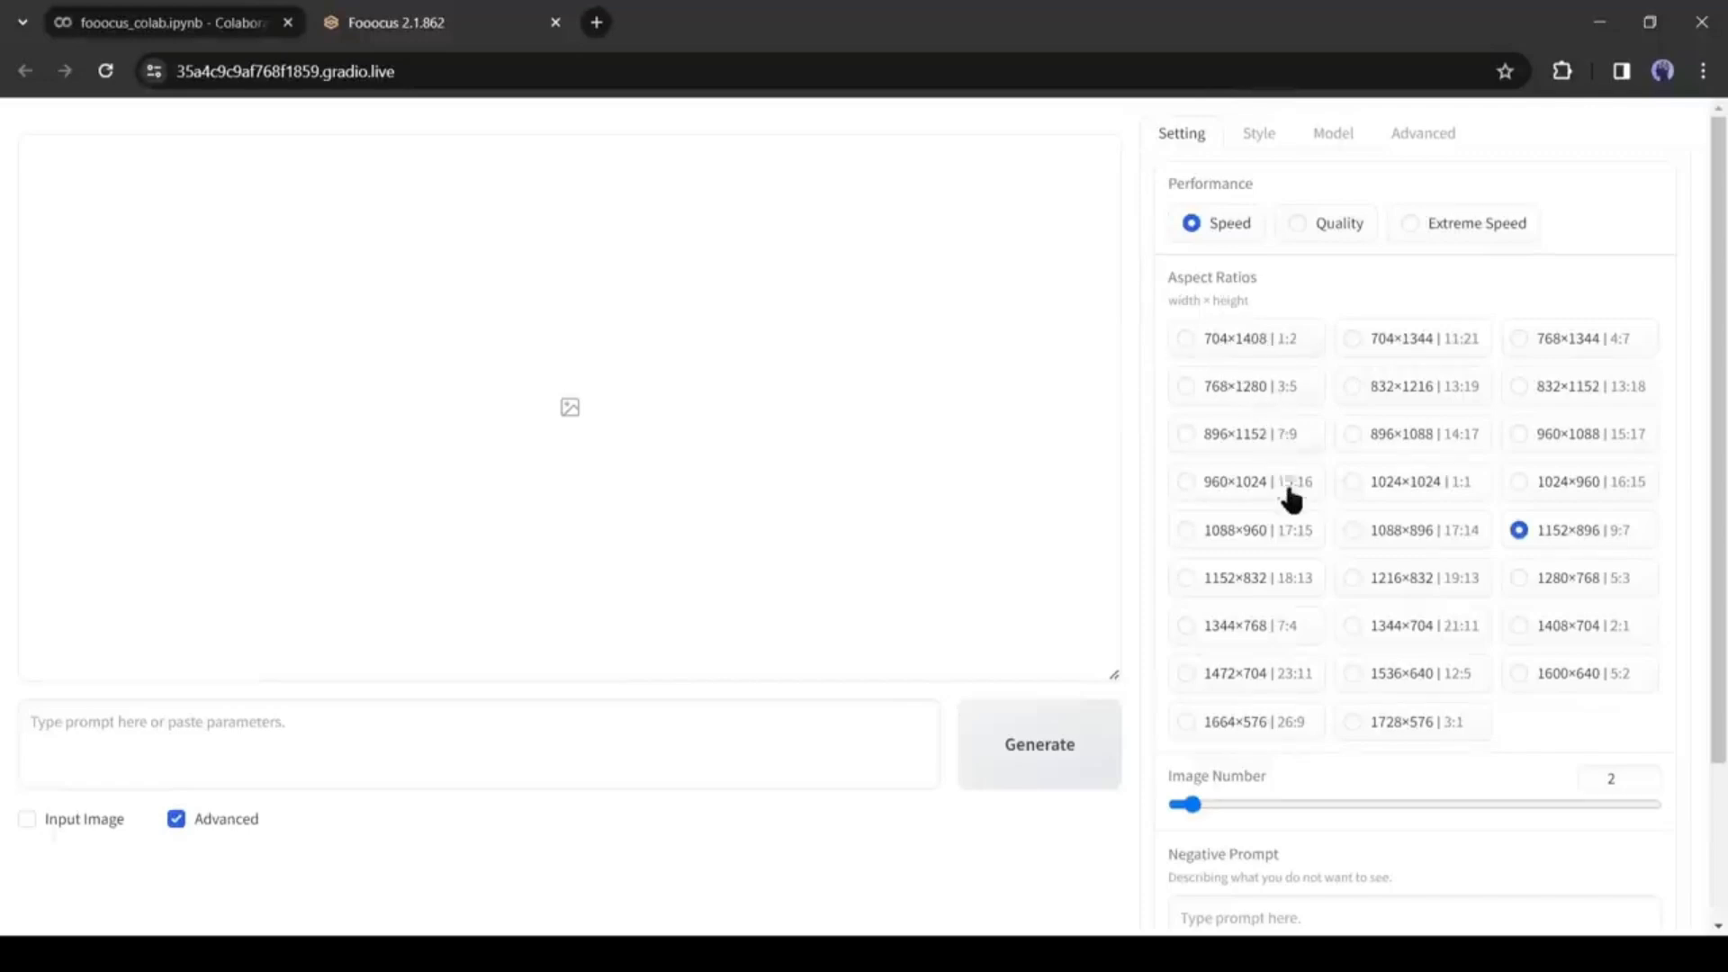
pyautogui.scroll(-3)
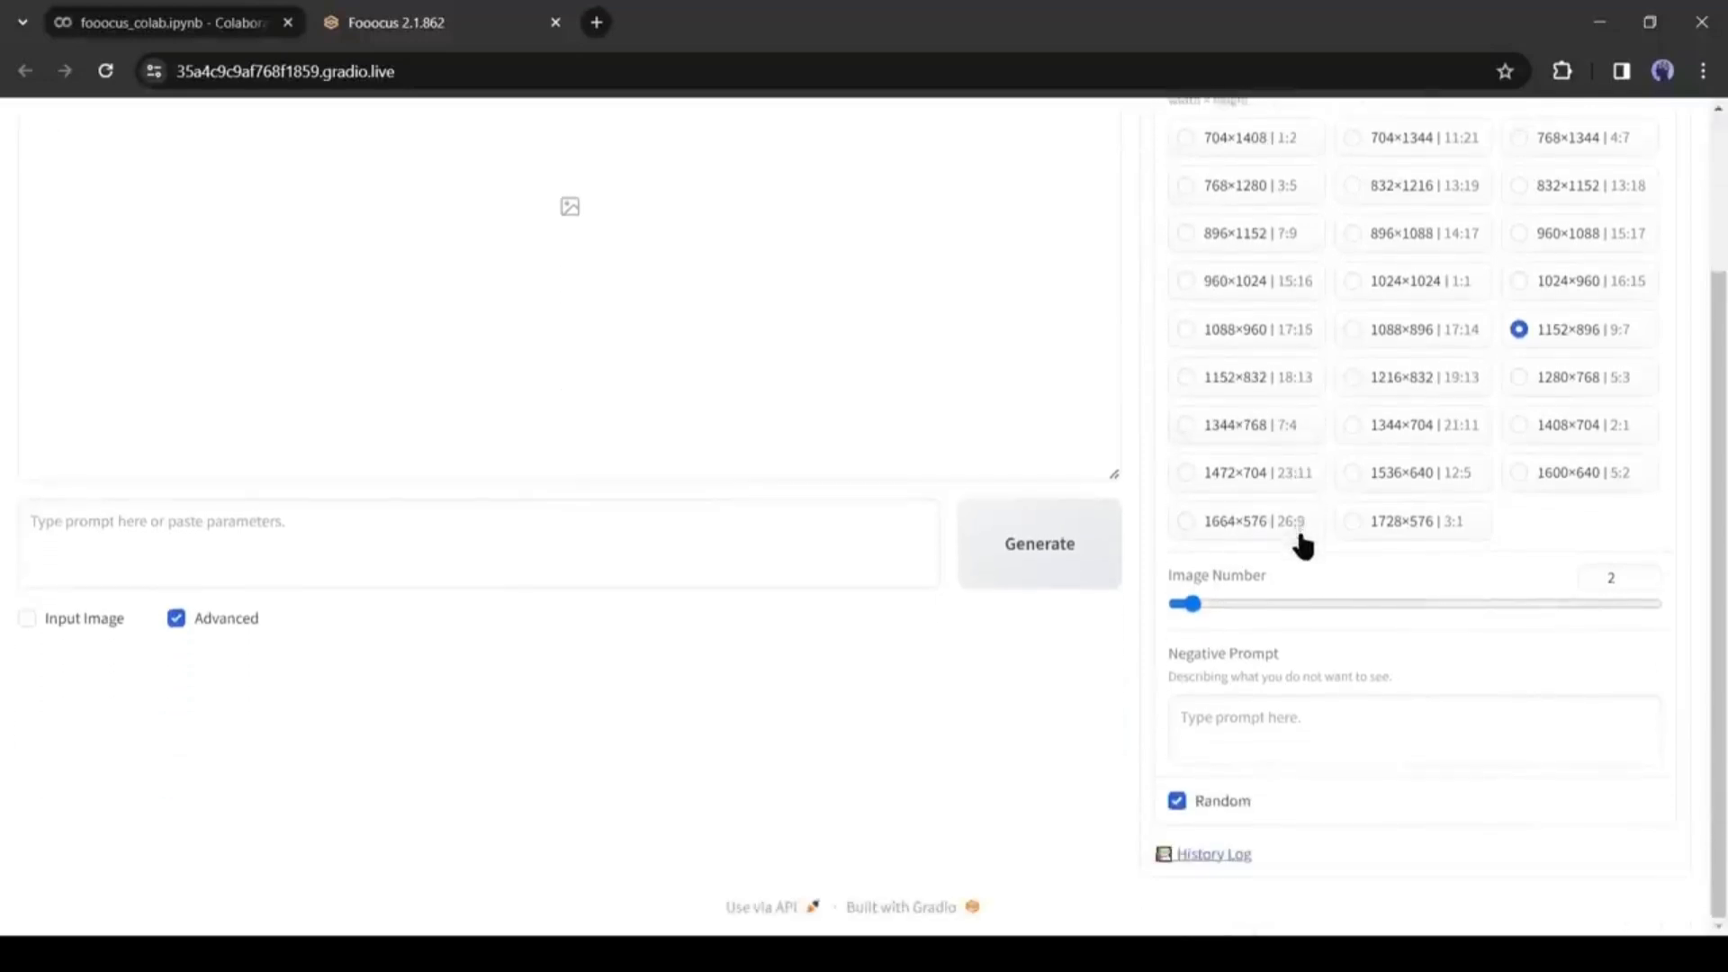
pyautogui.moveTo(1353, 620)
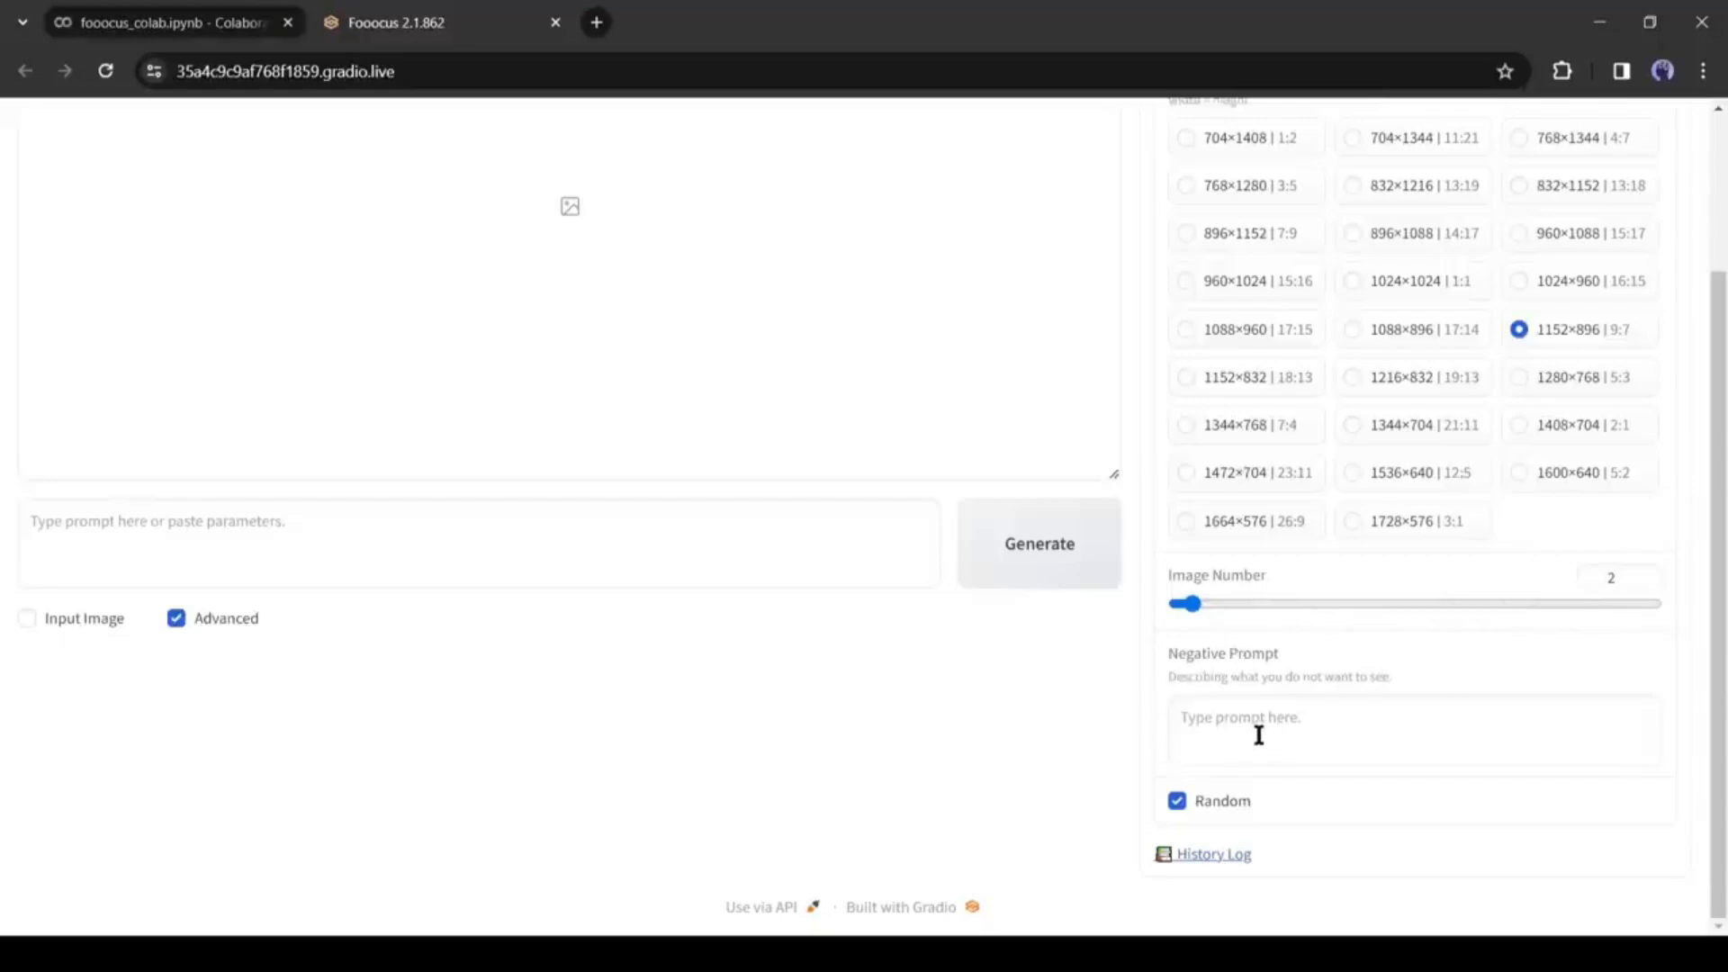
pyautogui.click(1414, 730)
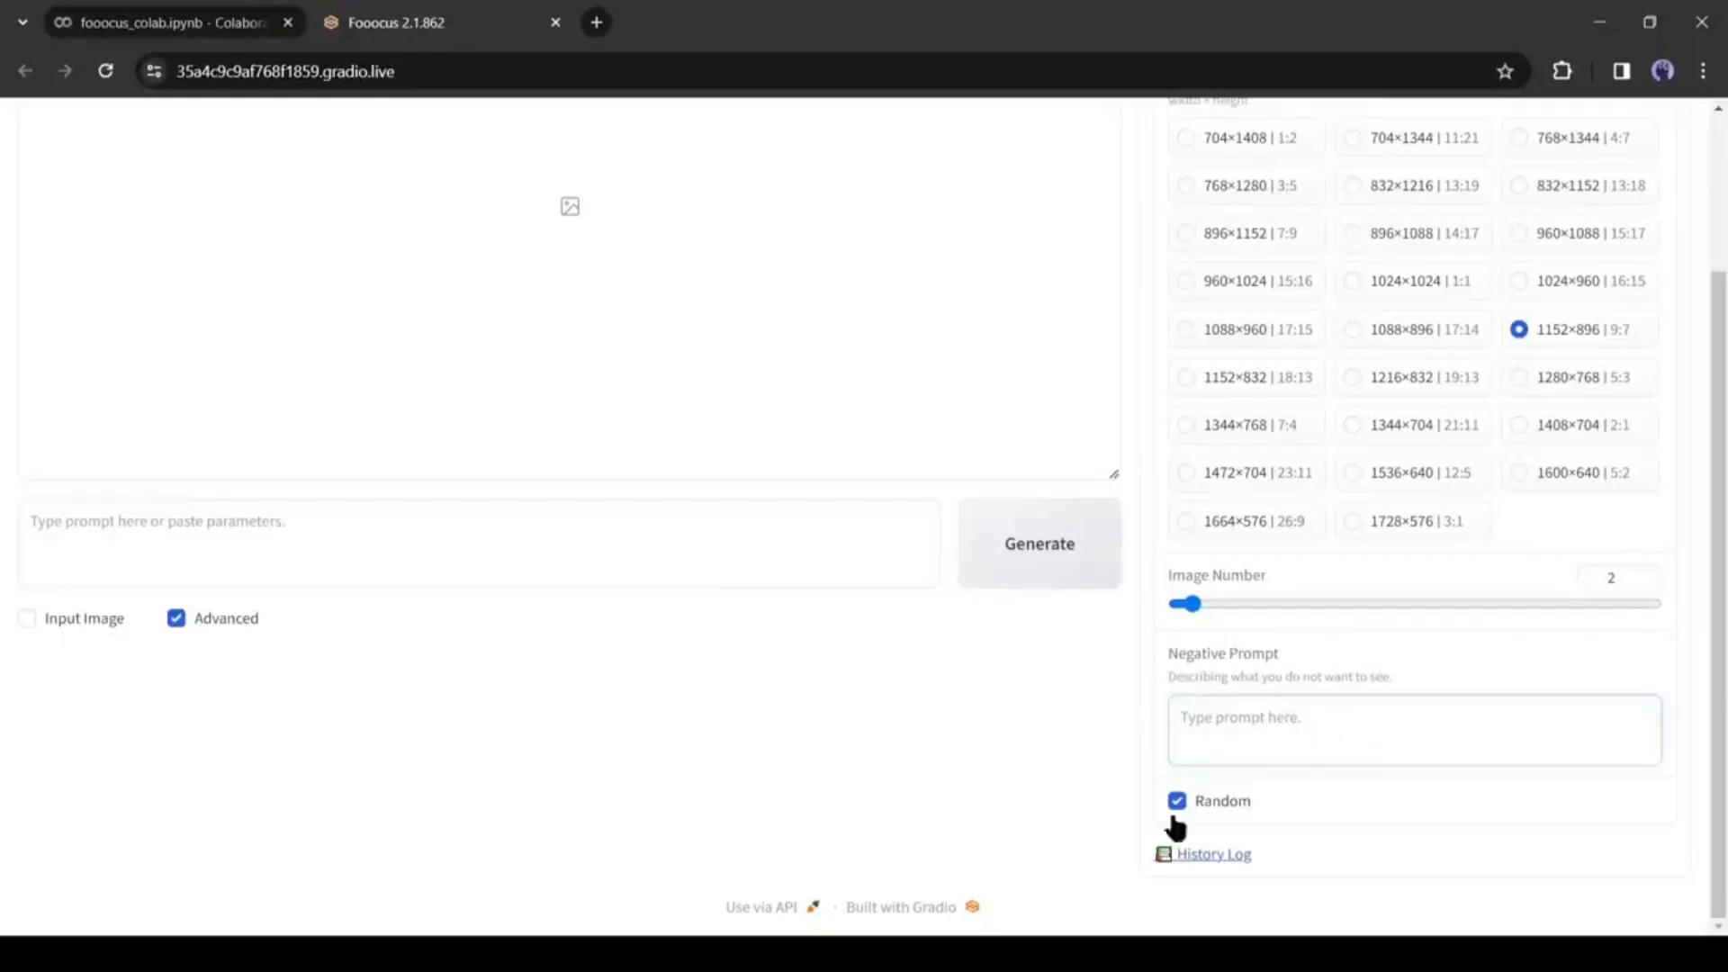
pyautogui.click(1177, 801)
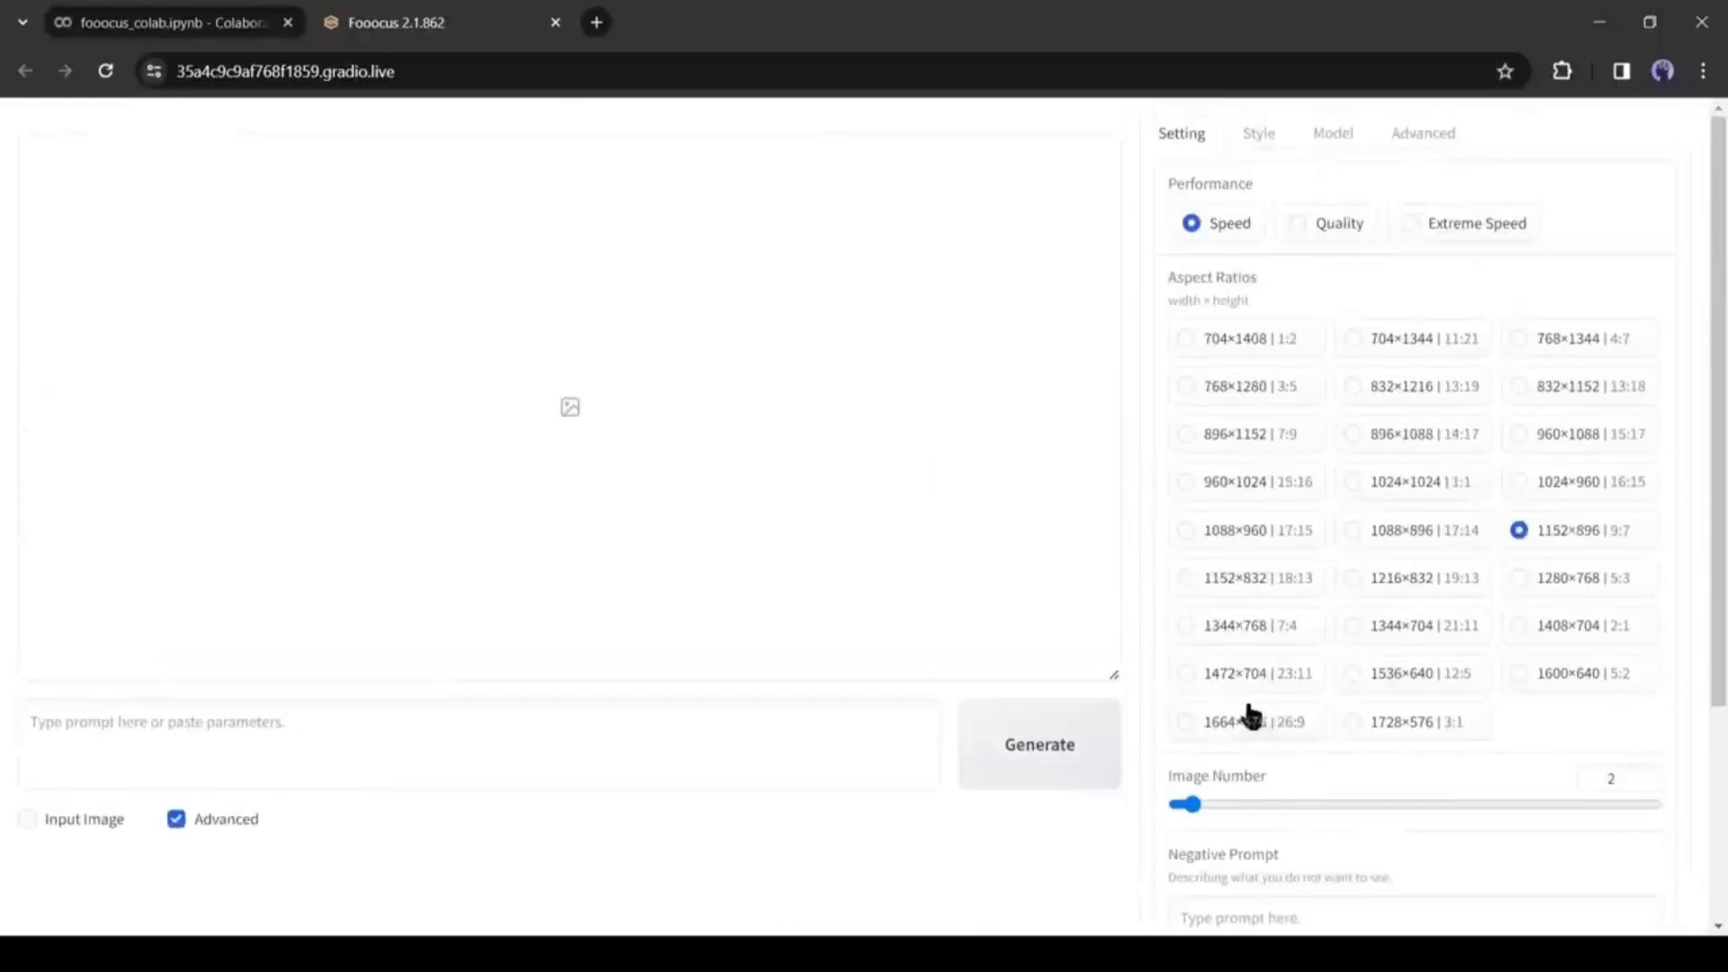
pyautogui.moveTo(1197, 189)
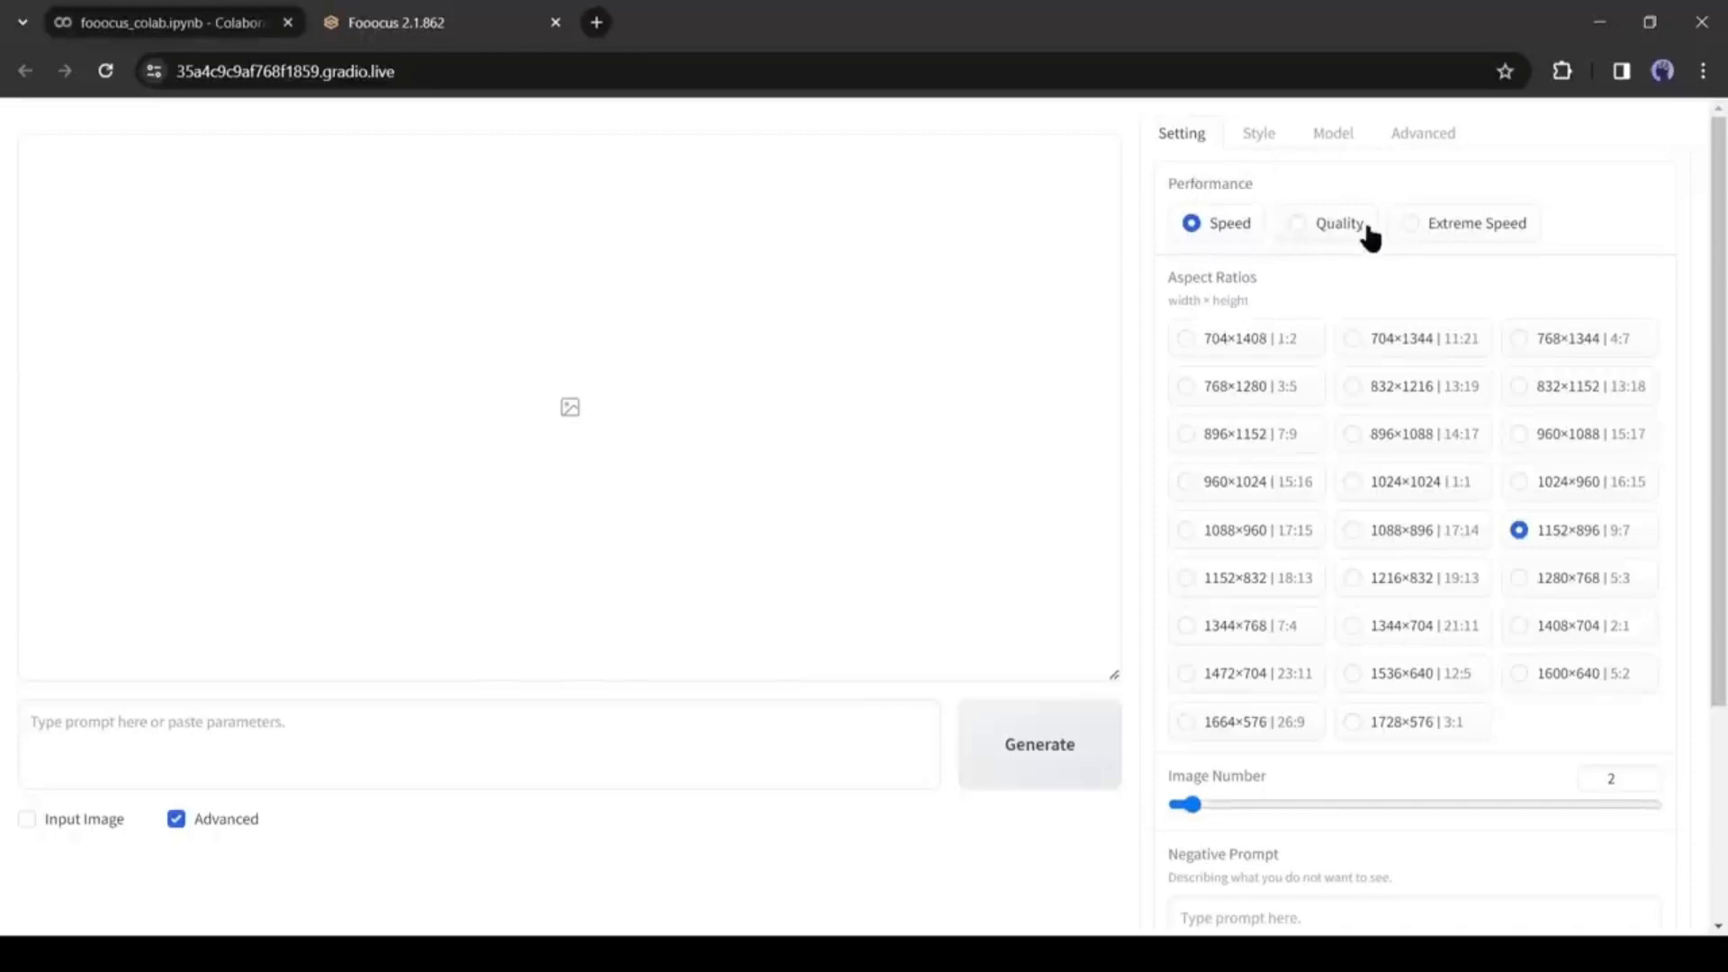
pyautogui.click(1258, 133)
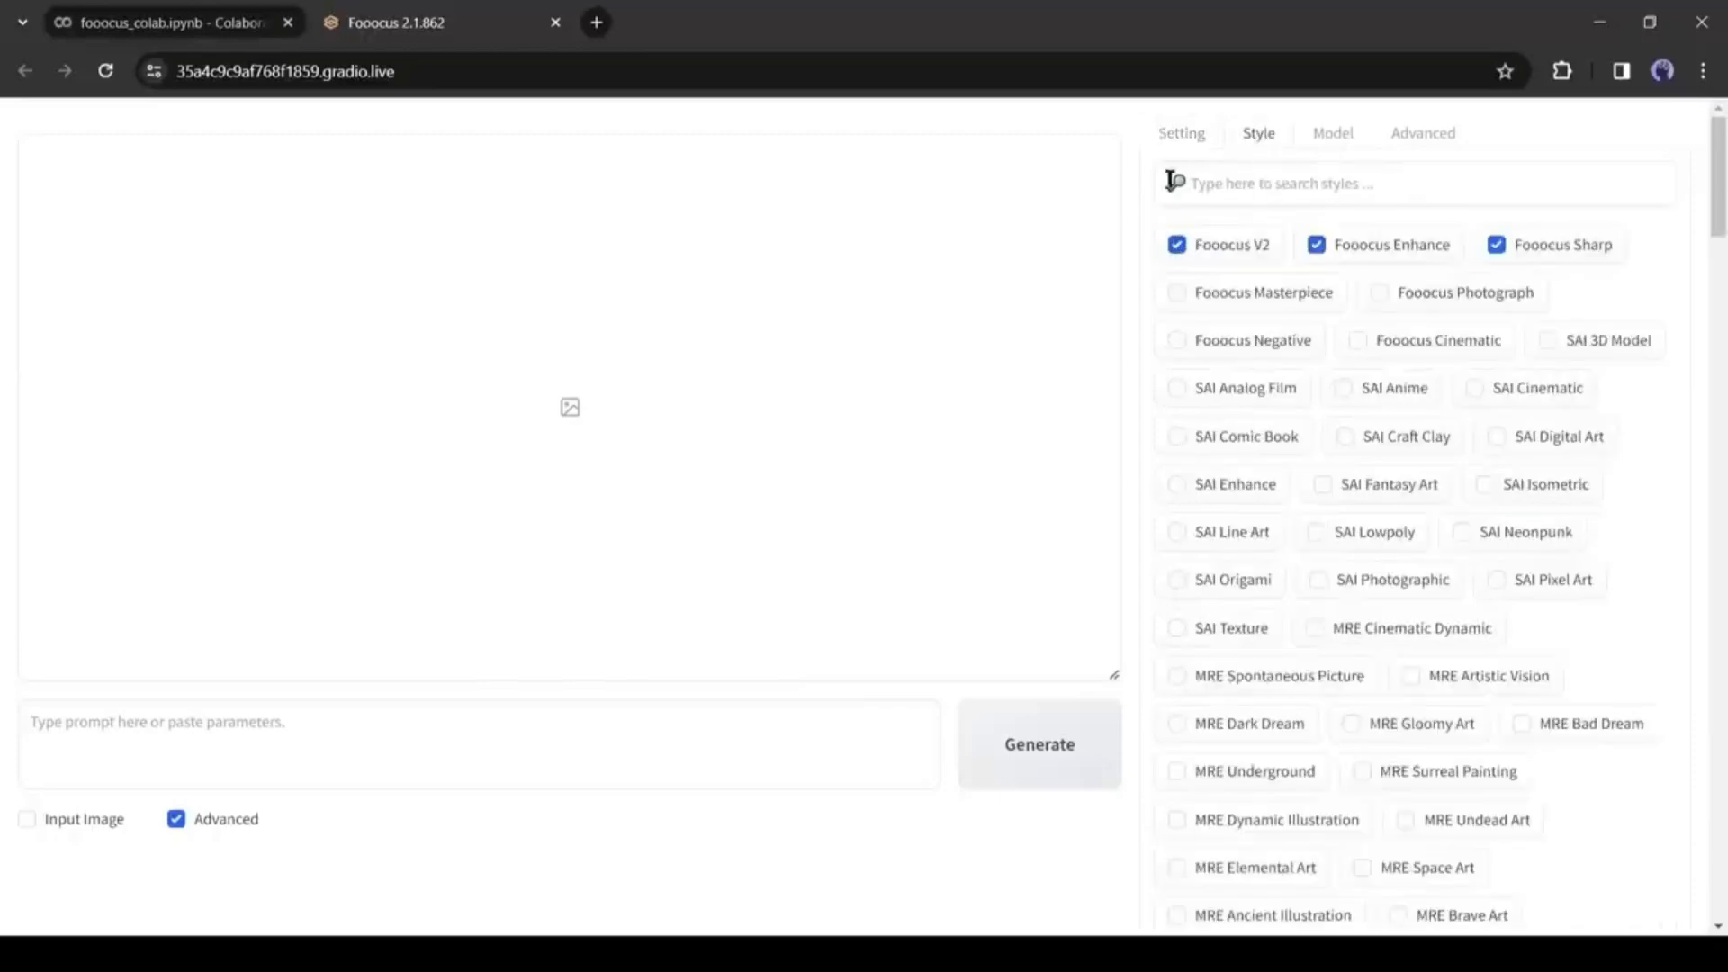
# Step: Add the Fooocus Photograph style, review the juggernautXL model and guidance settings, and return to Setting
pyautogui.scroll(-3)
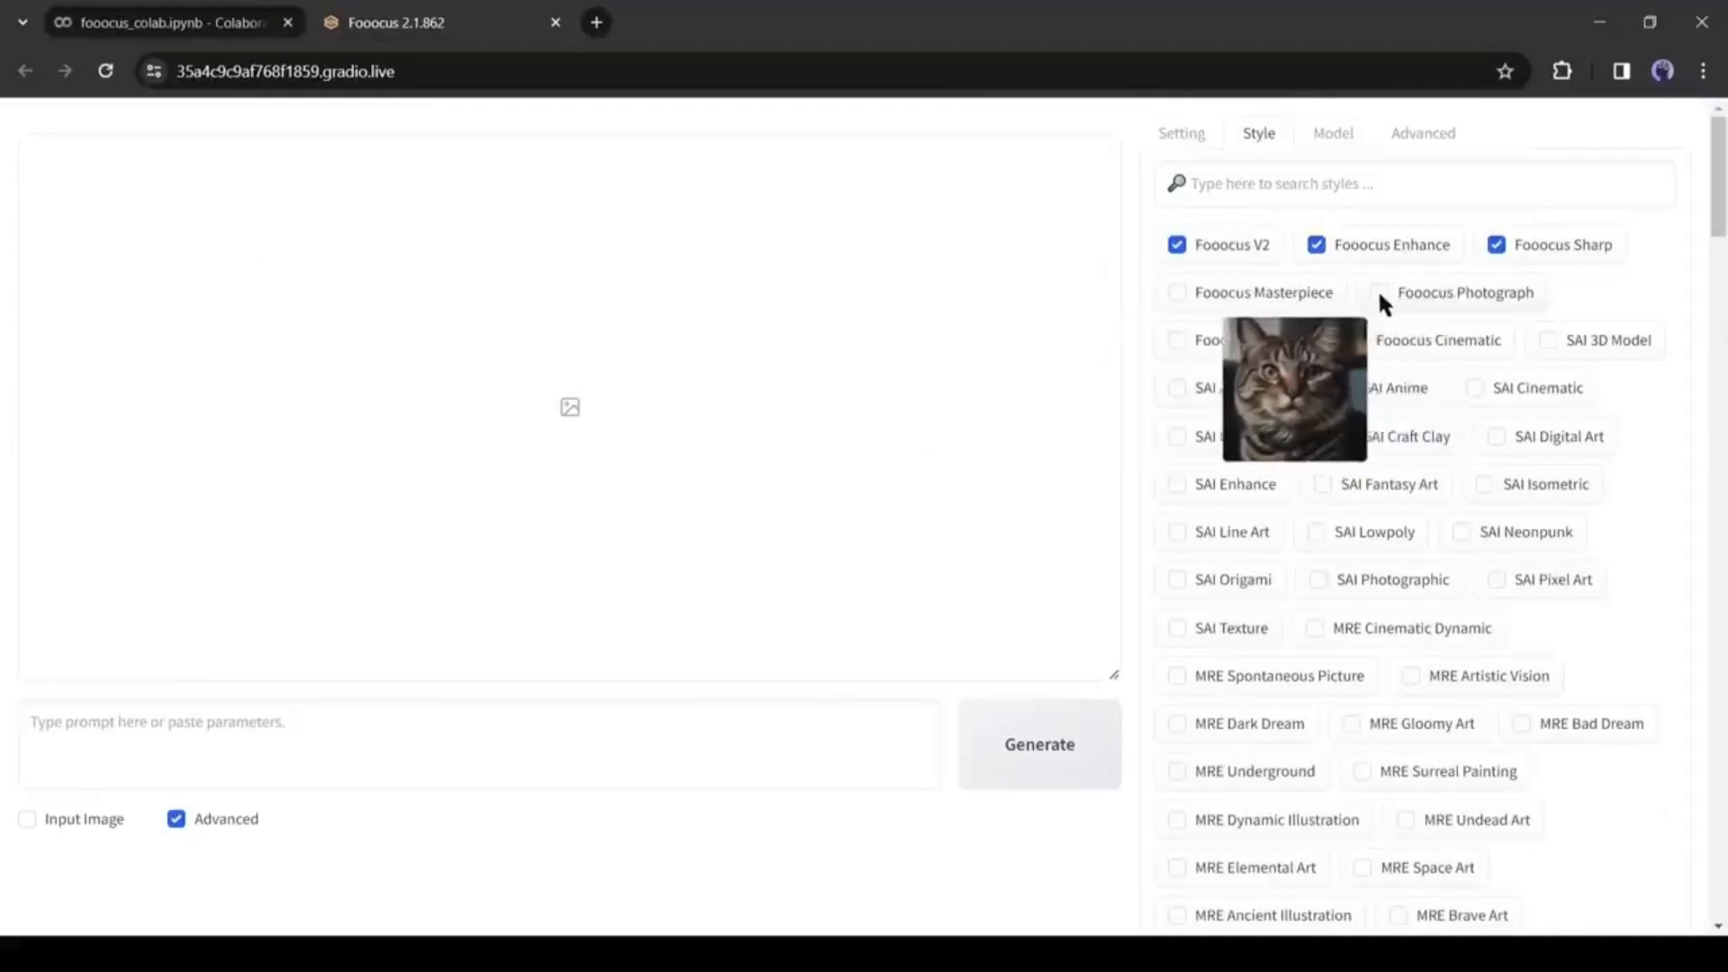
pyautogui.click(1375, 292)
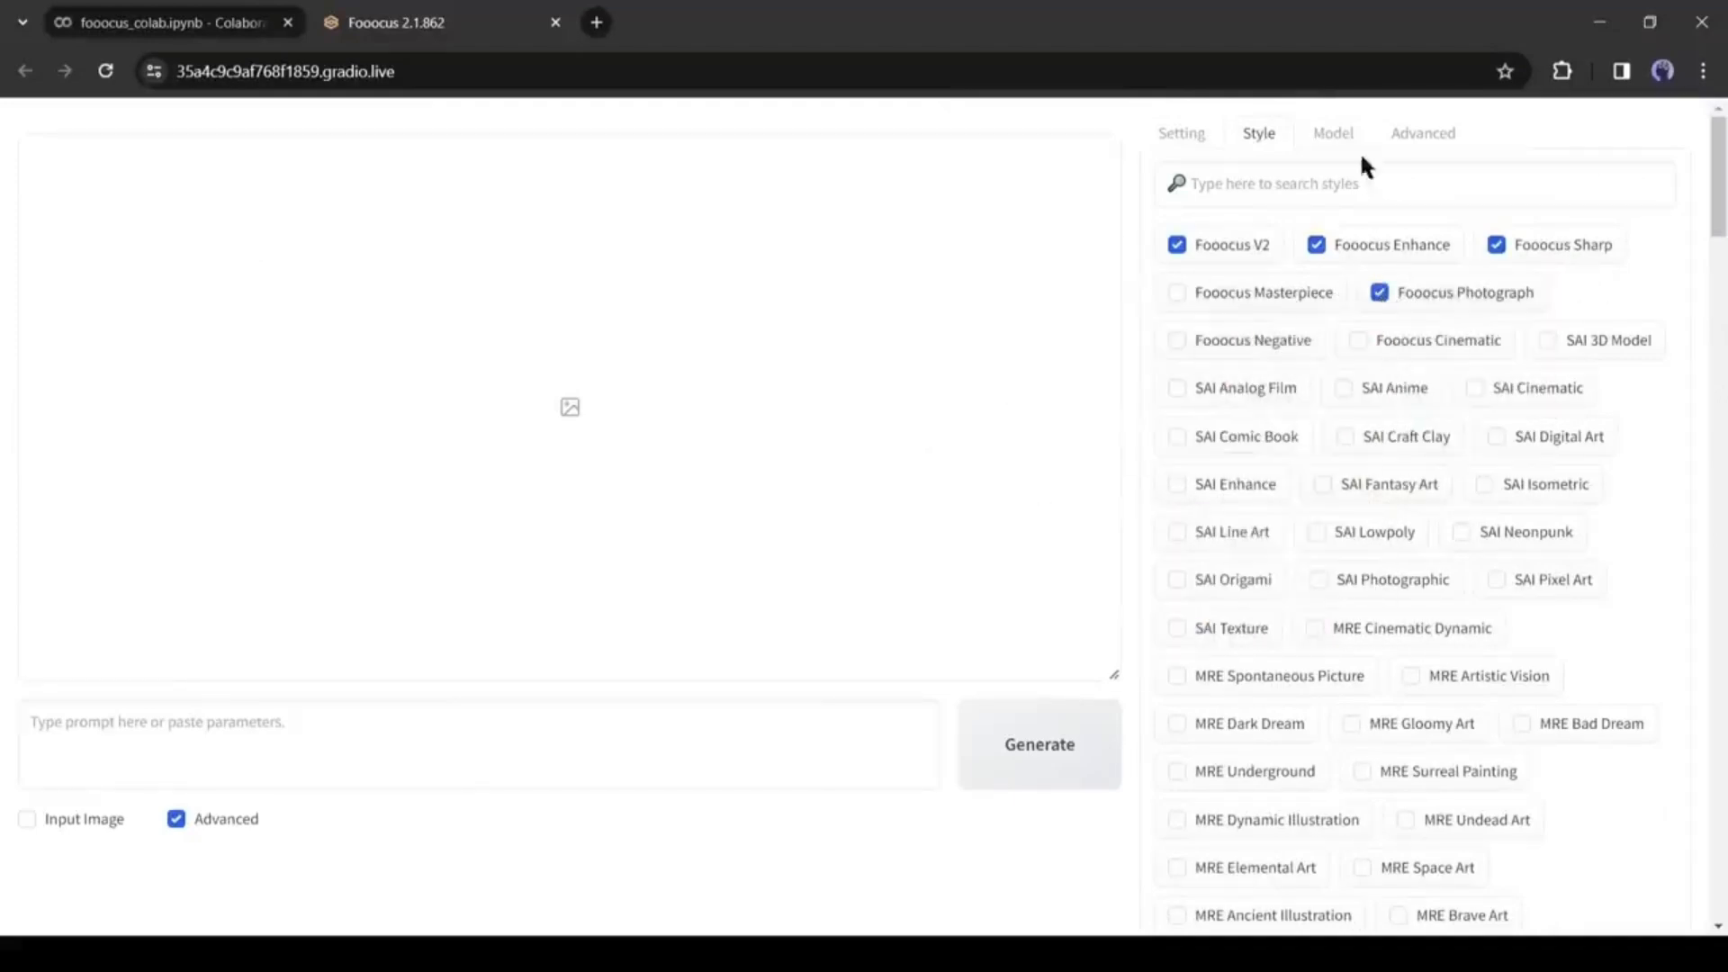
pyautogui.click(1331, 133)
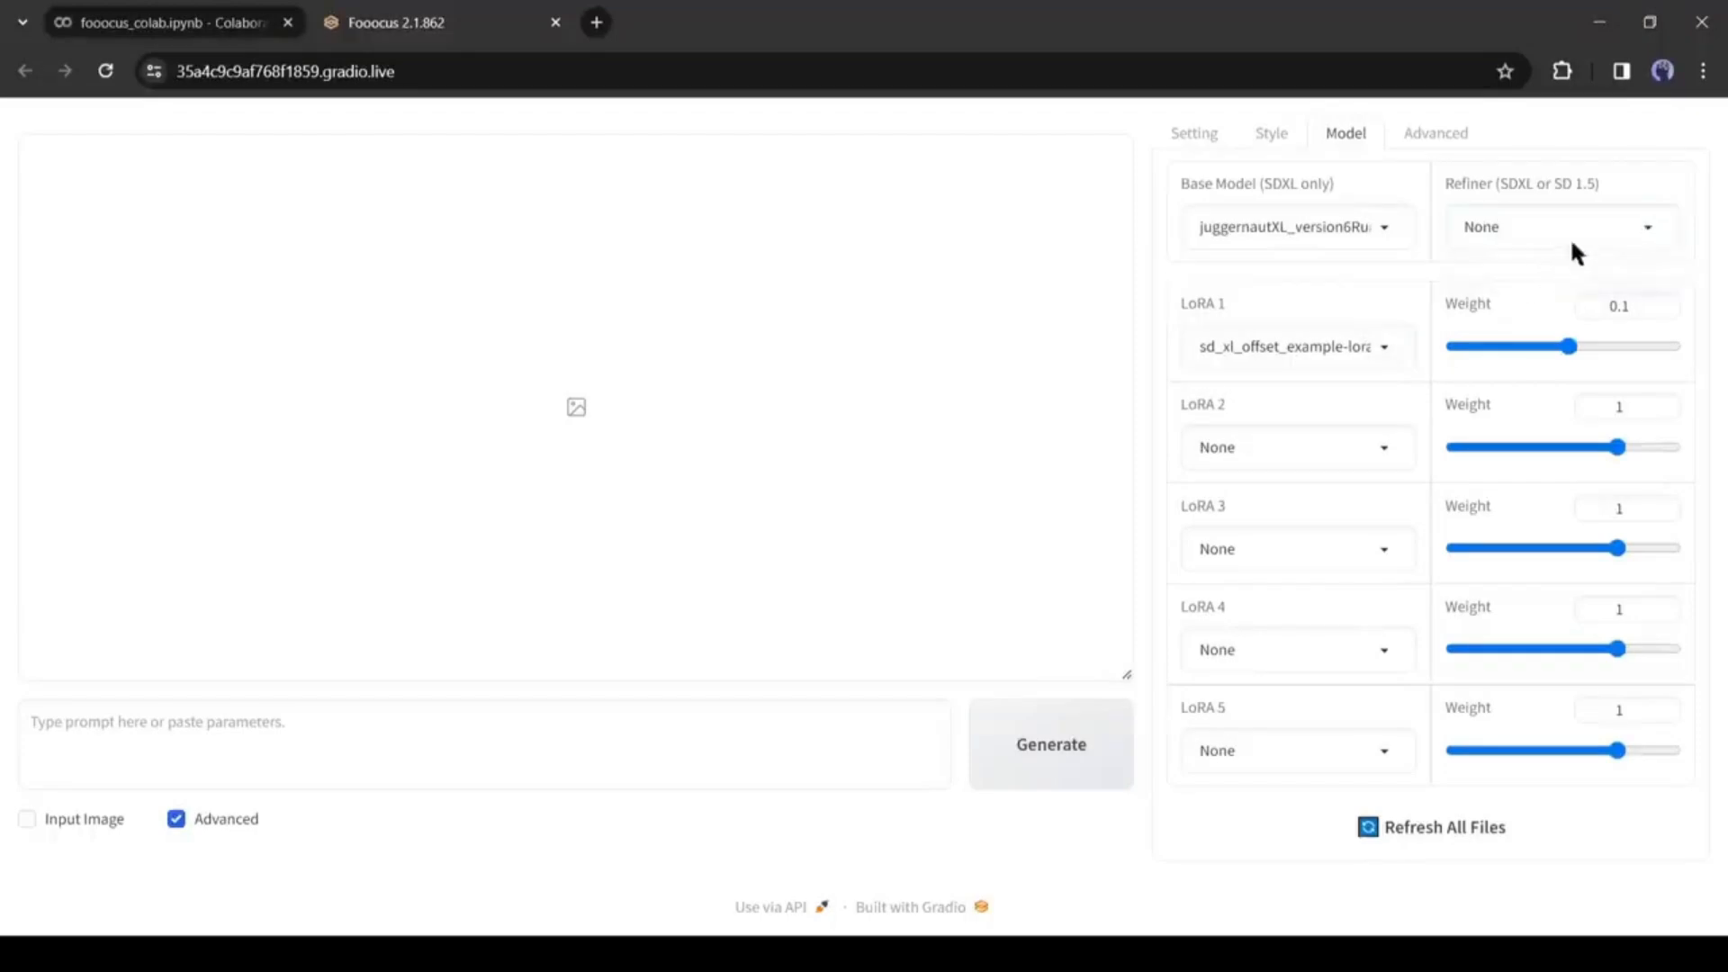
pyautogui.click(1436, 133)
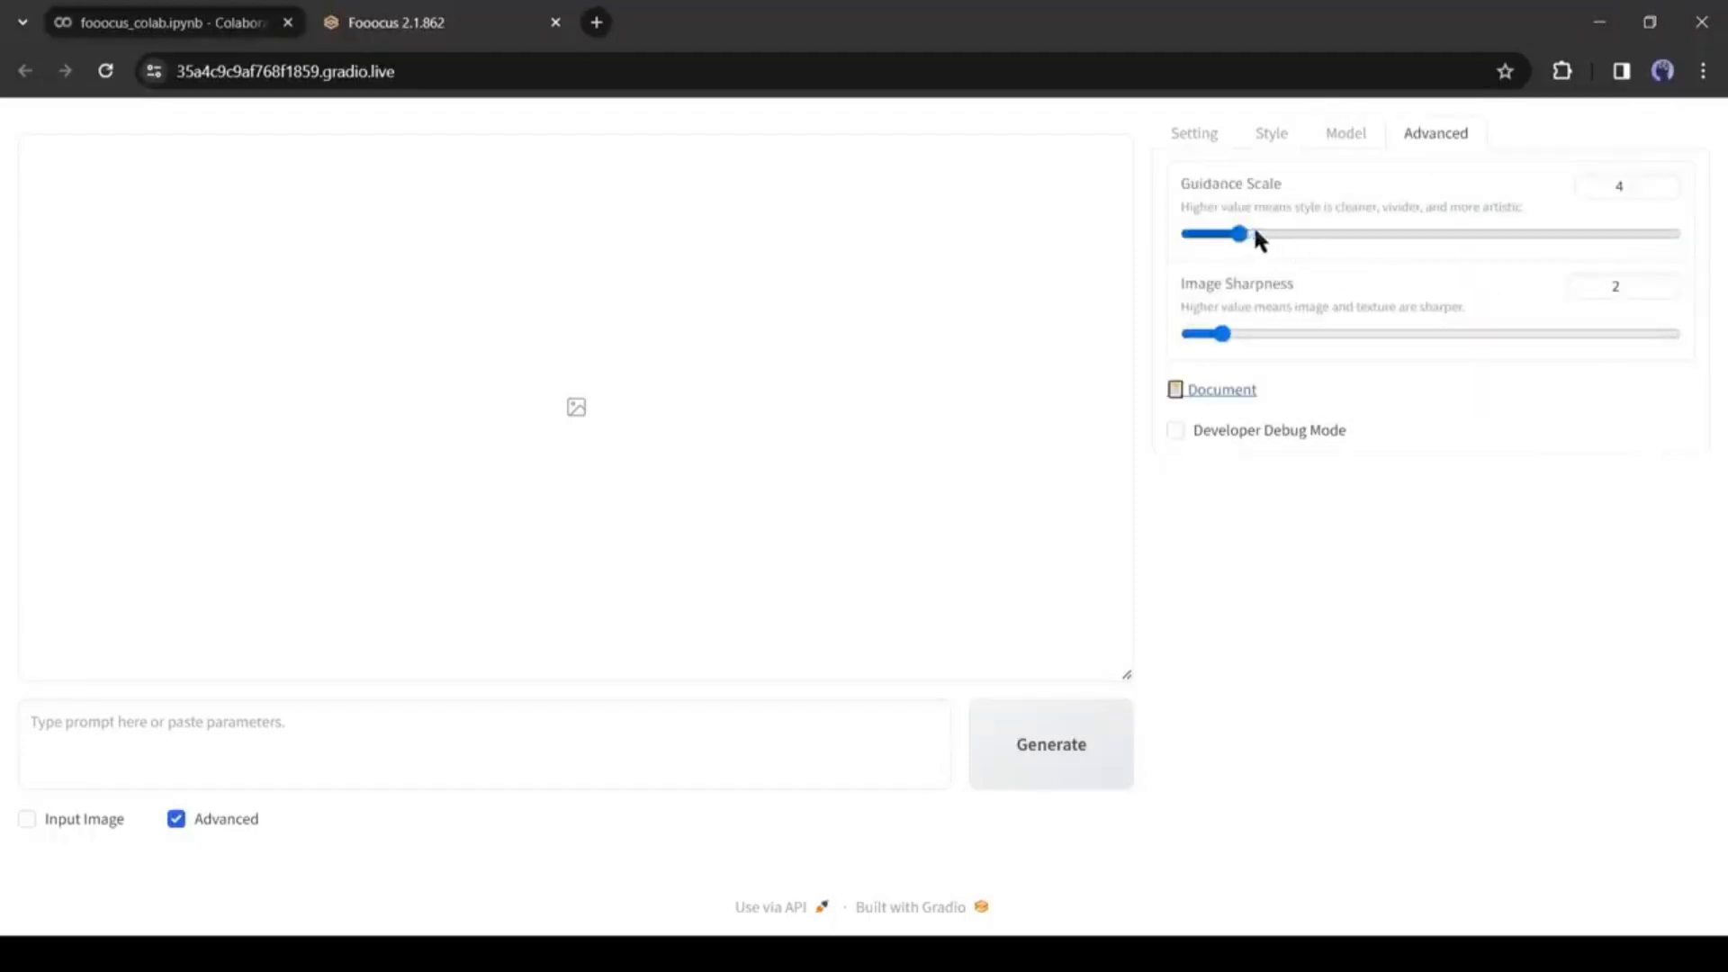
pyautogui.moveTo(902, 508)
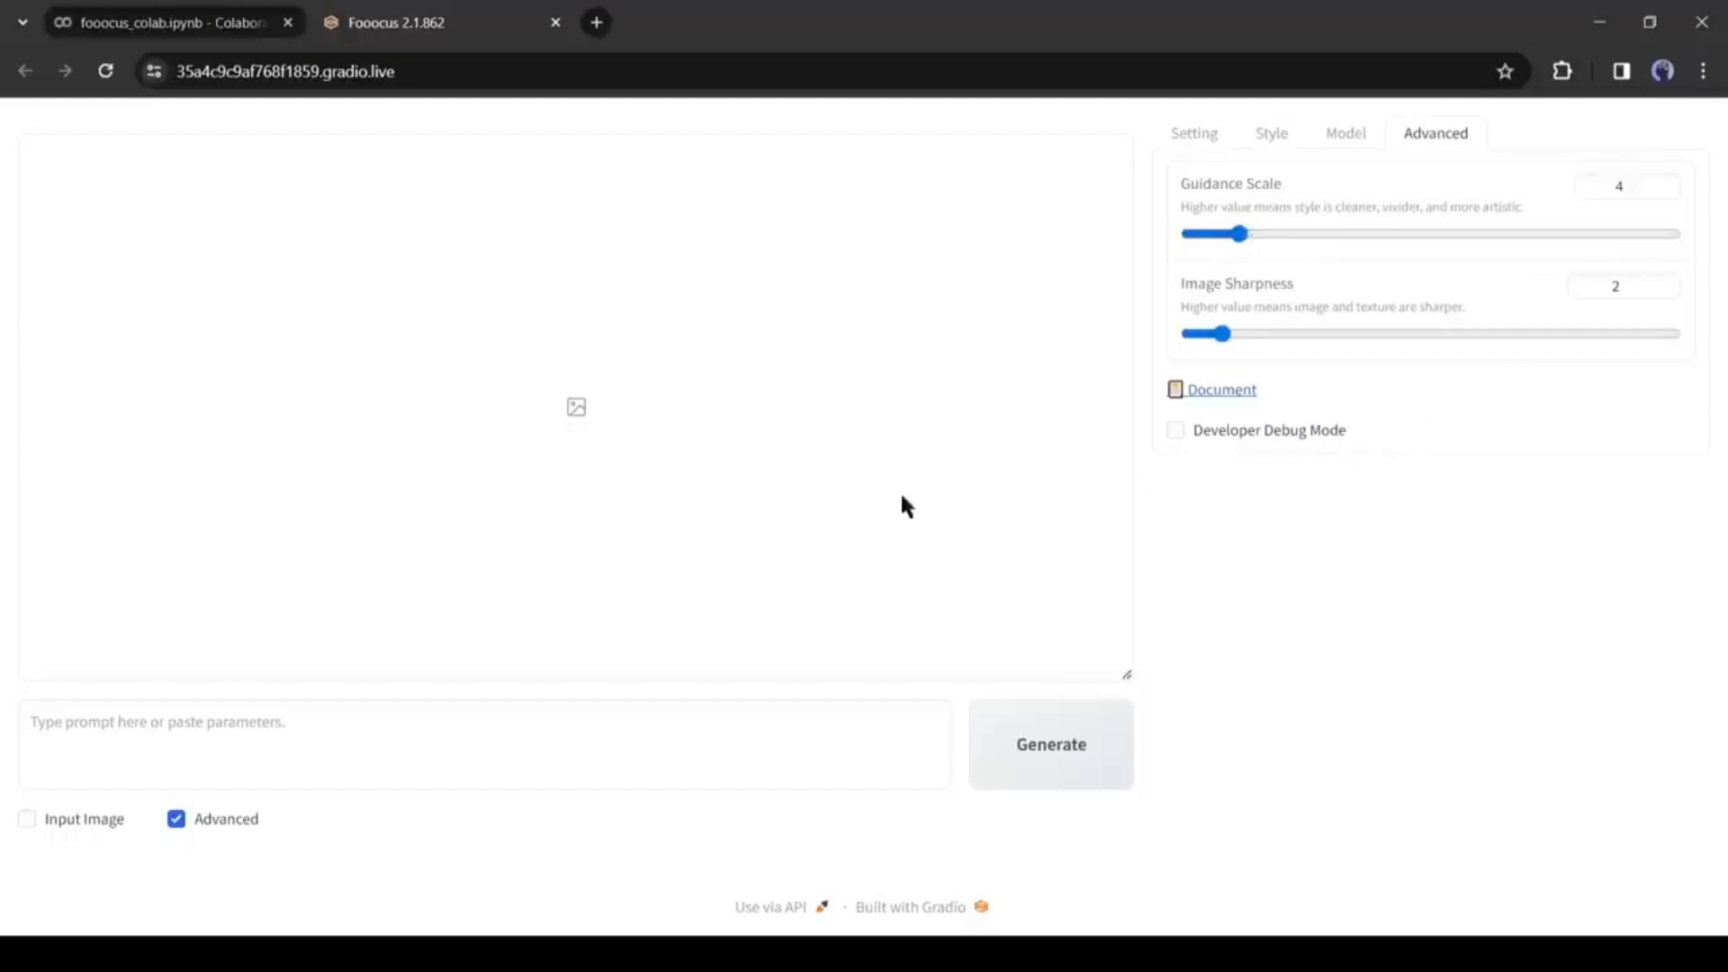
pyautogui.moveTo(626, 639)
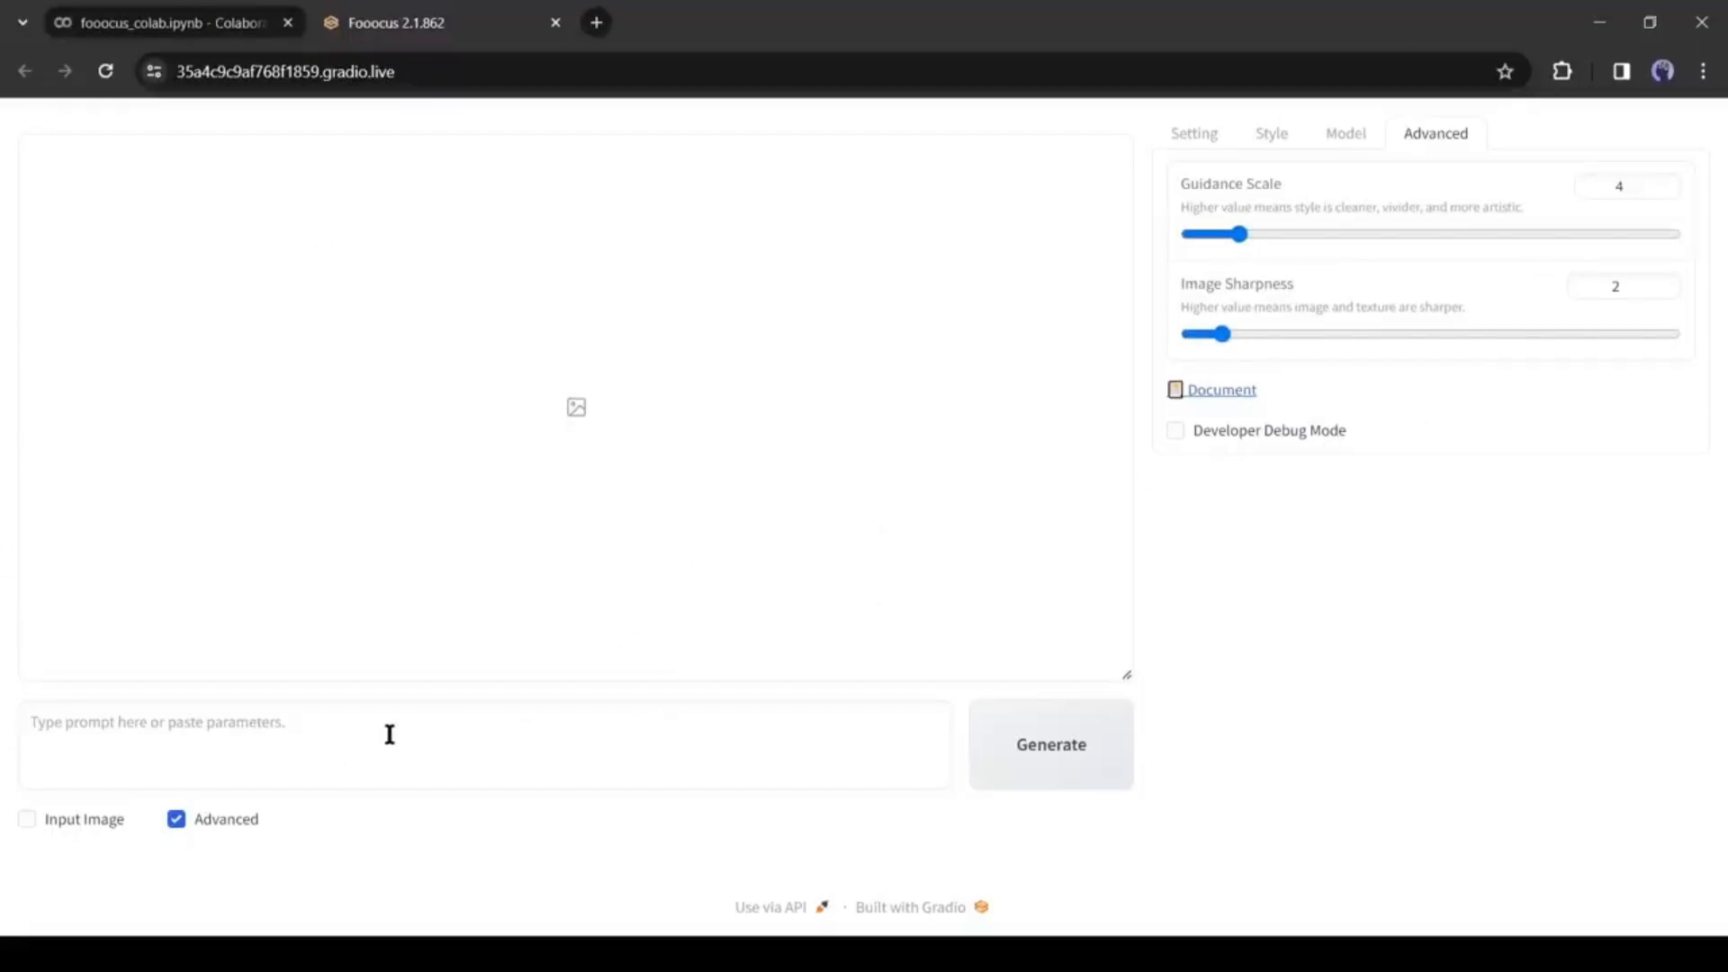
pyautogui.click(1193, 133)
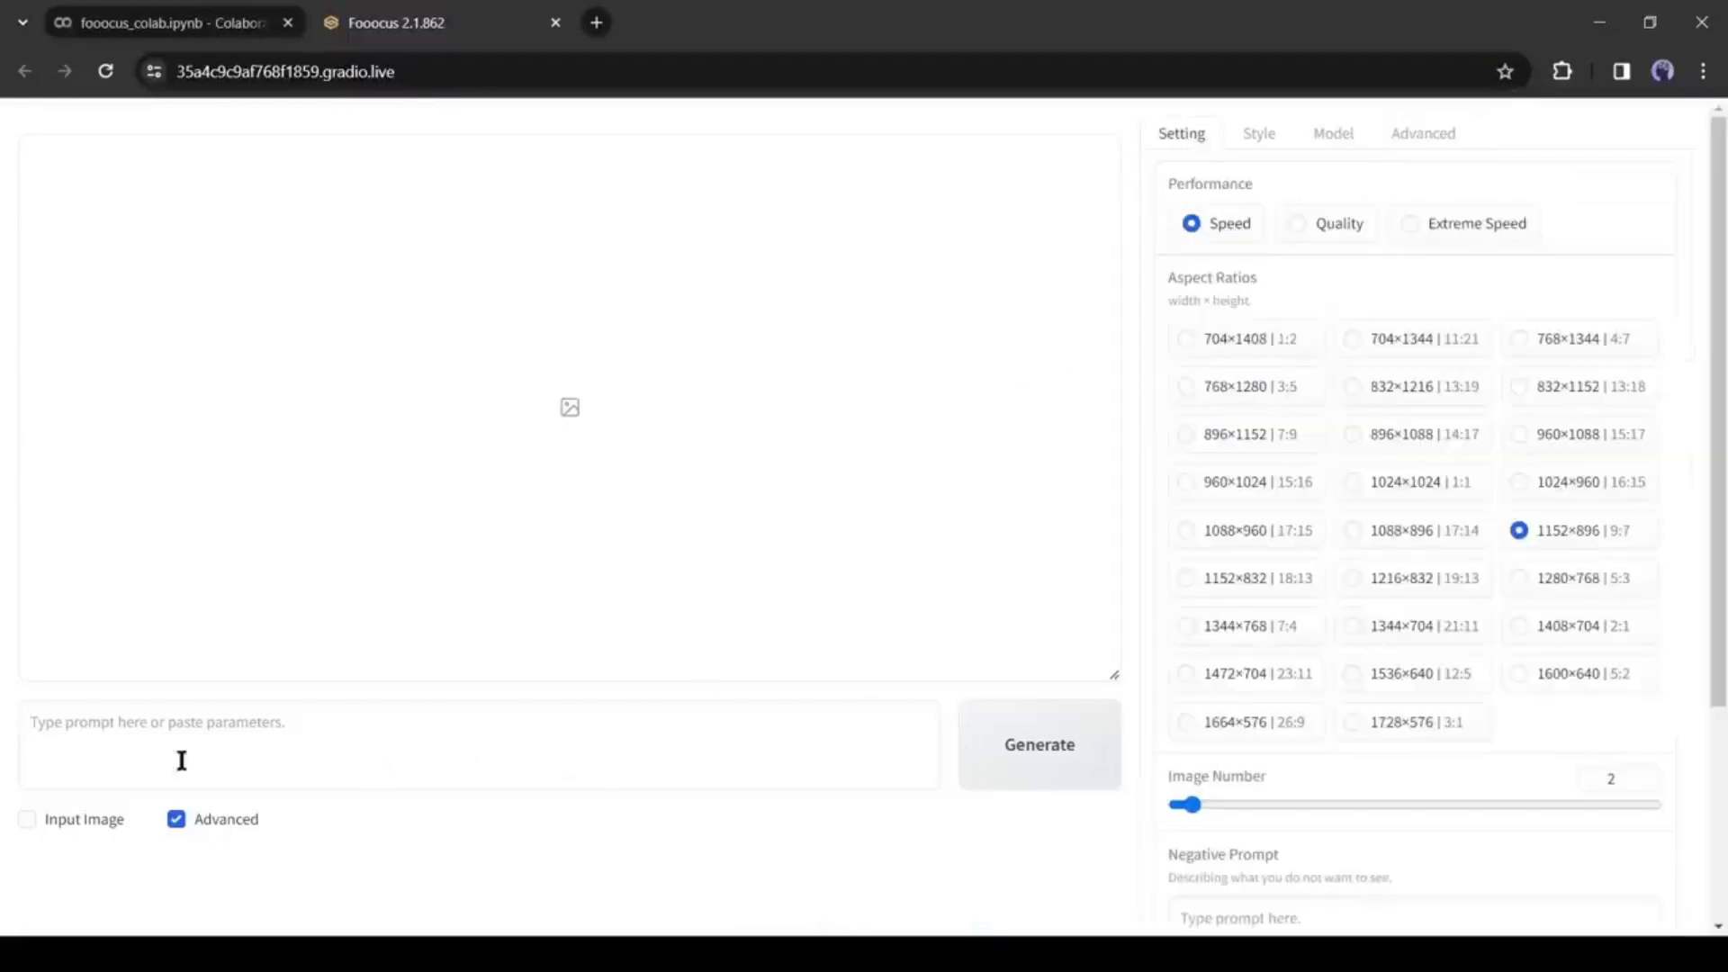
# Step: Prompt a beautiful freckled lady with blue eyes and pink hair and raise the image count to 3
pyautogui.write('beautiful lady, (light freckles), big smile')
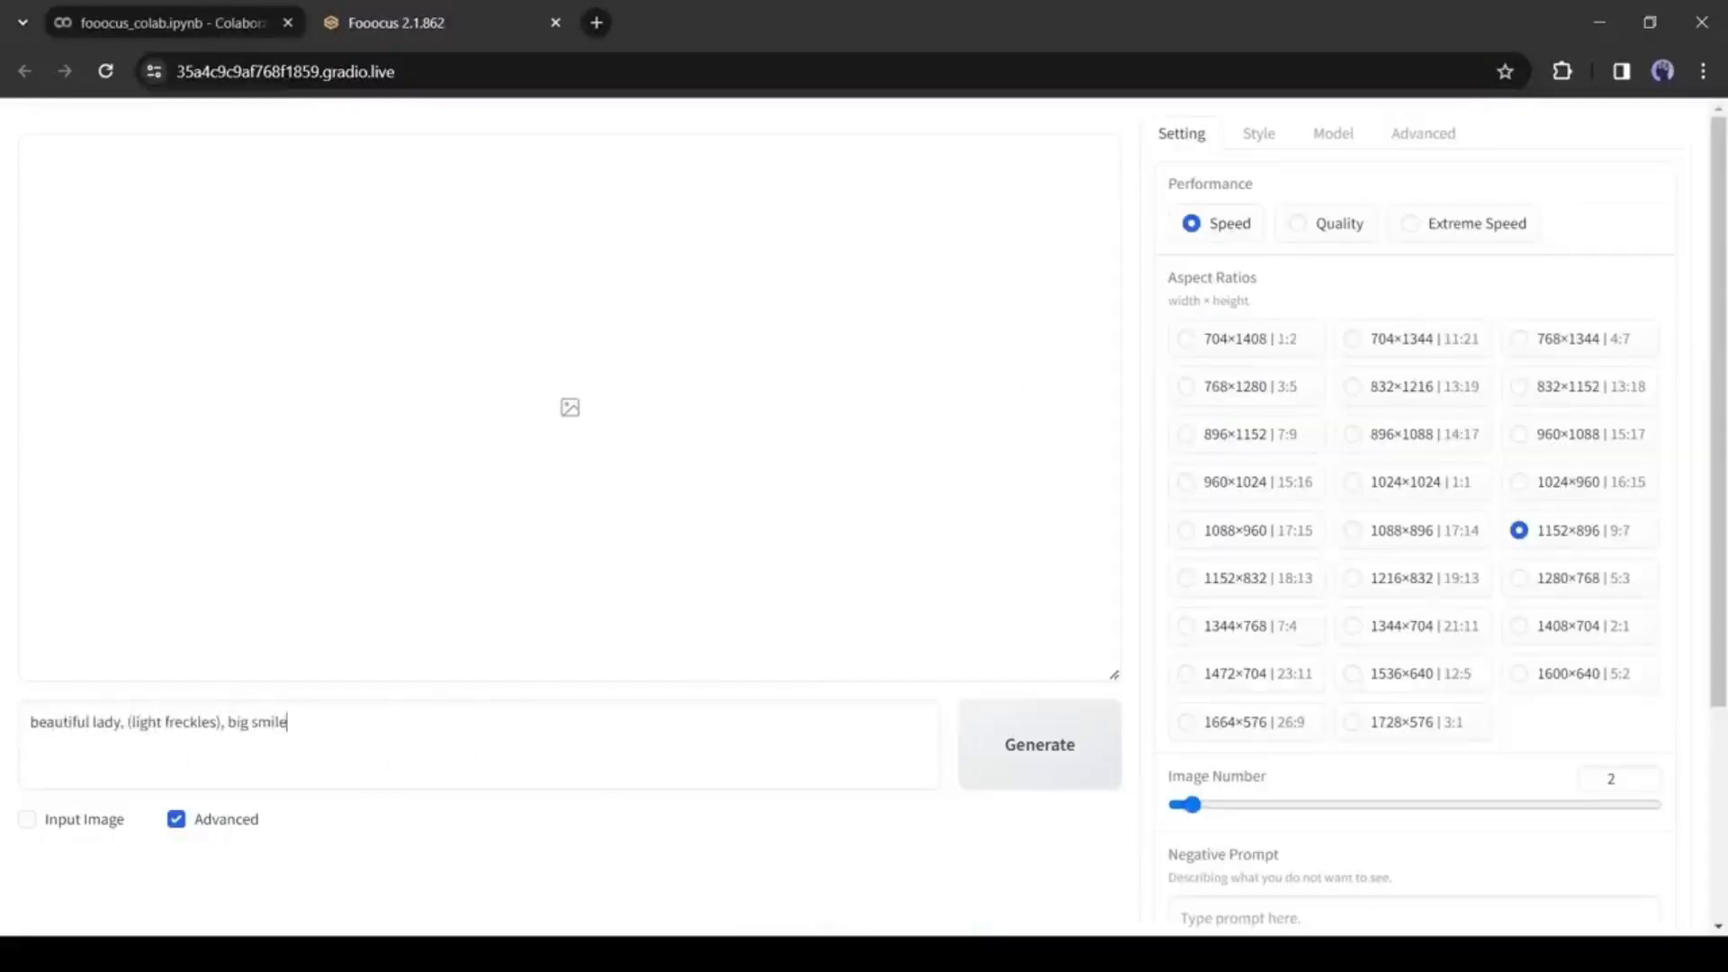
pyautogui.write(', blue eyes, pink hair, hyperdetailed photography, soft light, portrait, realistic')
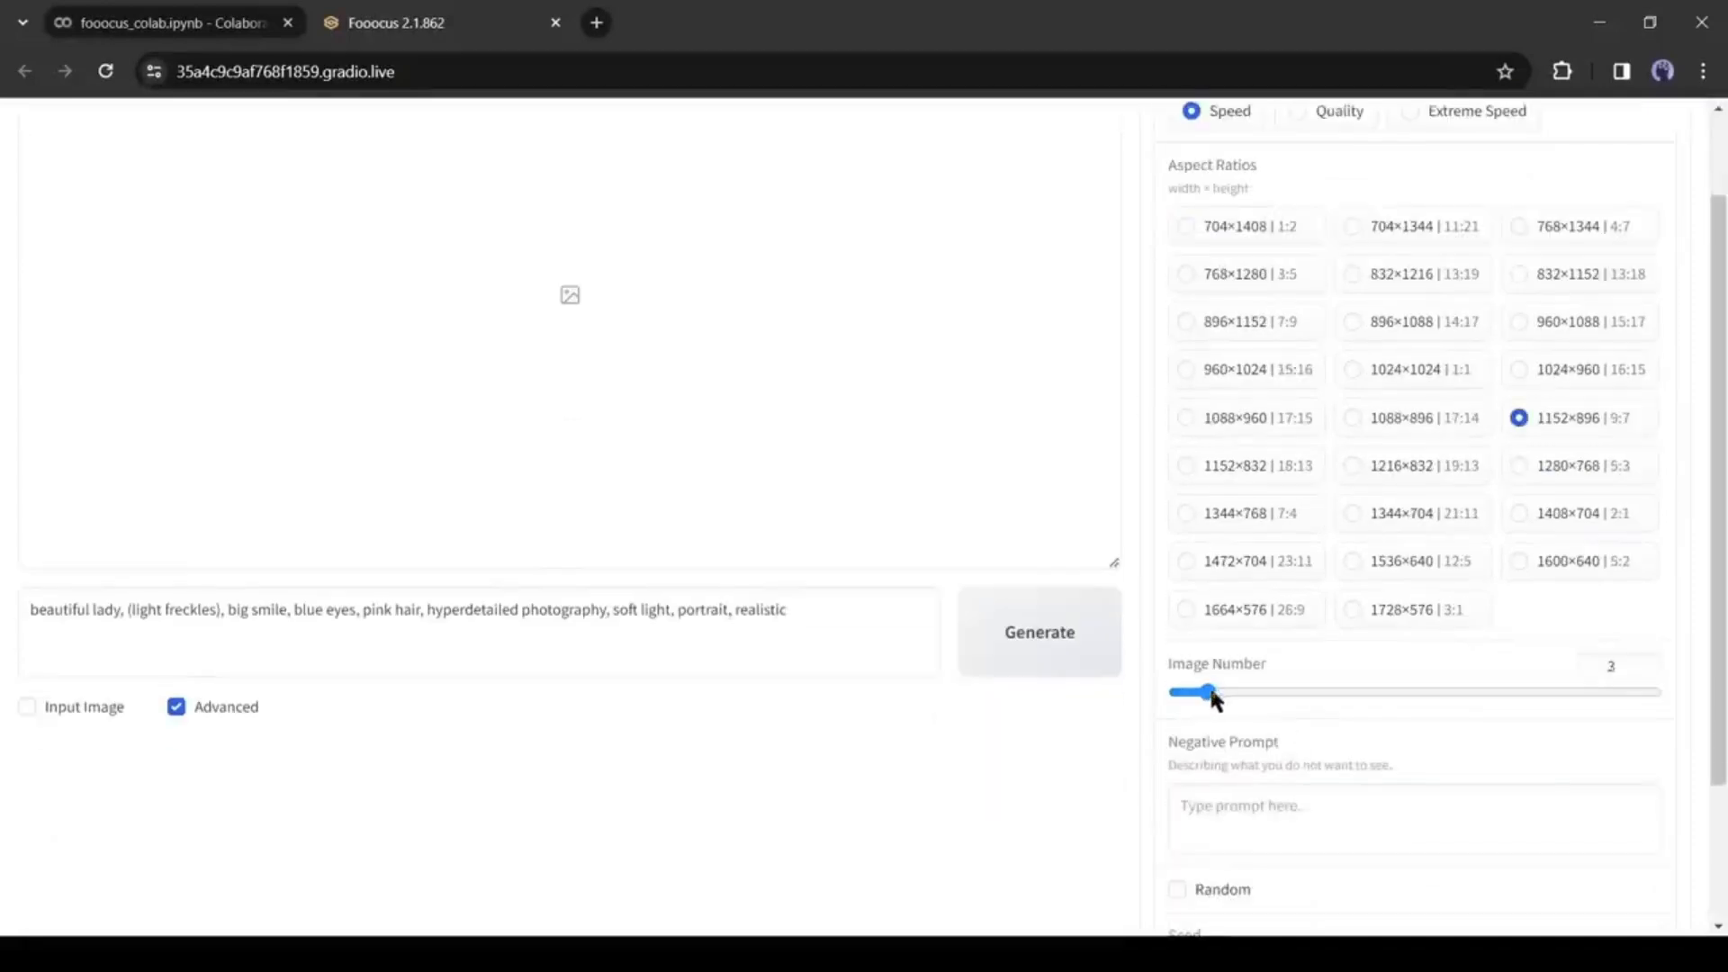
pyautogui.click(1040, 632)
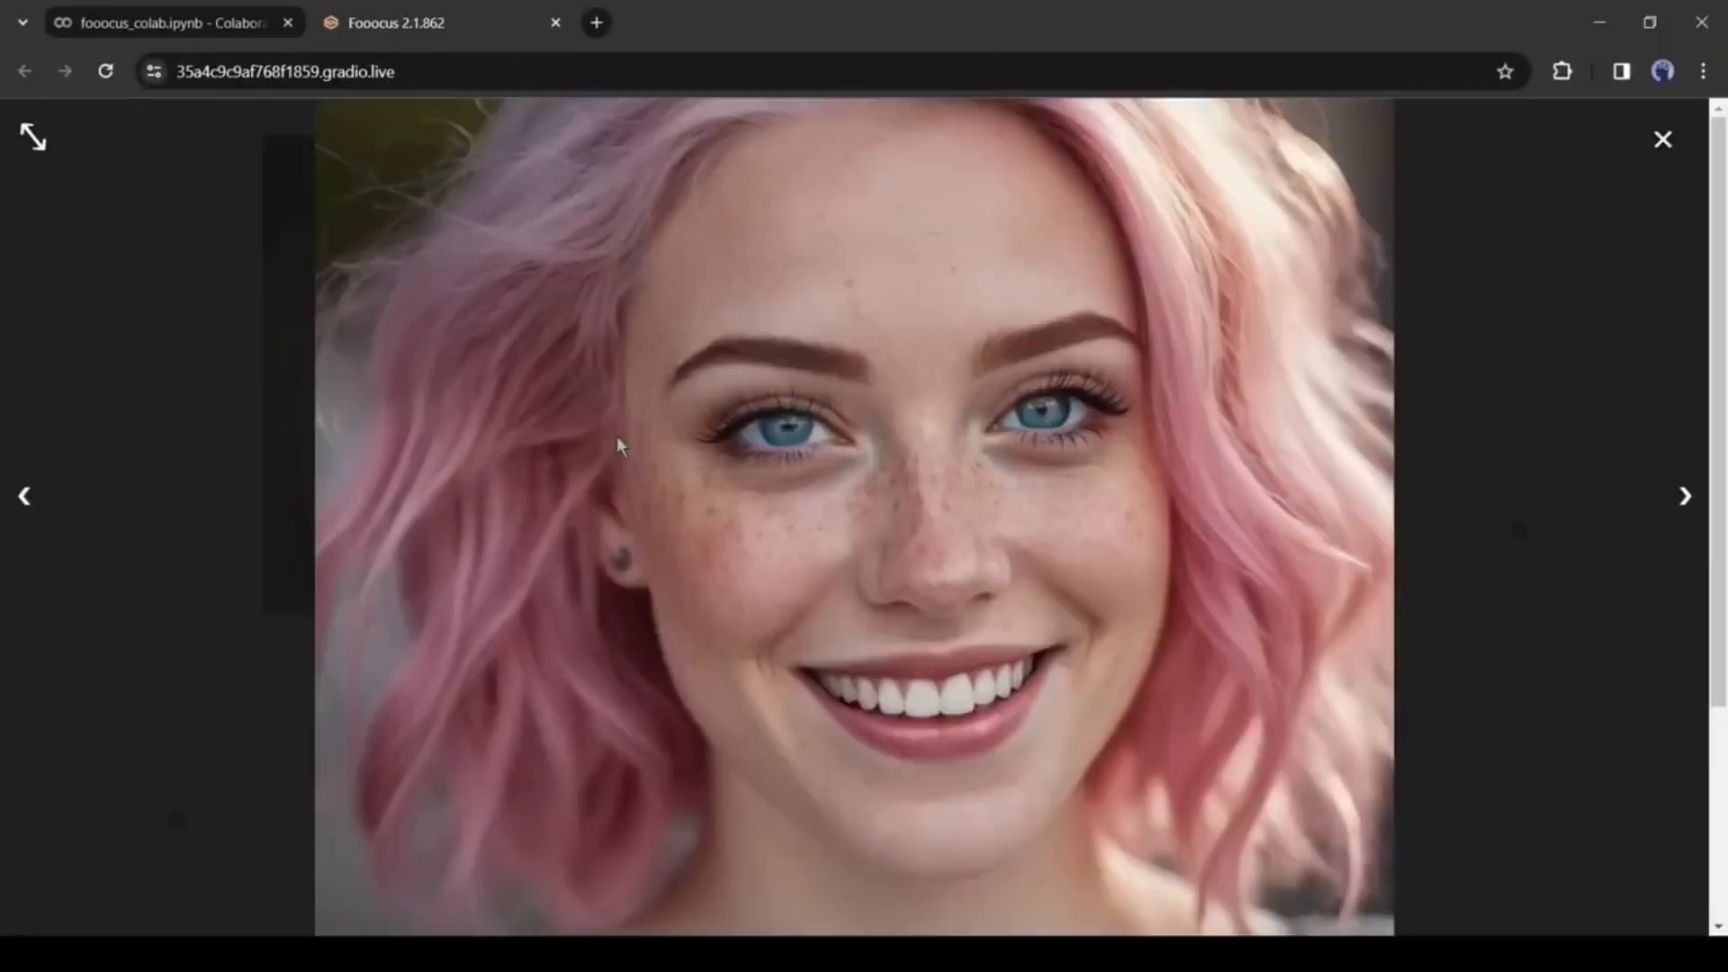
# Step: Step through the generated pink-haired portraits in the lightbox and return to the gallery
pyautogui.click(1684, 497)
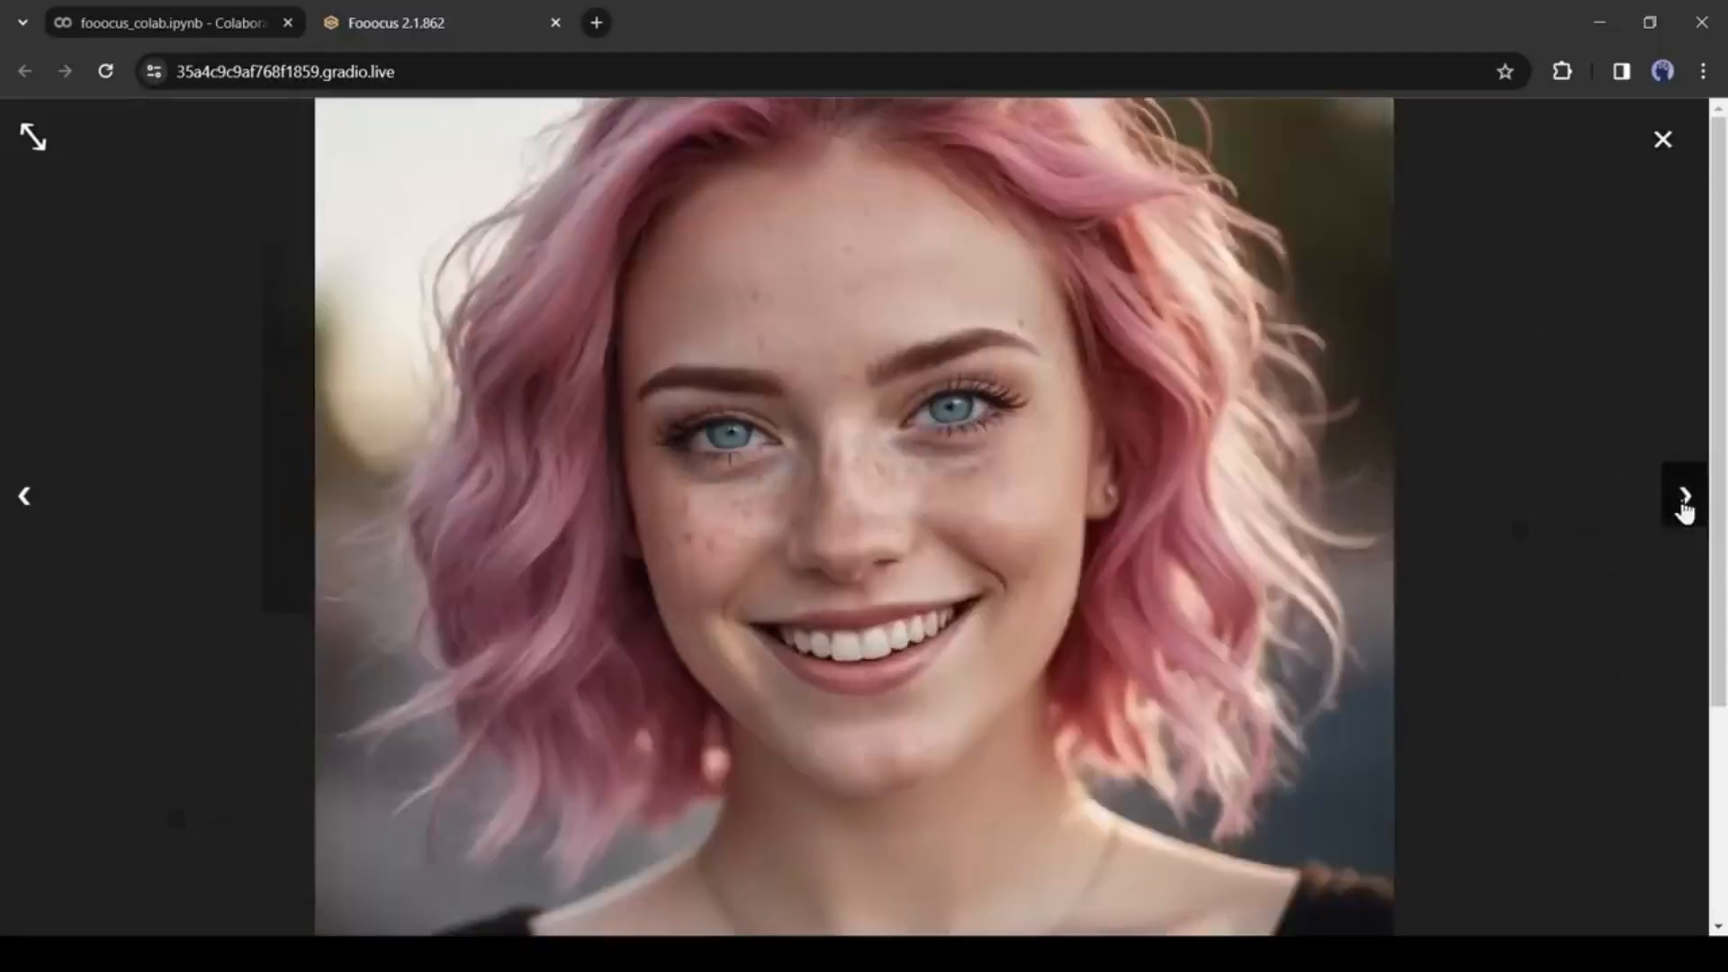
pyautogui.click(1685, 497)
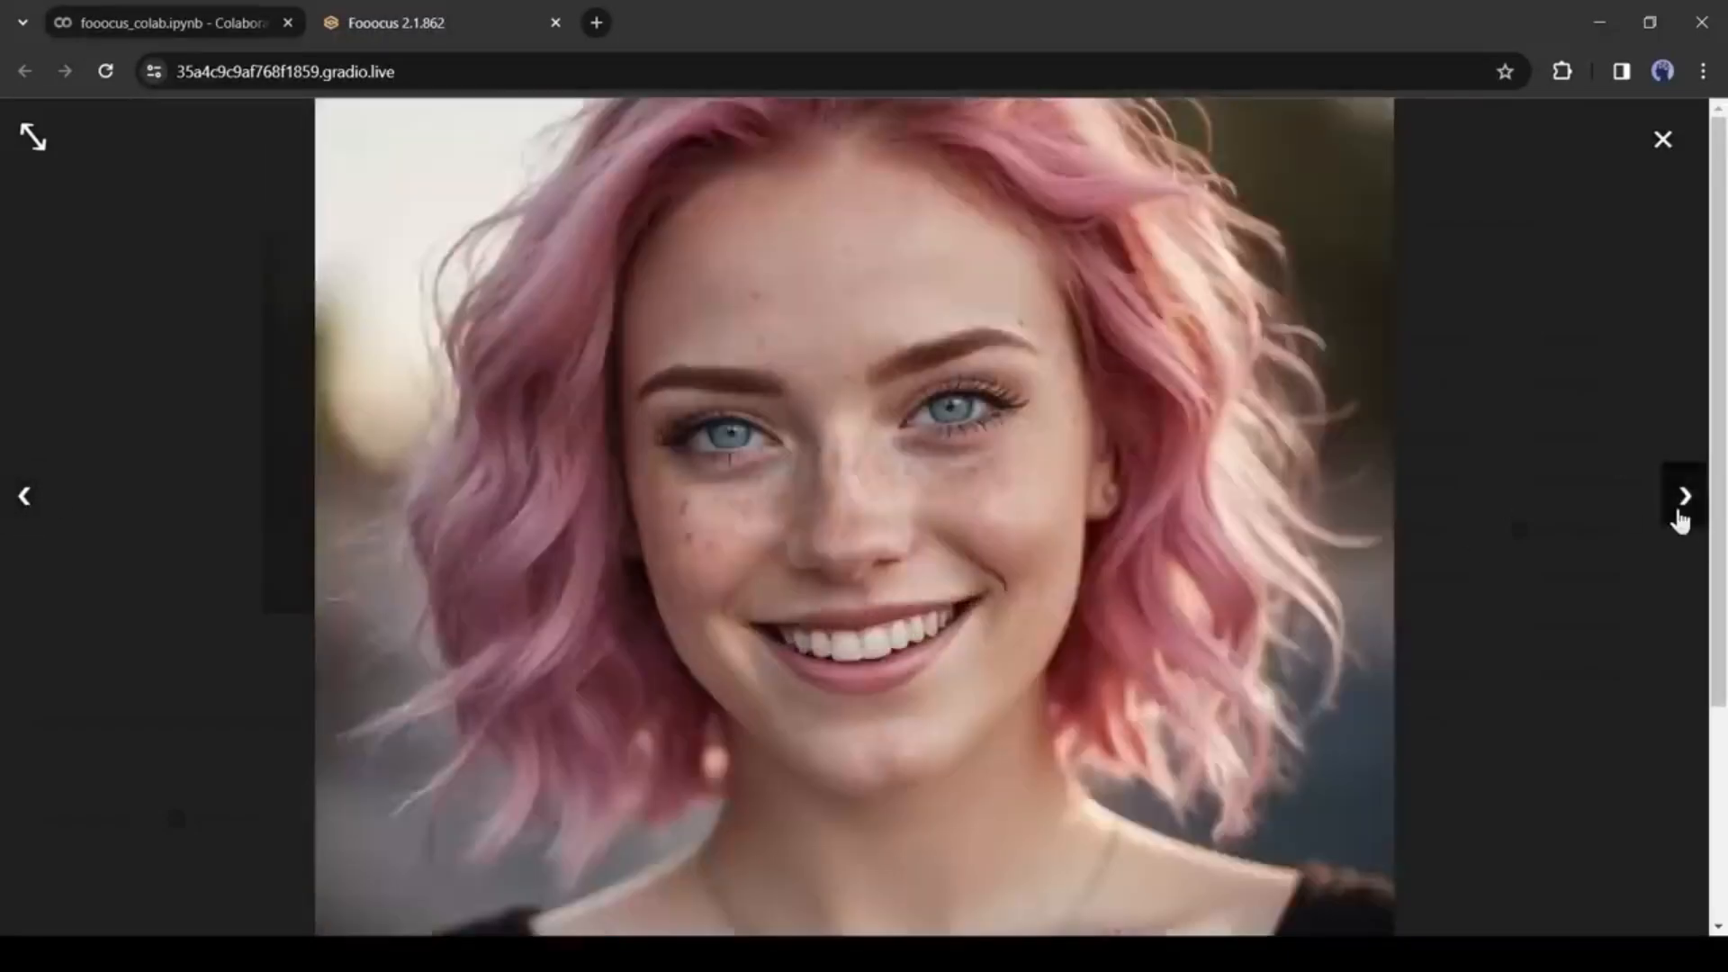
pyautogui.click(1684, 497)
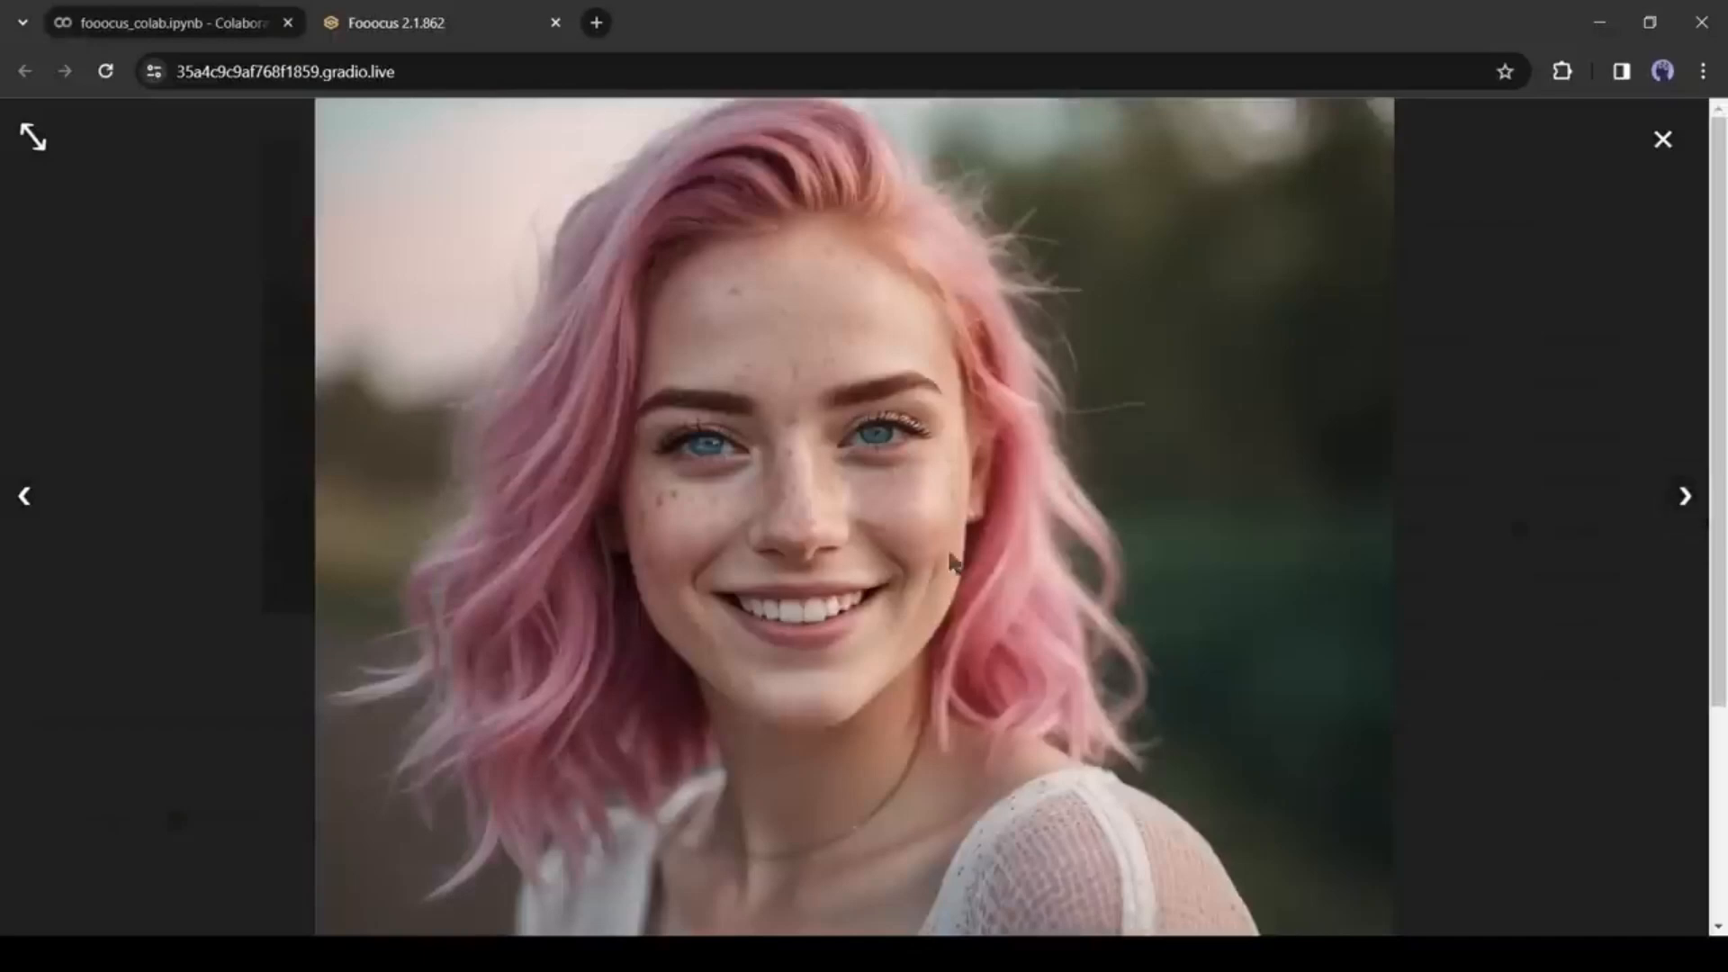
pyautogui.click(1661, 138)
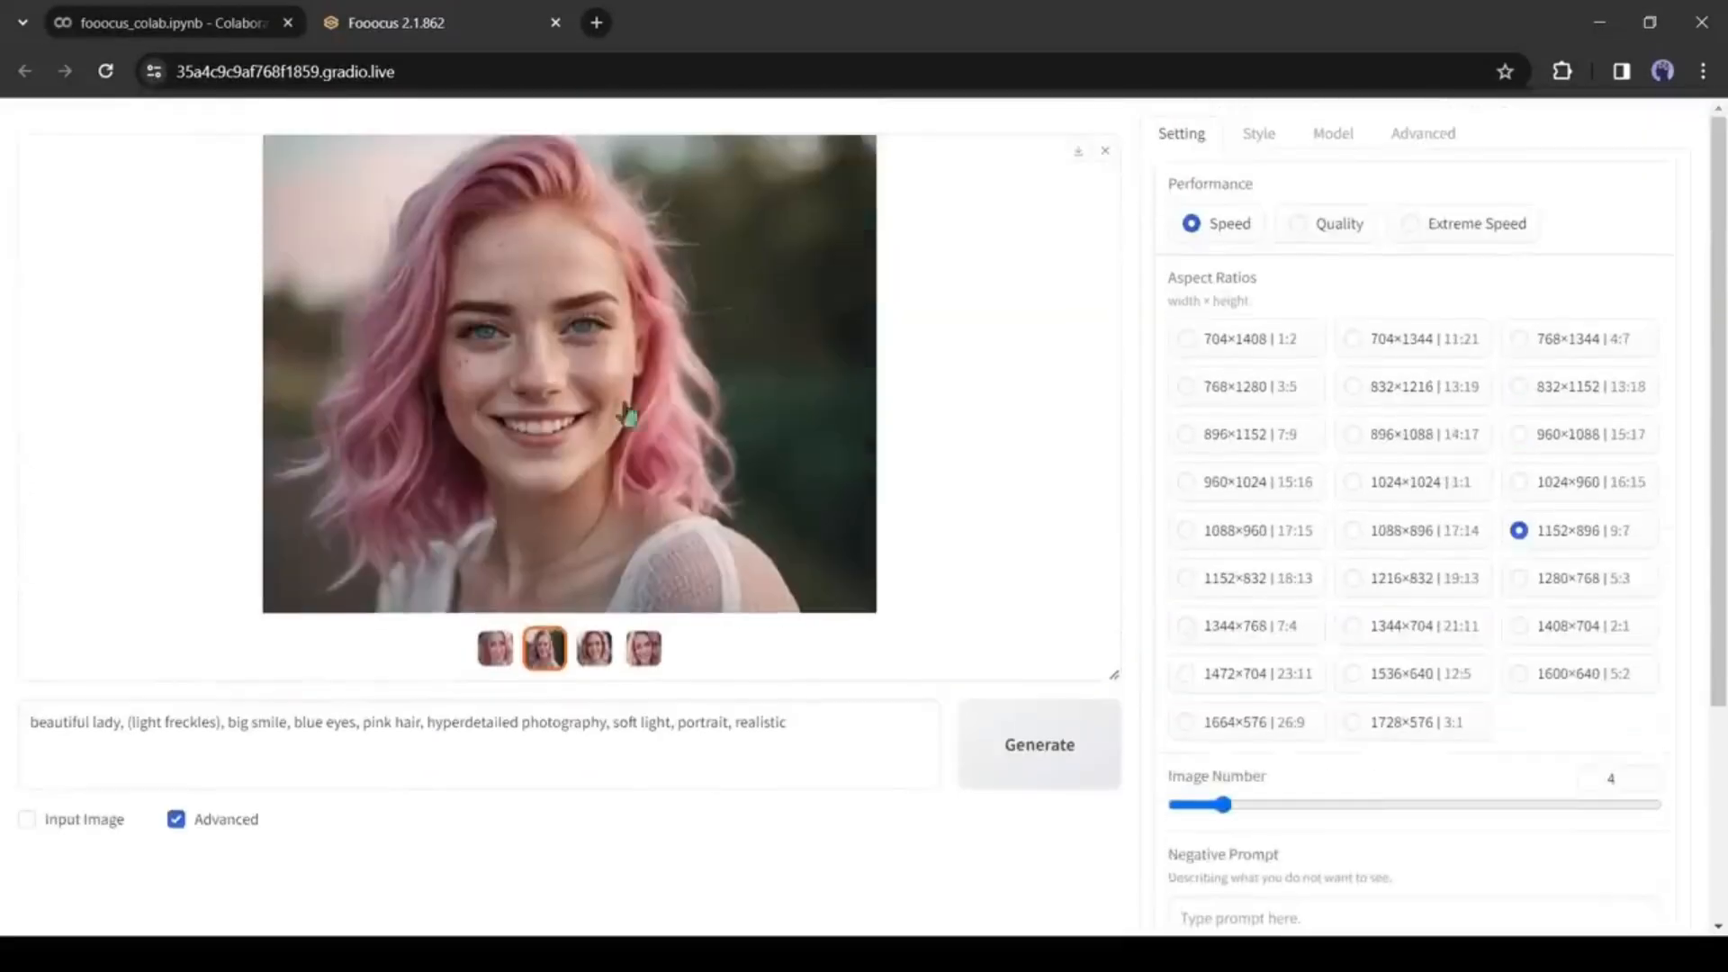
pyautogui.moveTo(209, 664)
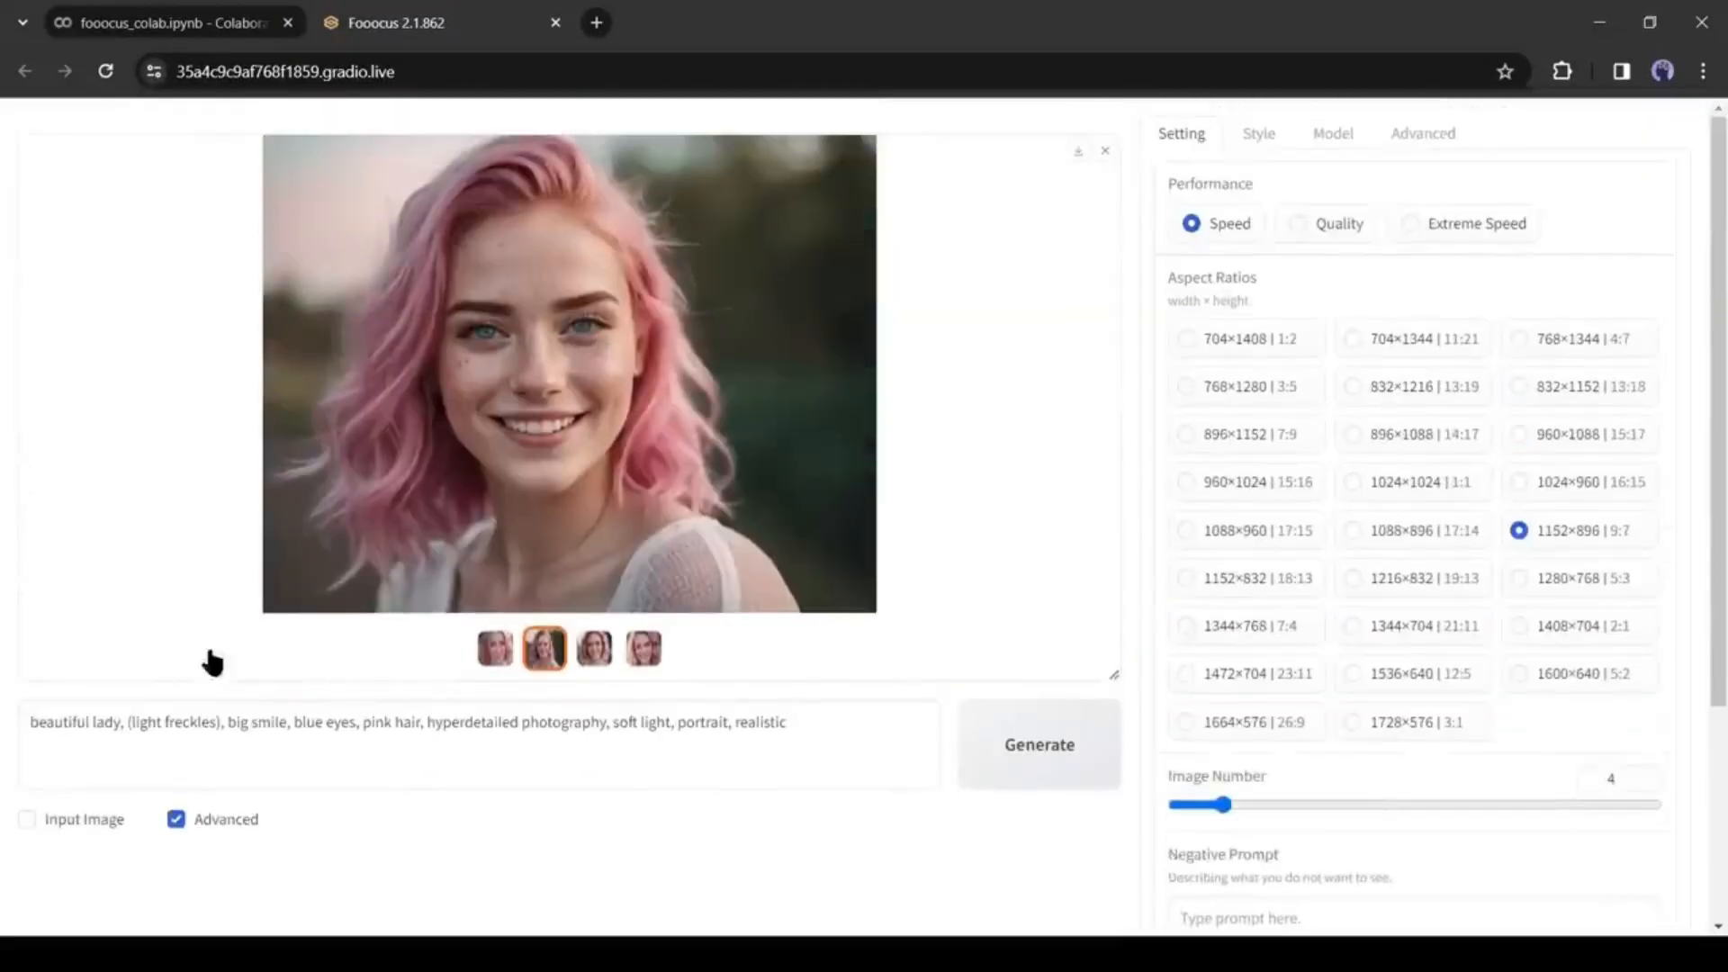
pyautogui.moveTo(428, 699)
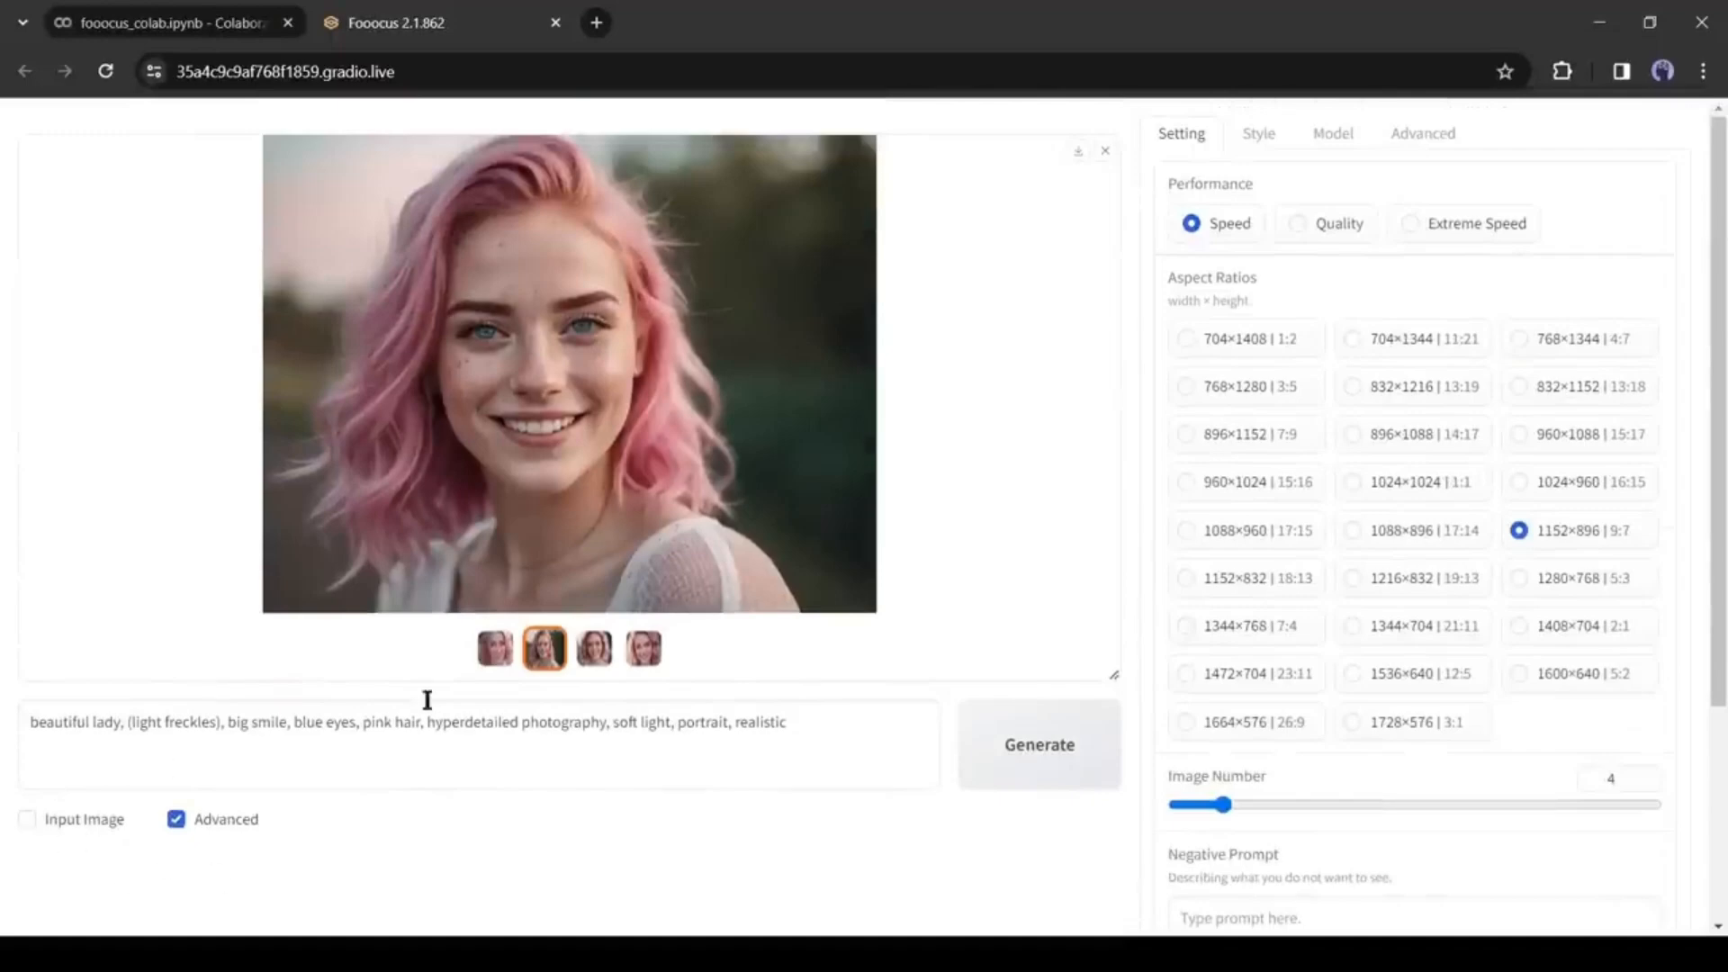
# Step: Enable Input Image so the chosen portrait can be loaded as the input
pyautogui.click(29, 819)
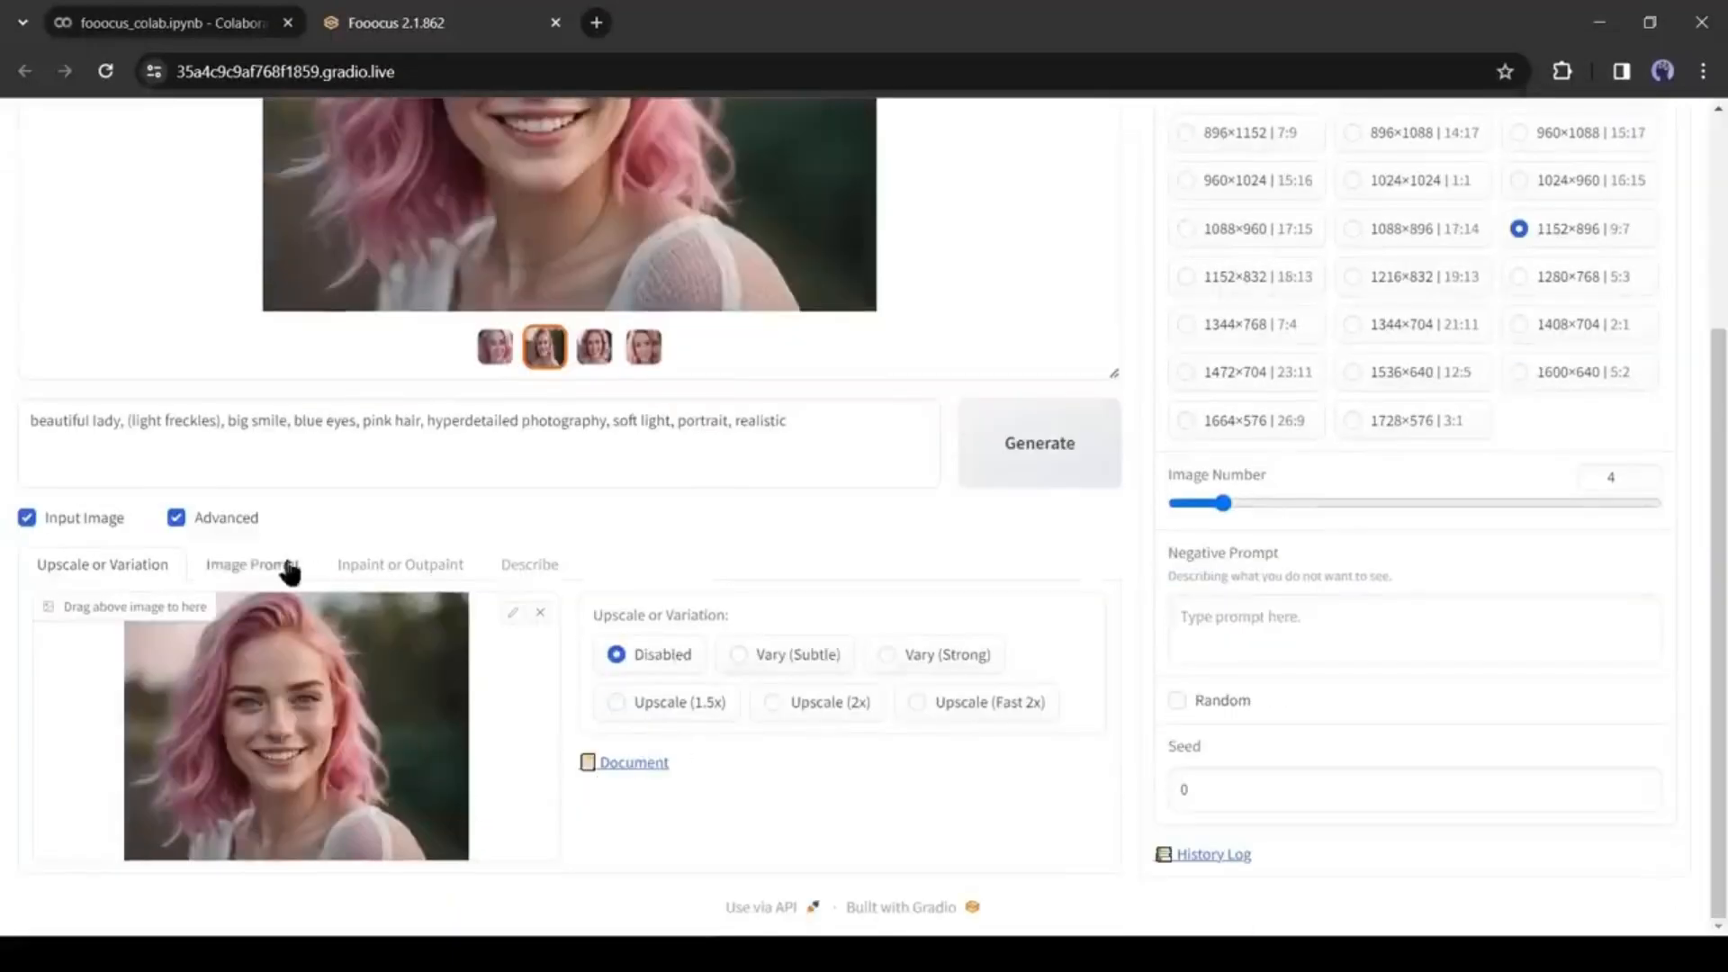
pyautogui.moveTo(320, 727)
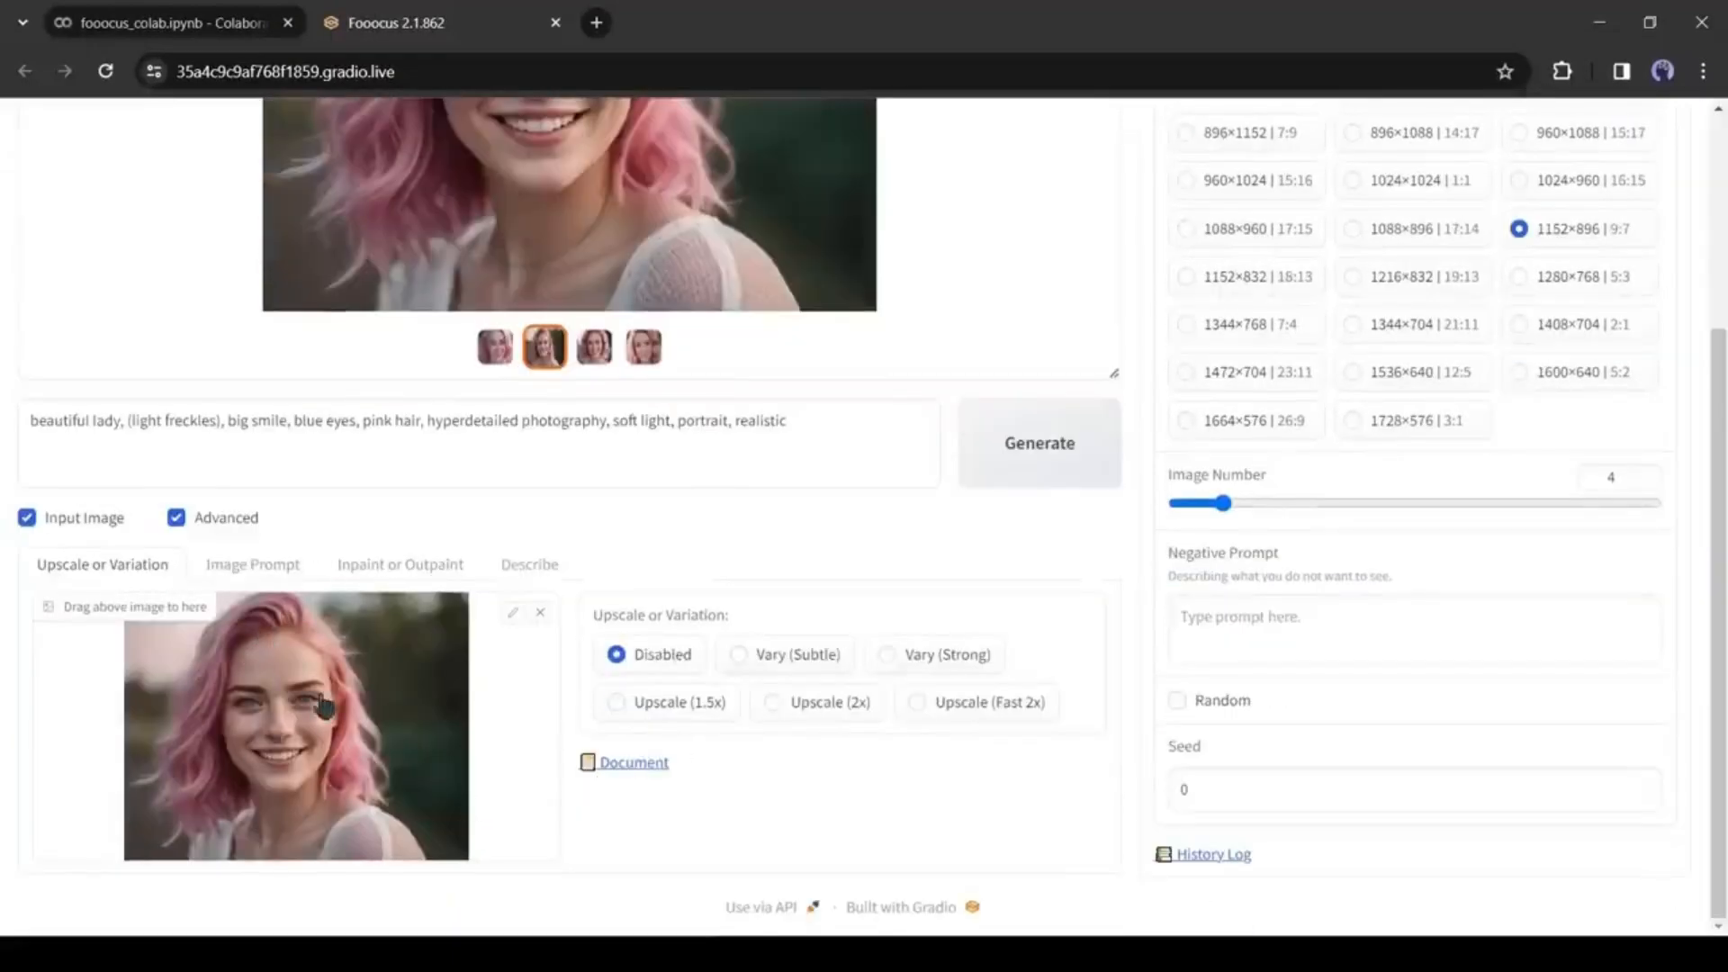
pyautogui.moveTo(304, 837)
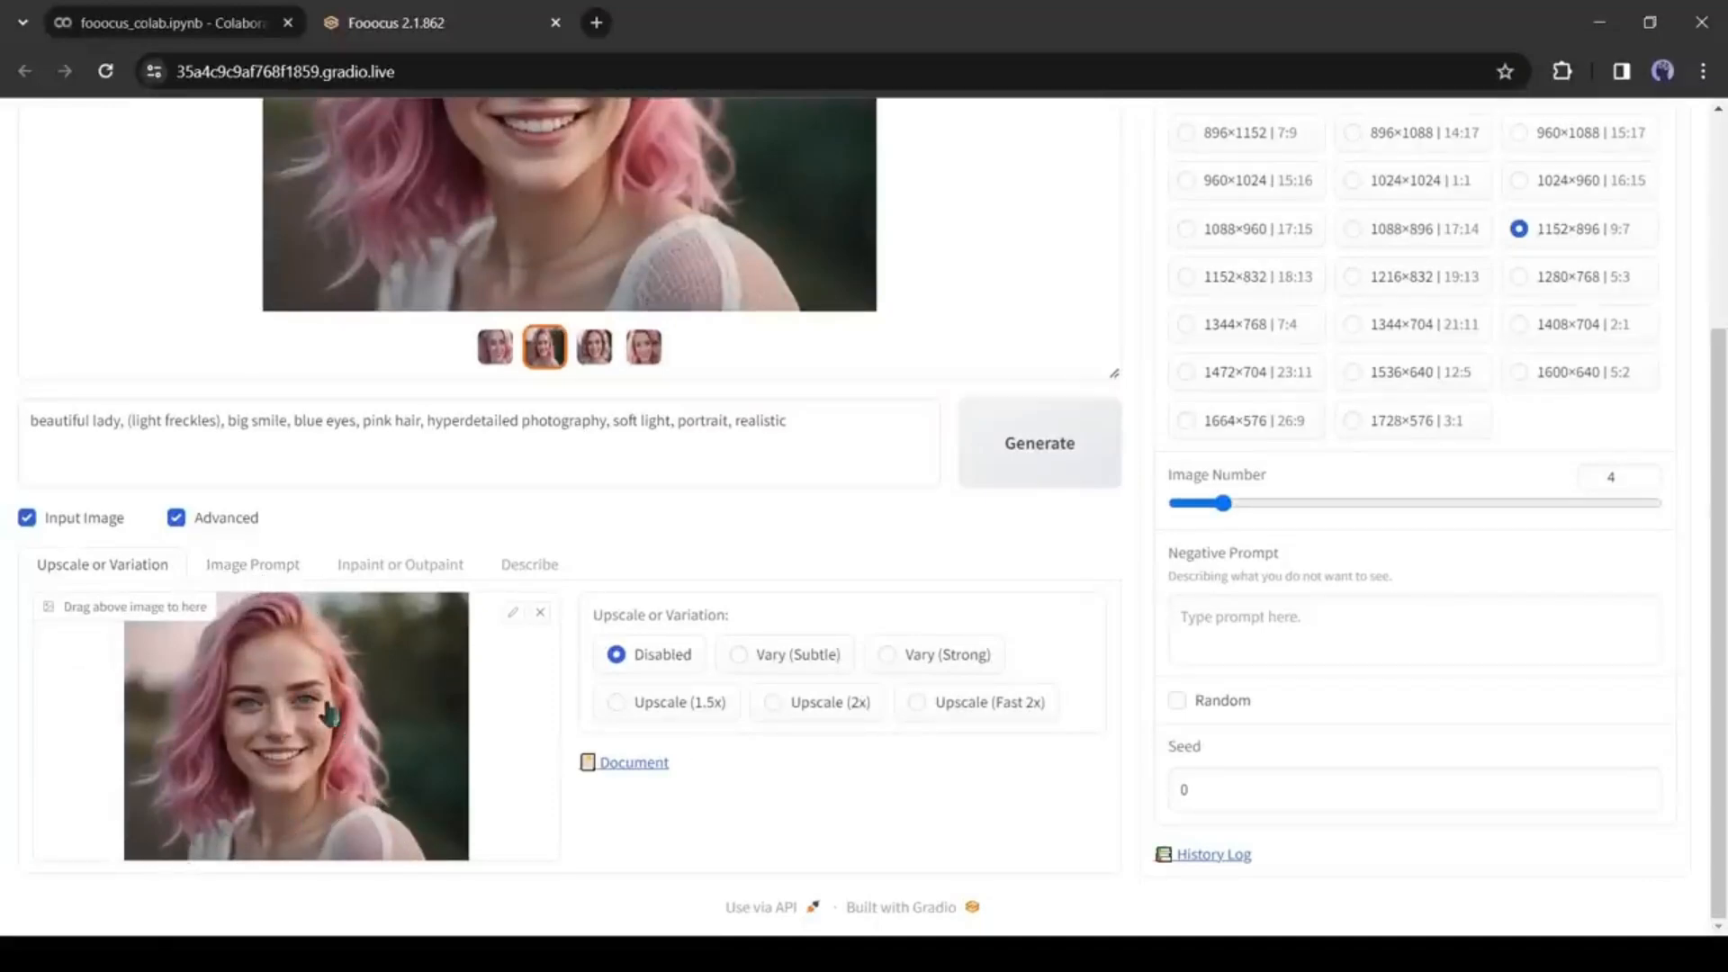
# Step: Use the portrait in the first Image Prompt slot as a FaceSwap reference (Stop At 0.9, Weight 0.75)
pyautogui.click(252, 564)
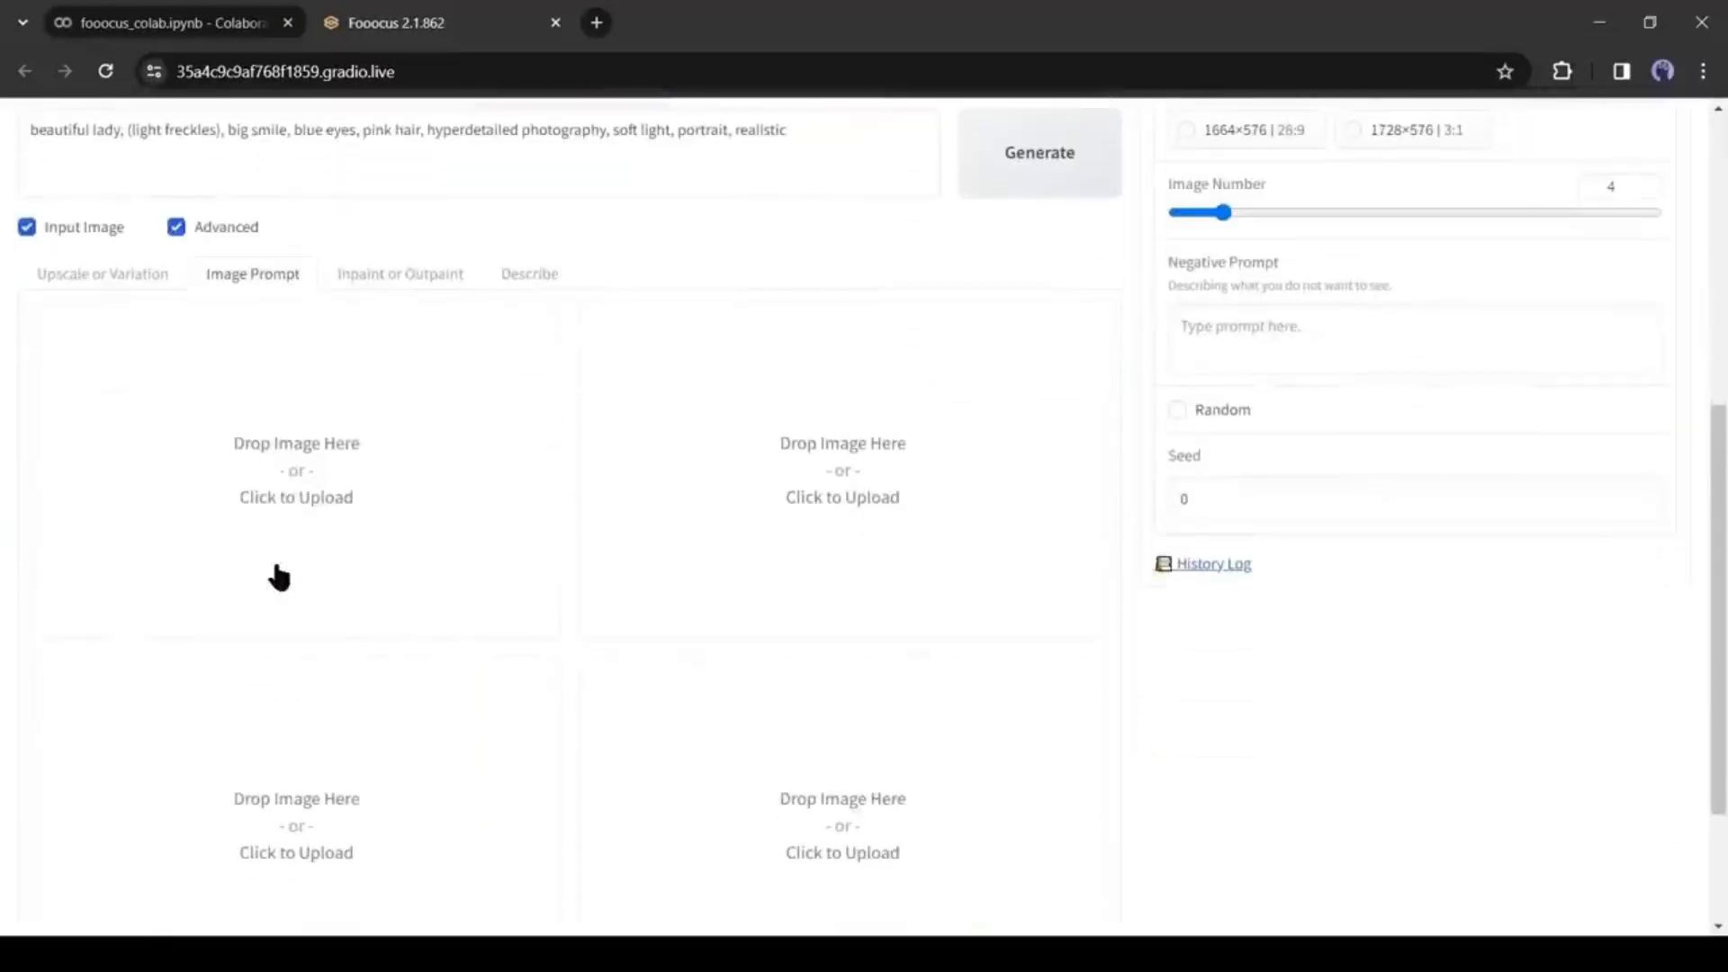
pyautogui.moveTo(196, 608)
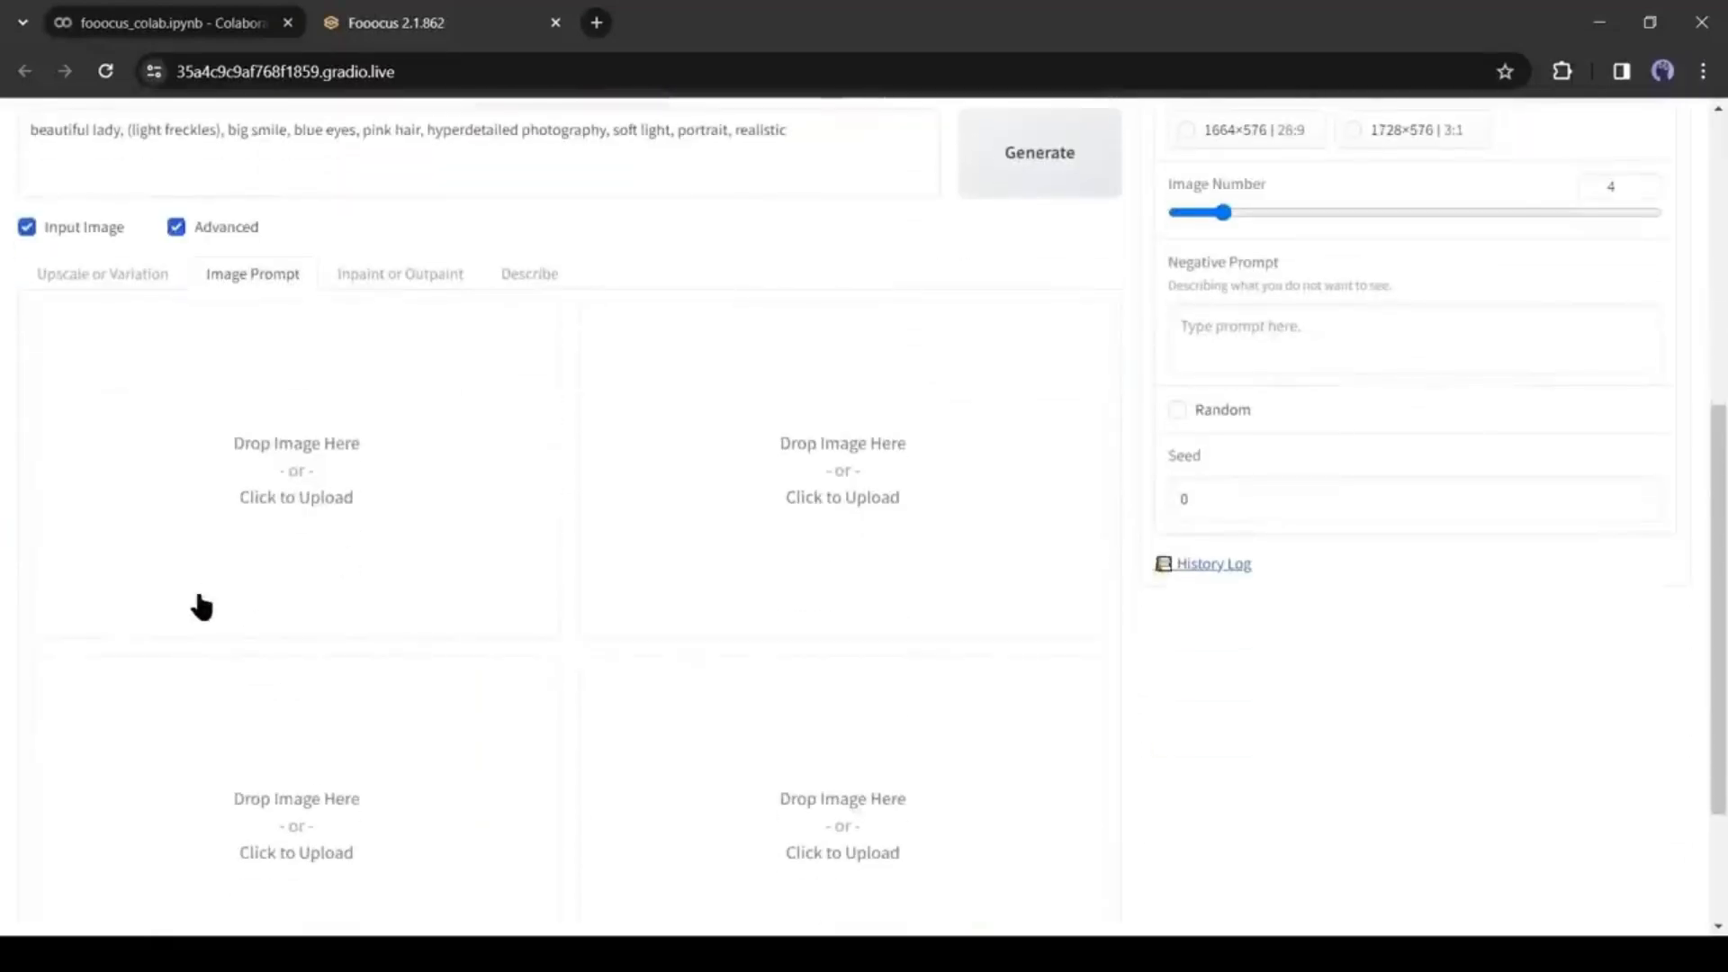
pyautogui.moveTo(410, 605)
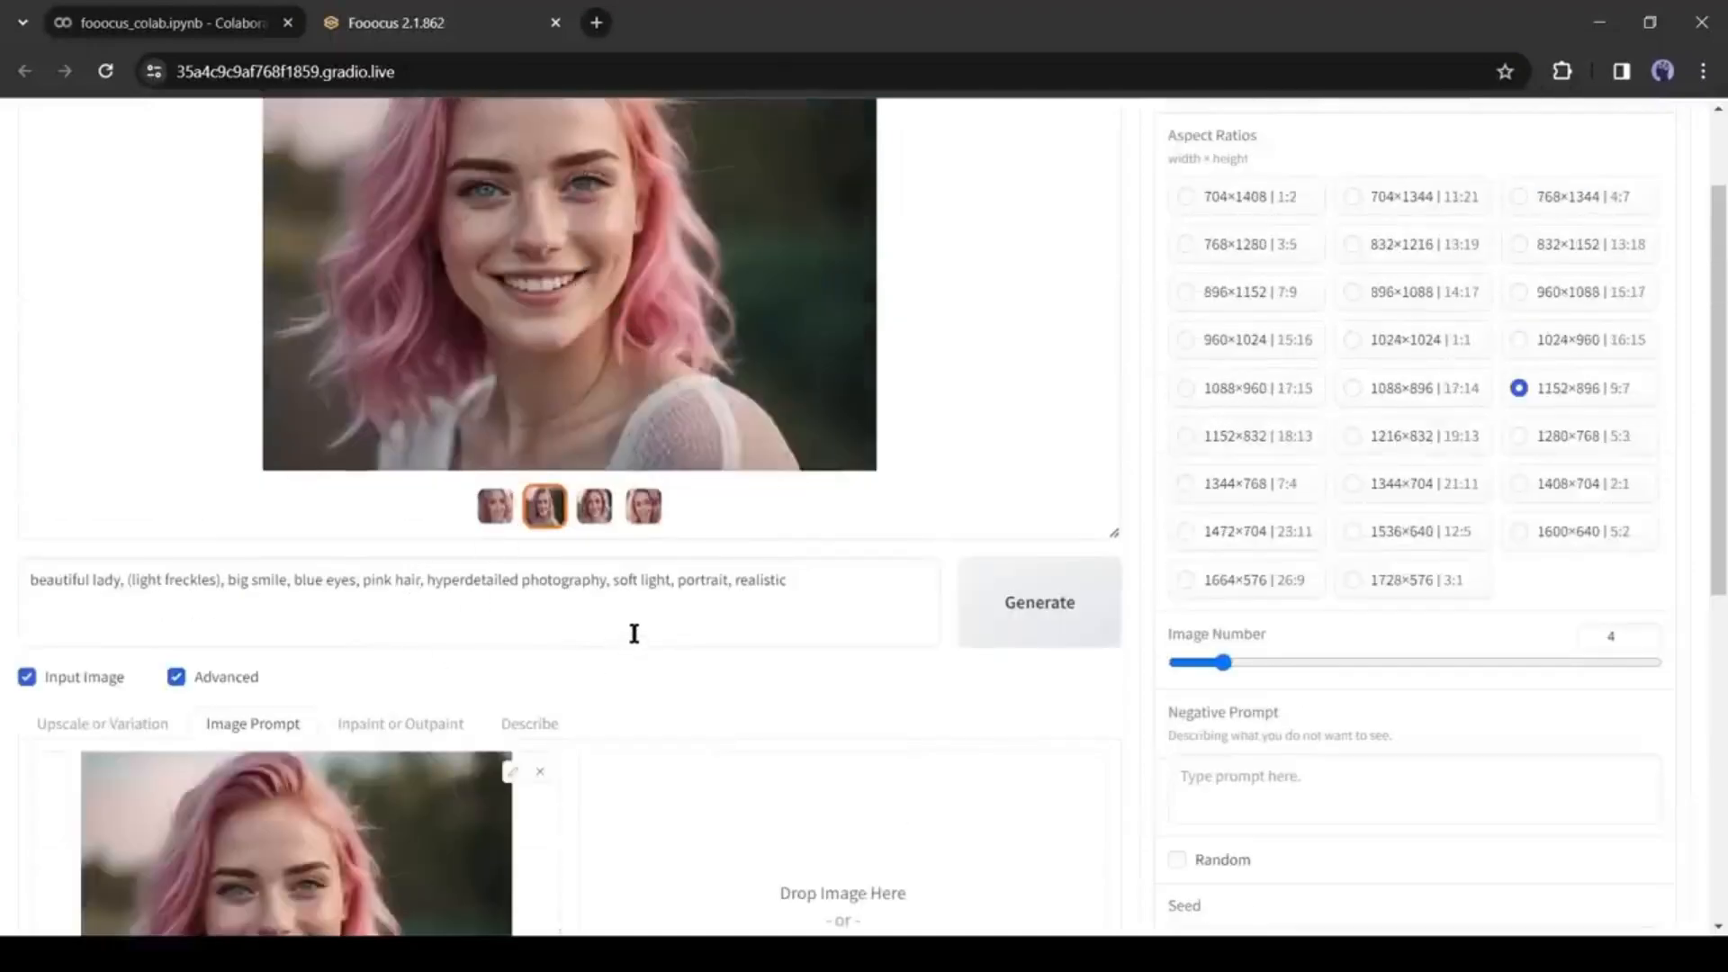
pyautogui.scroll(-3)
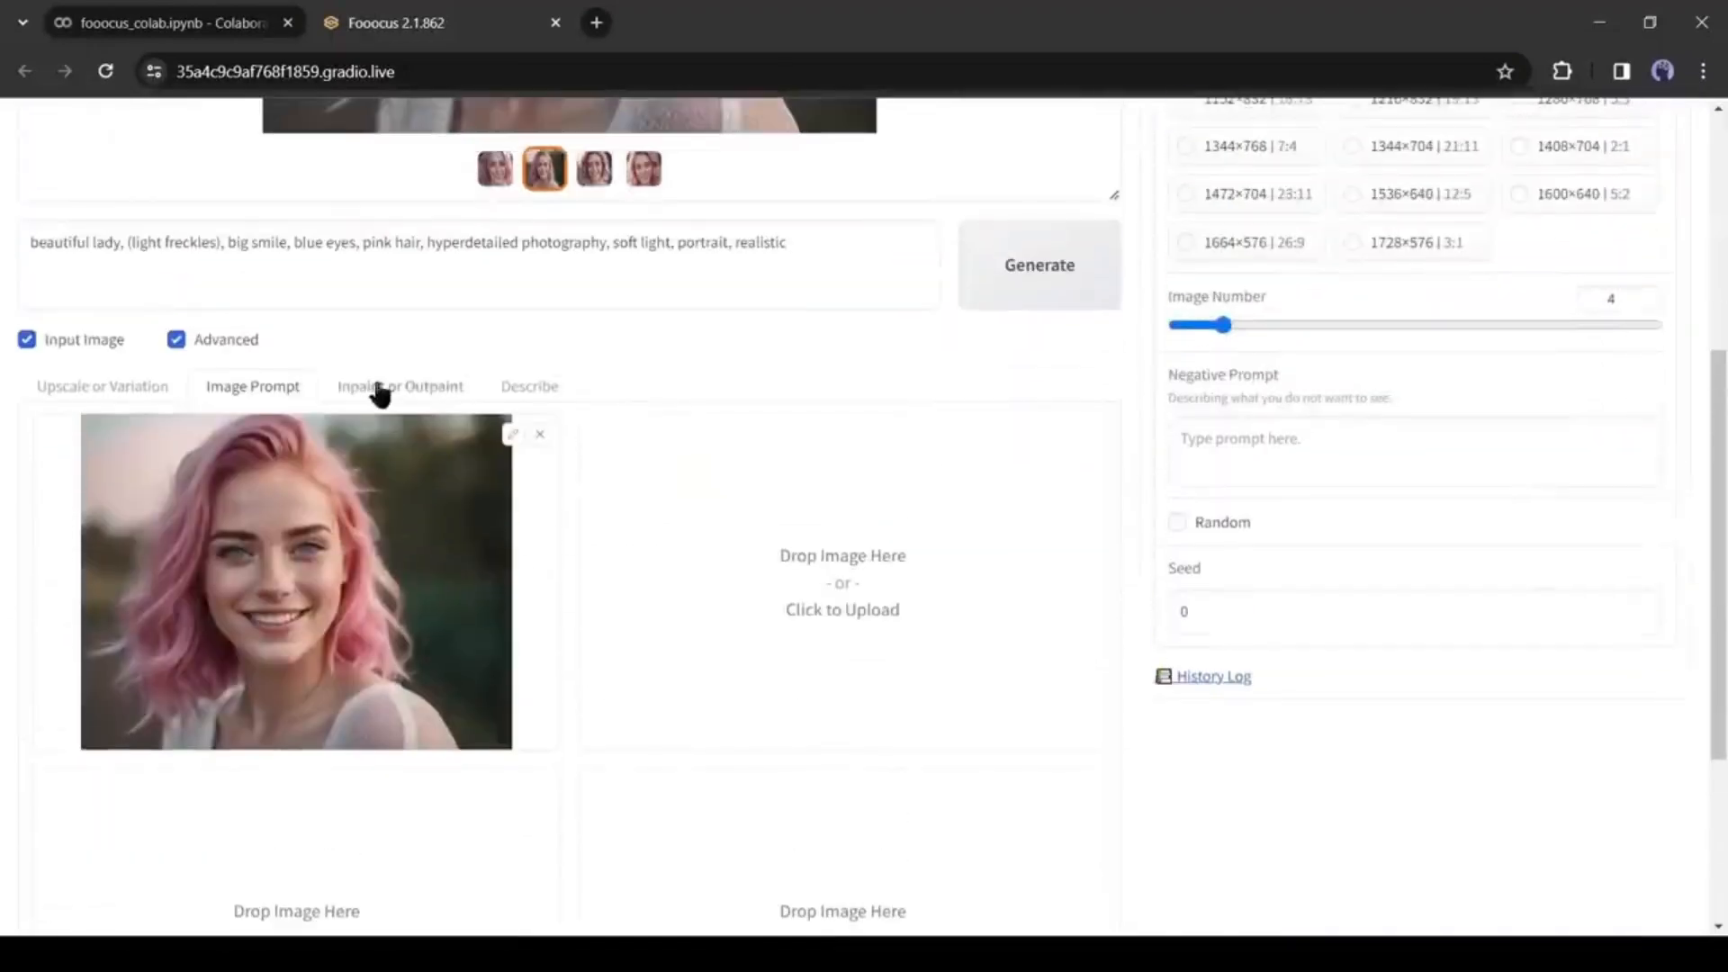
pyautogui.scroll(-3)
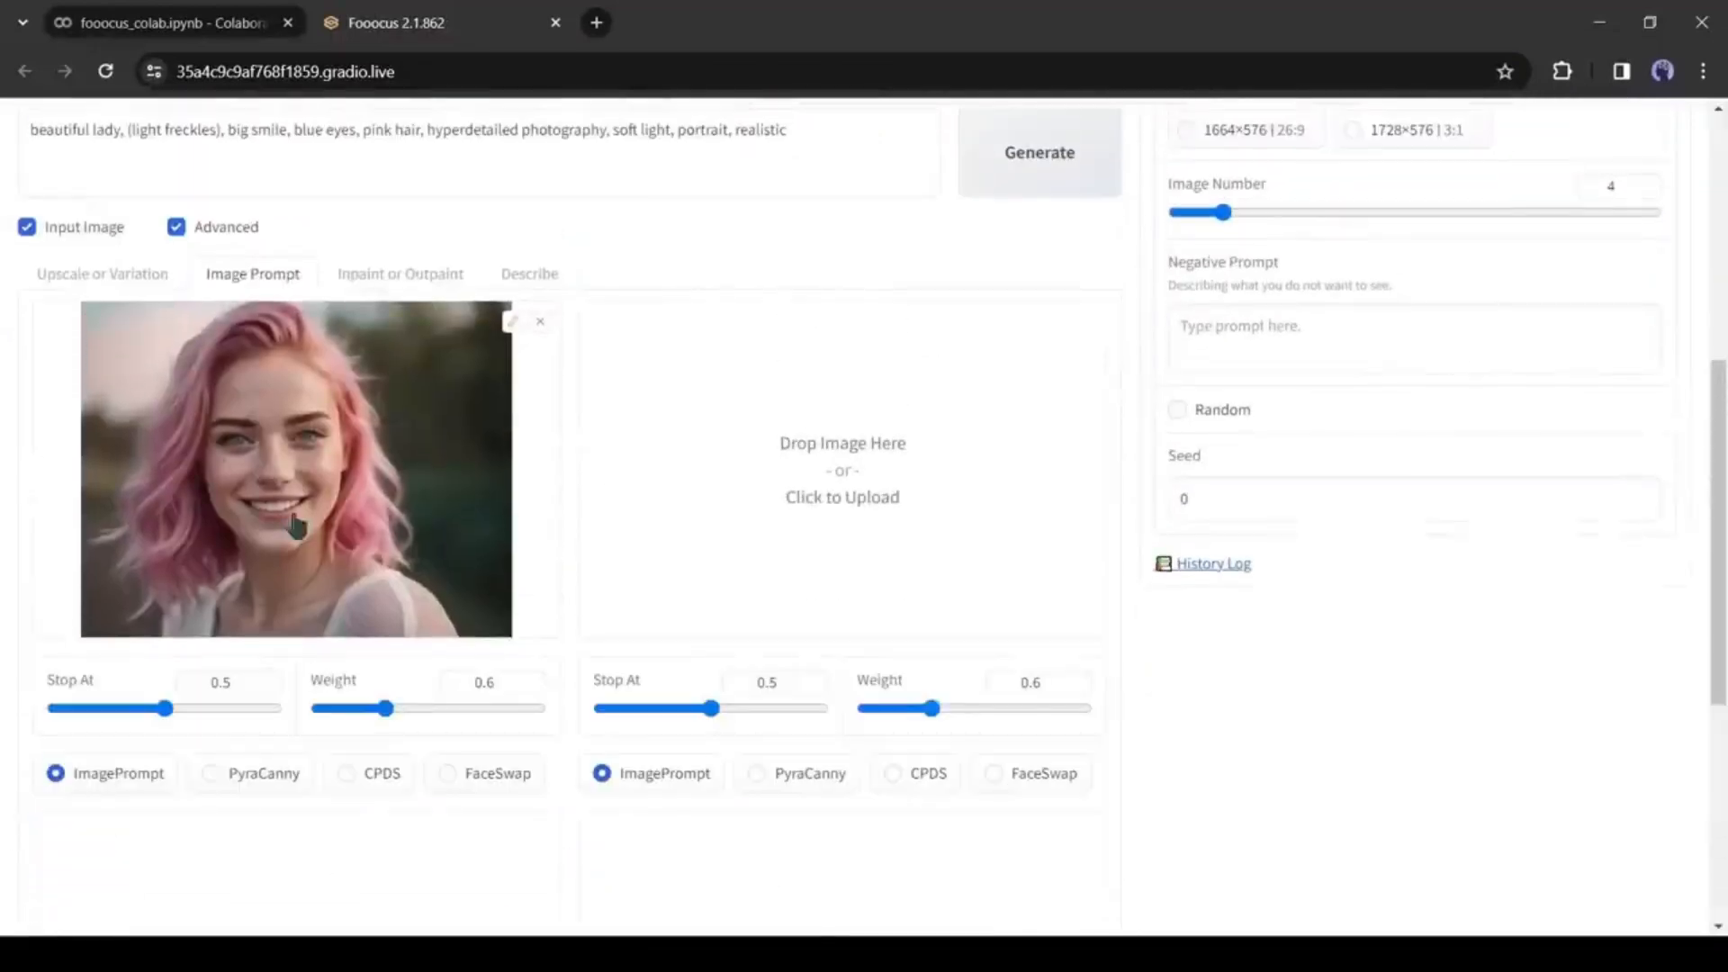
pyautogui.scroll(-3)
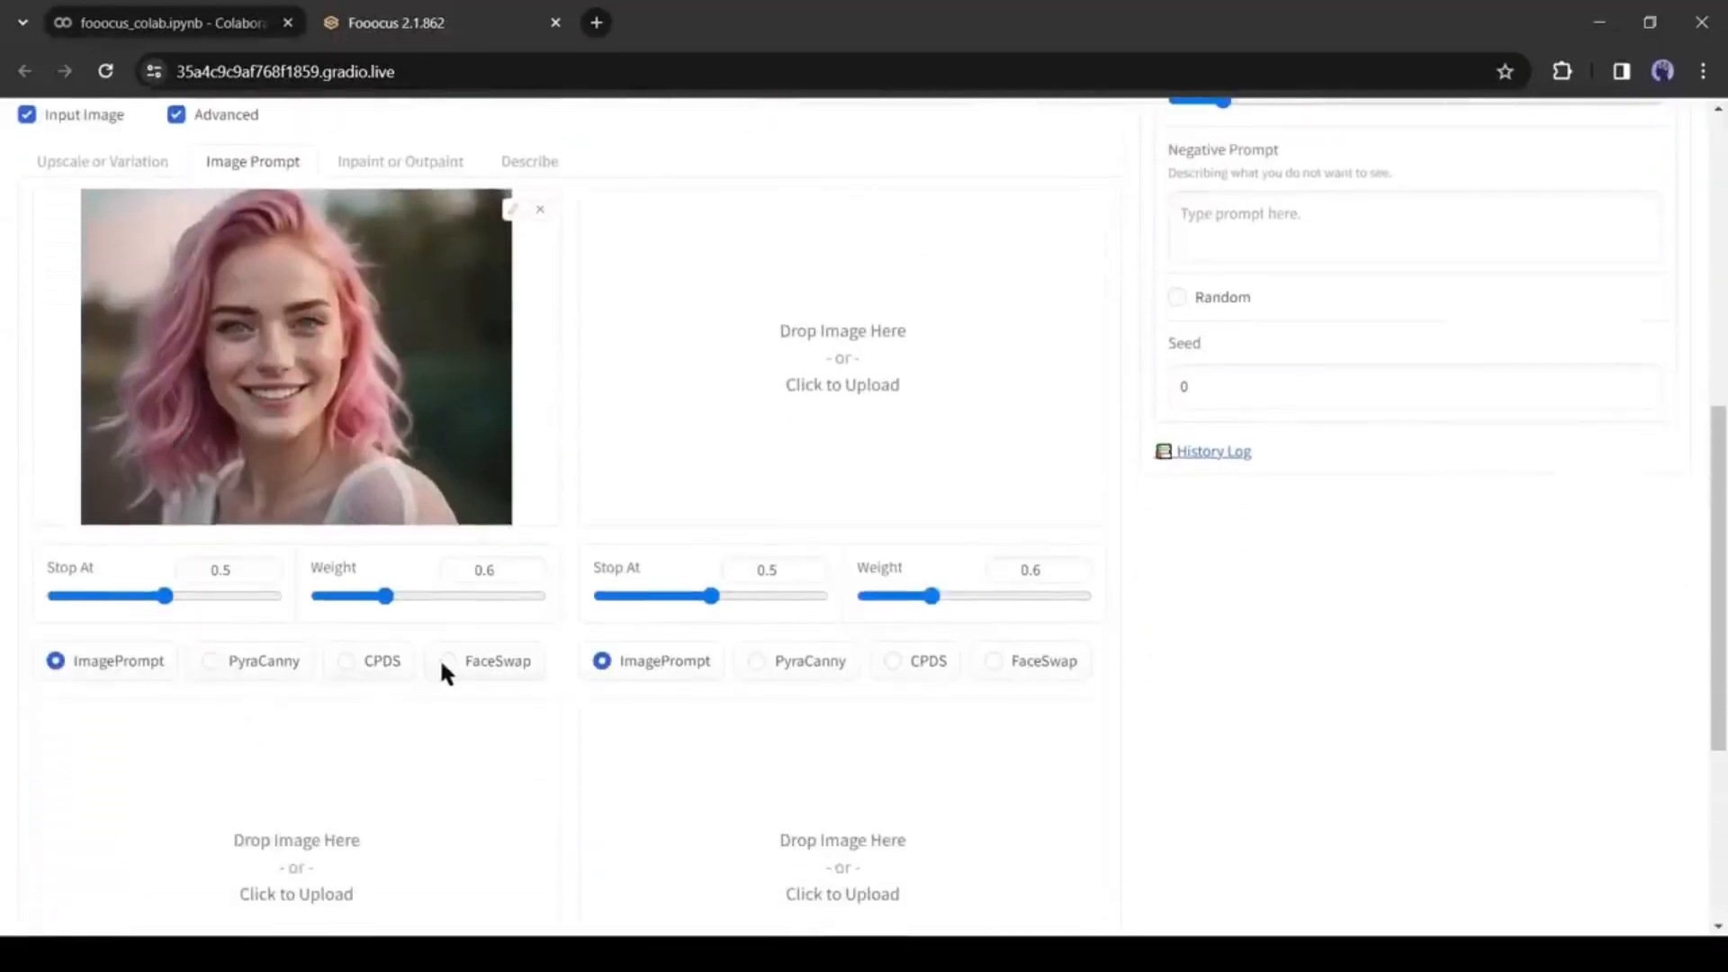
pyautogui.click(439, 661)
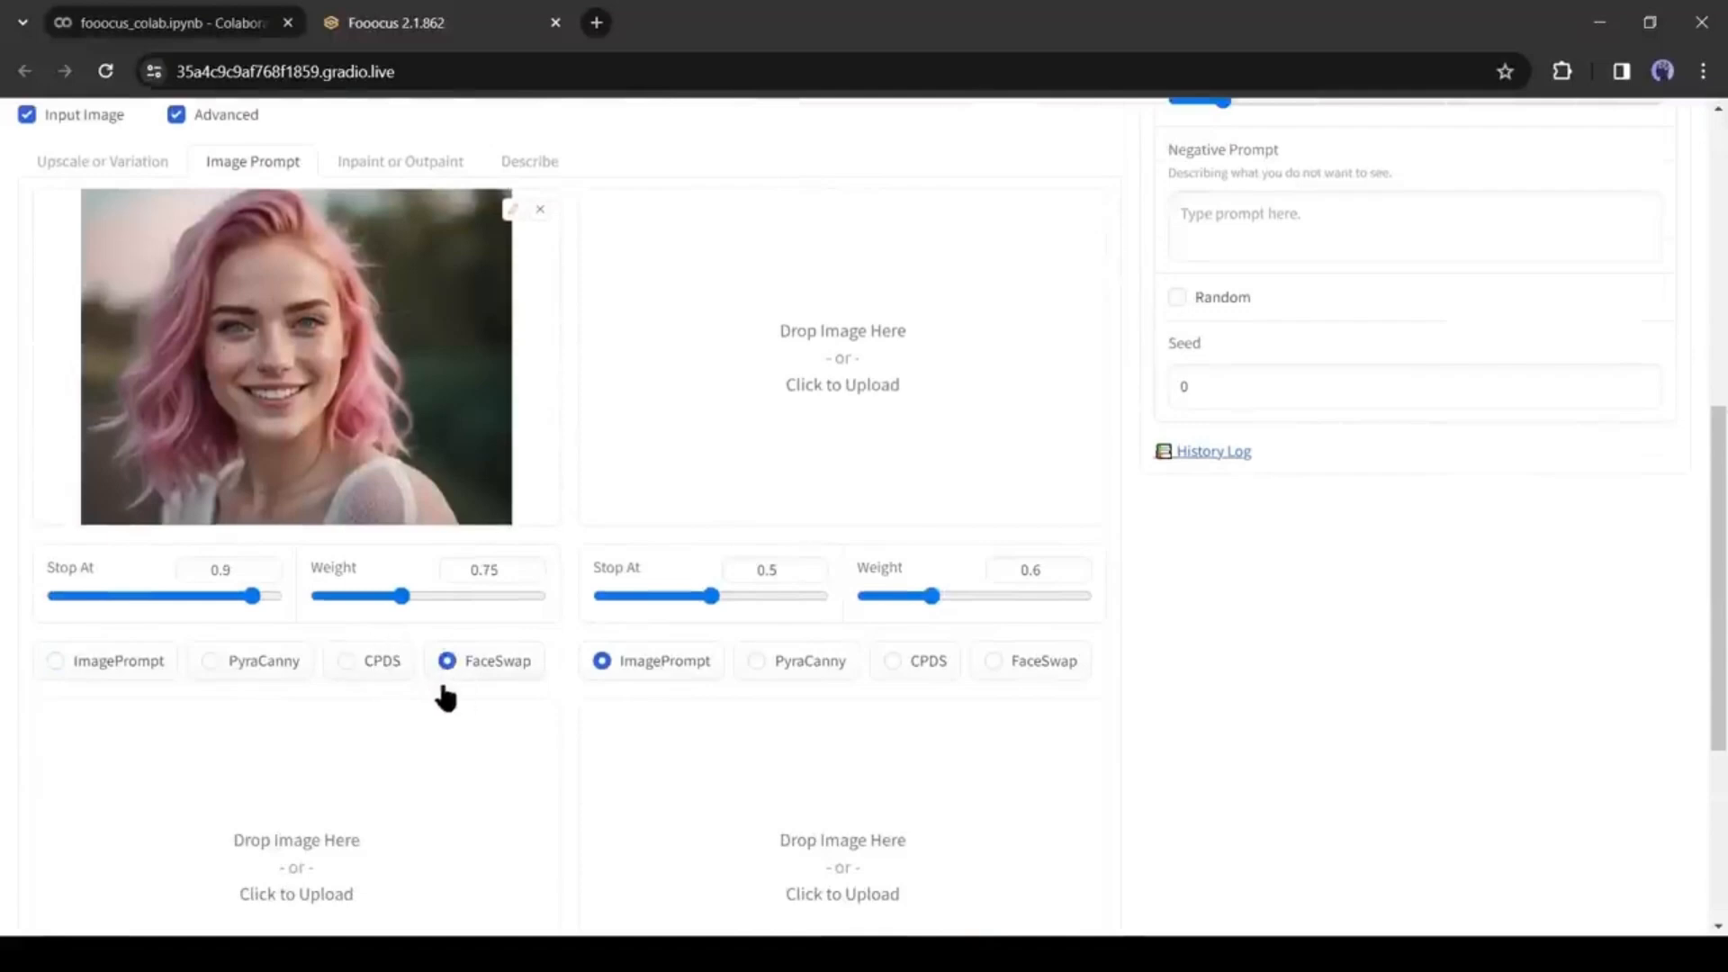
pyautogui.moveTo(475, 705)
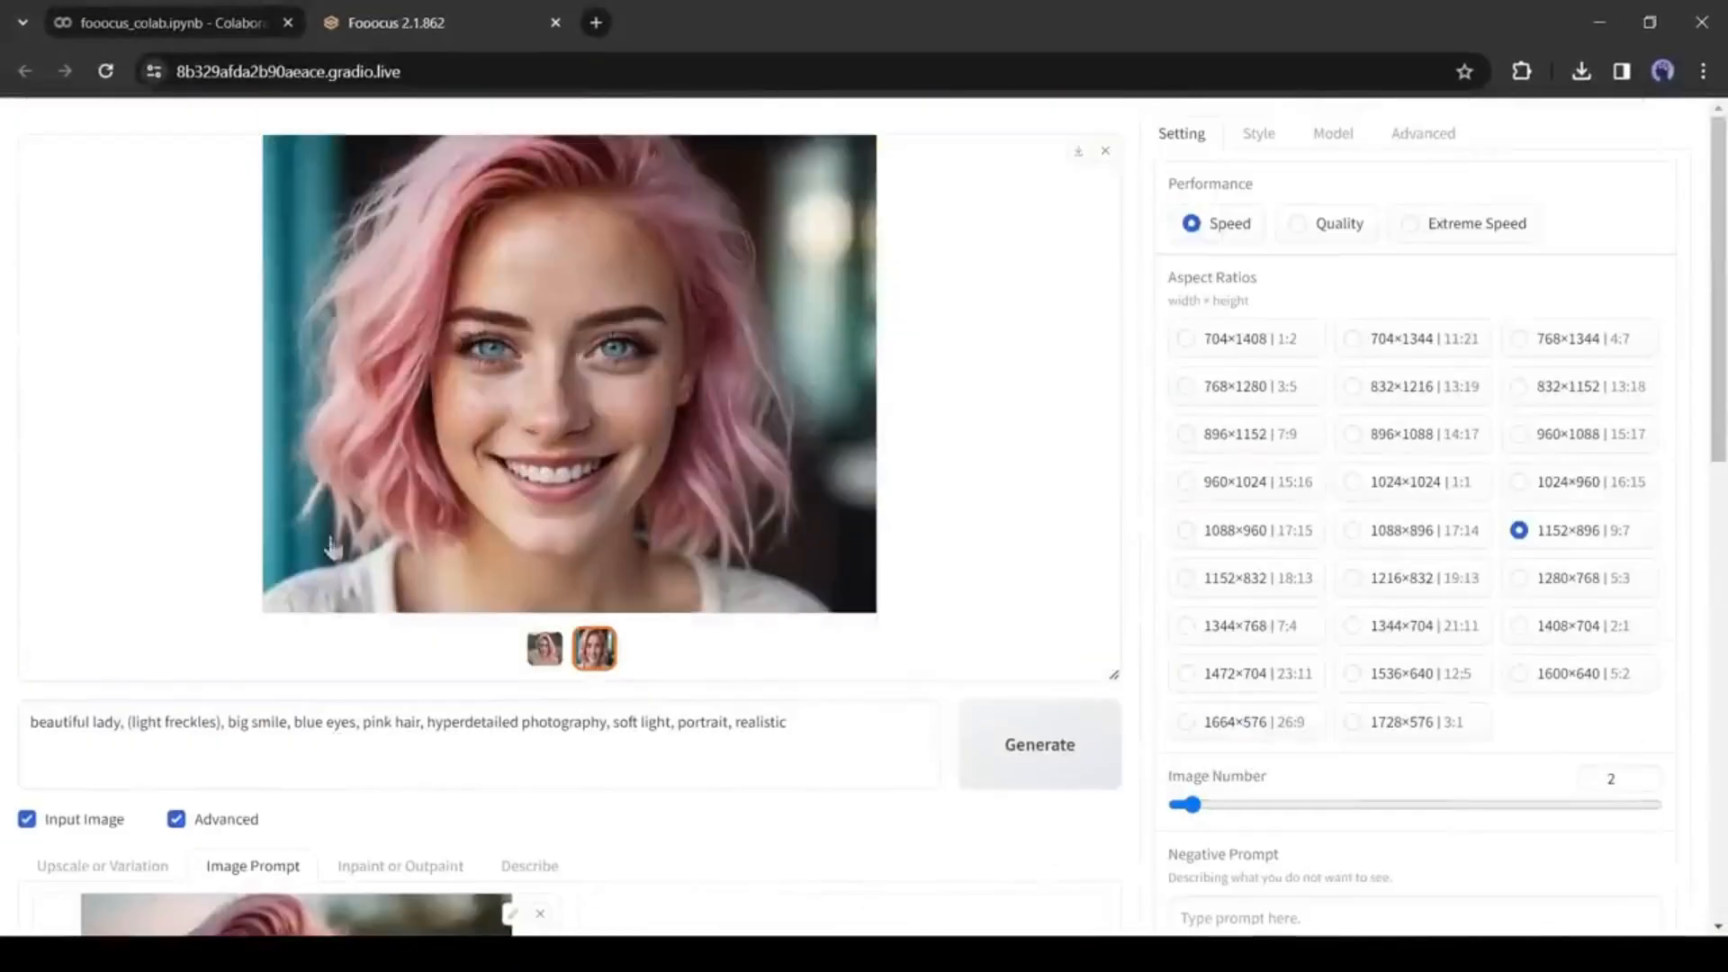
pyautogui.click(542, 652)
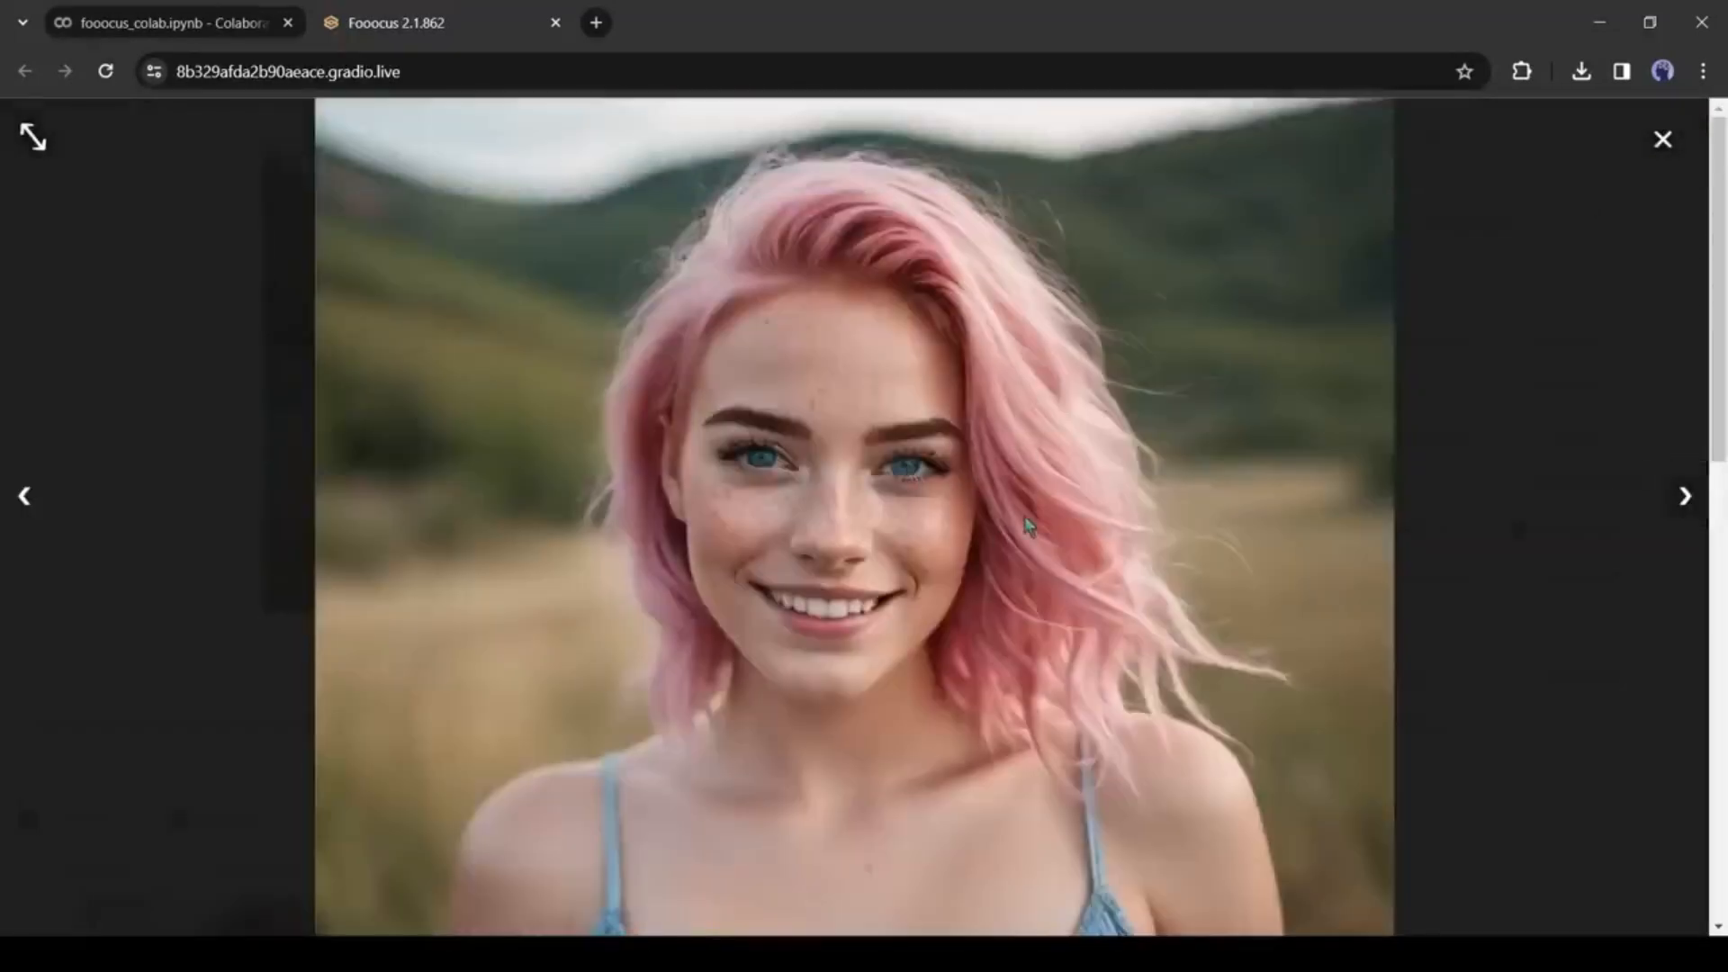
pyautogui.click(1663, 139)
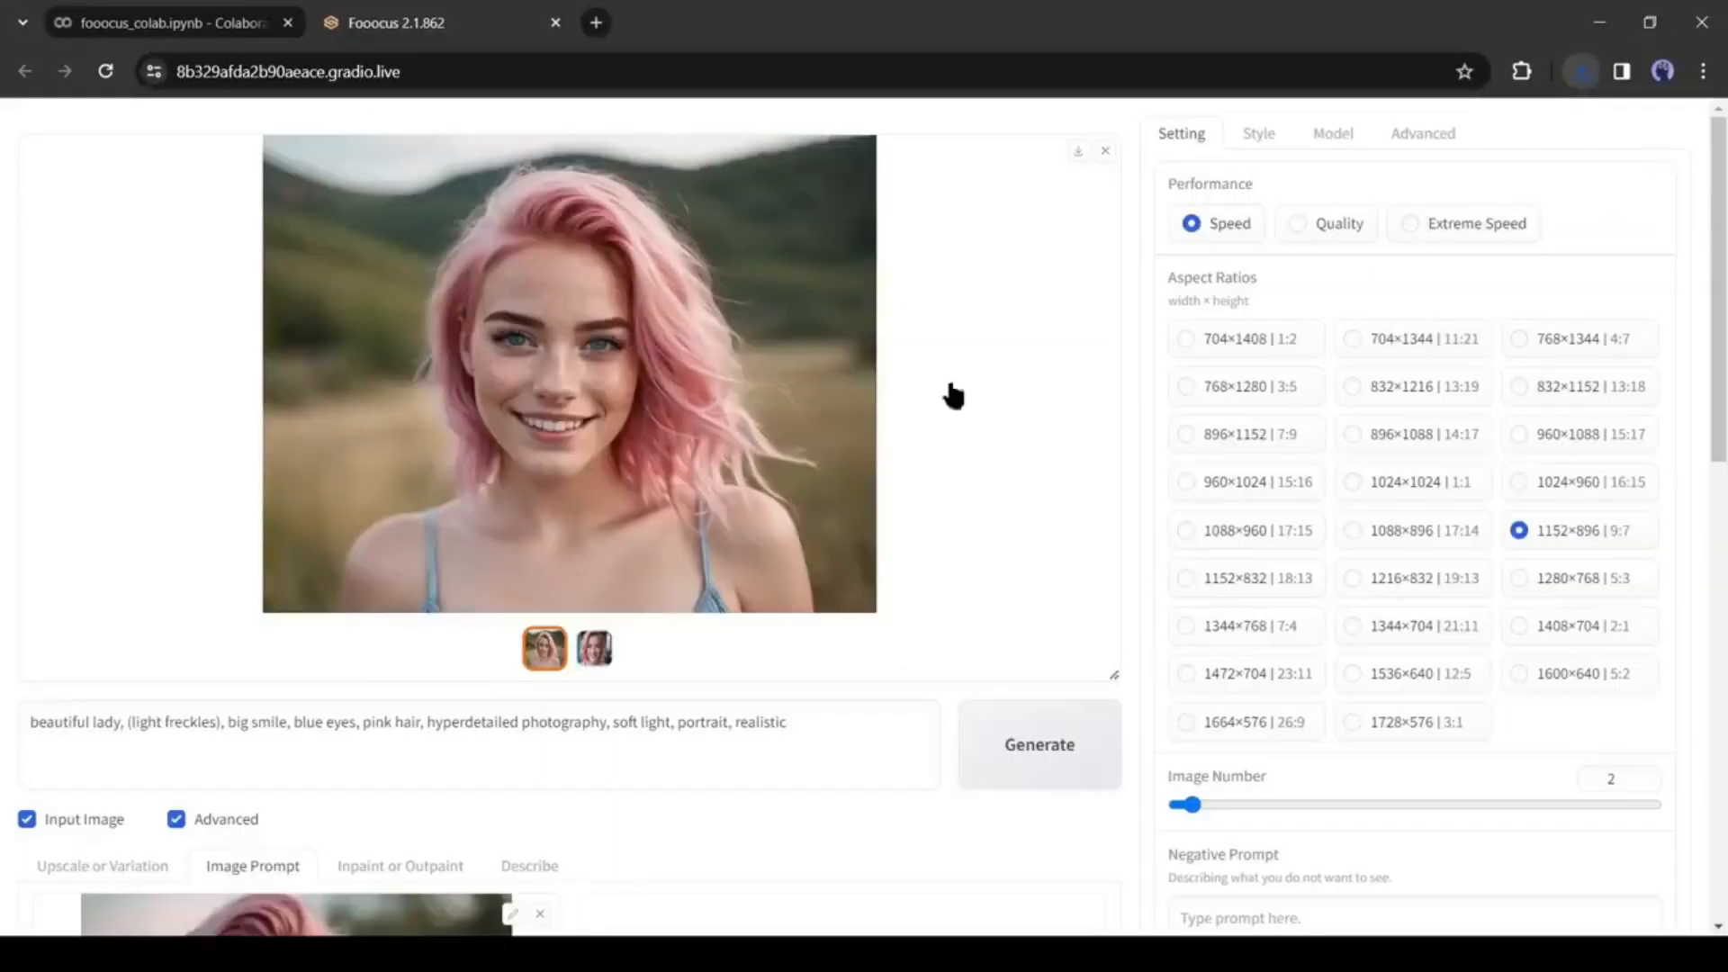
pyautogui.scroll(-3)
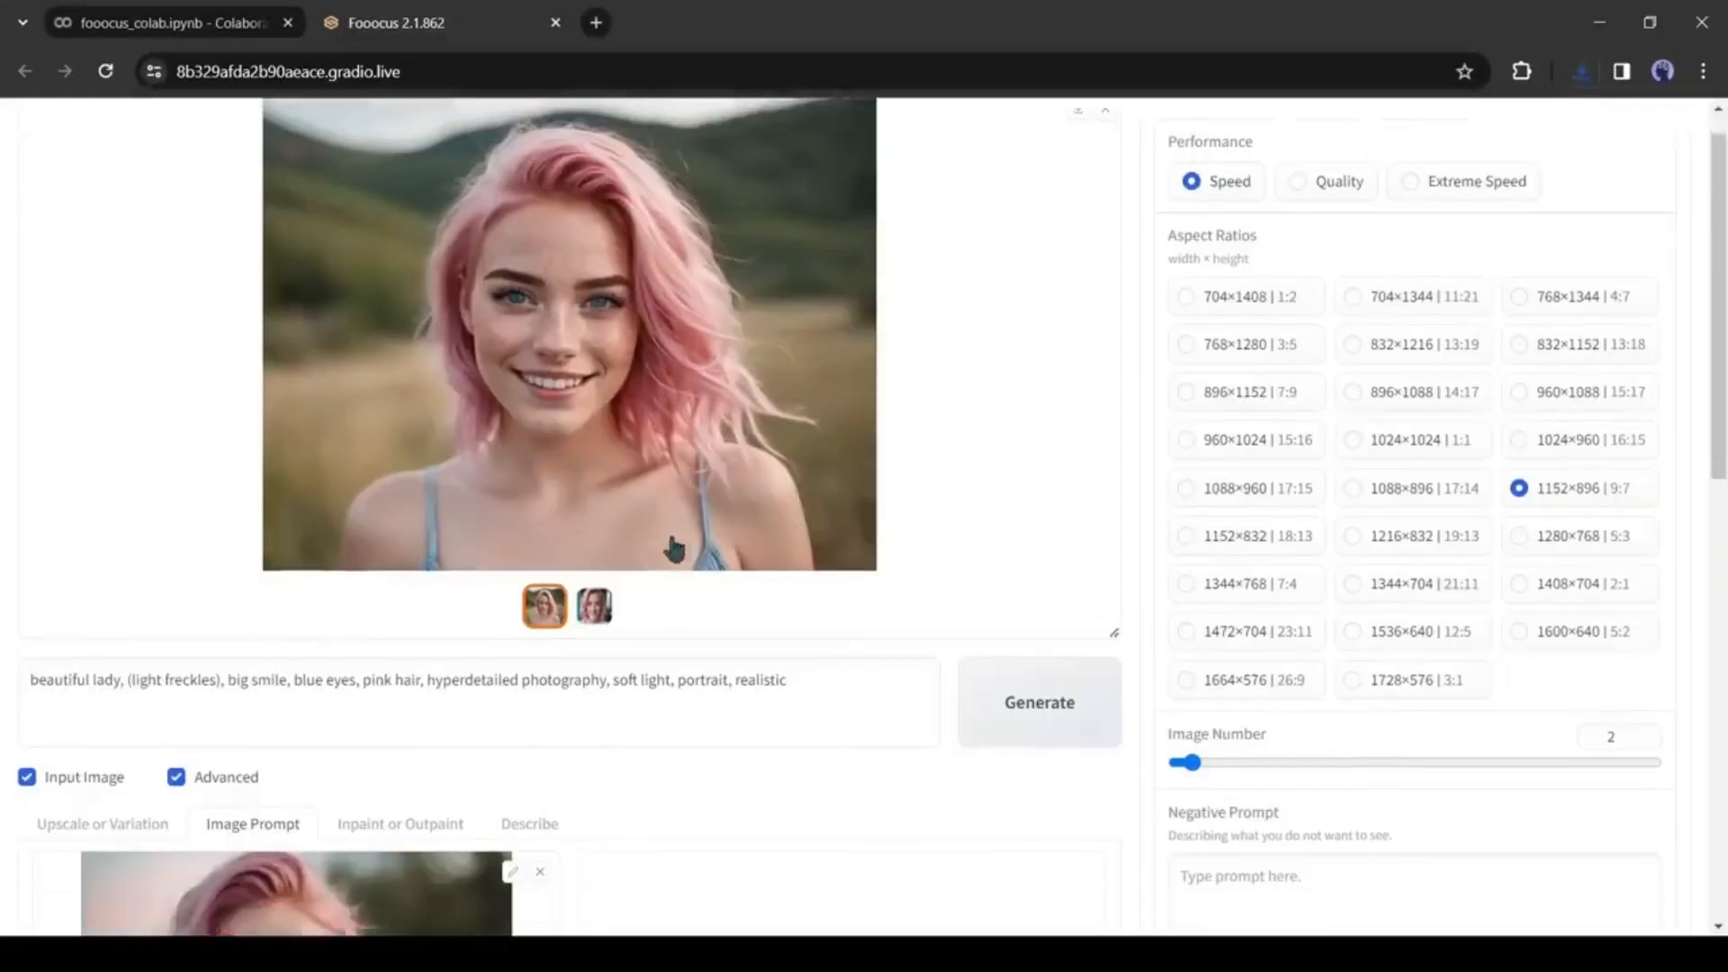
pyautogui.scroll(-3)
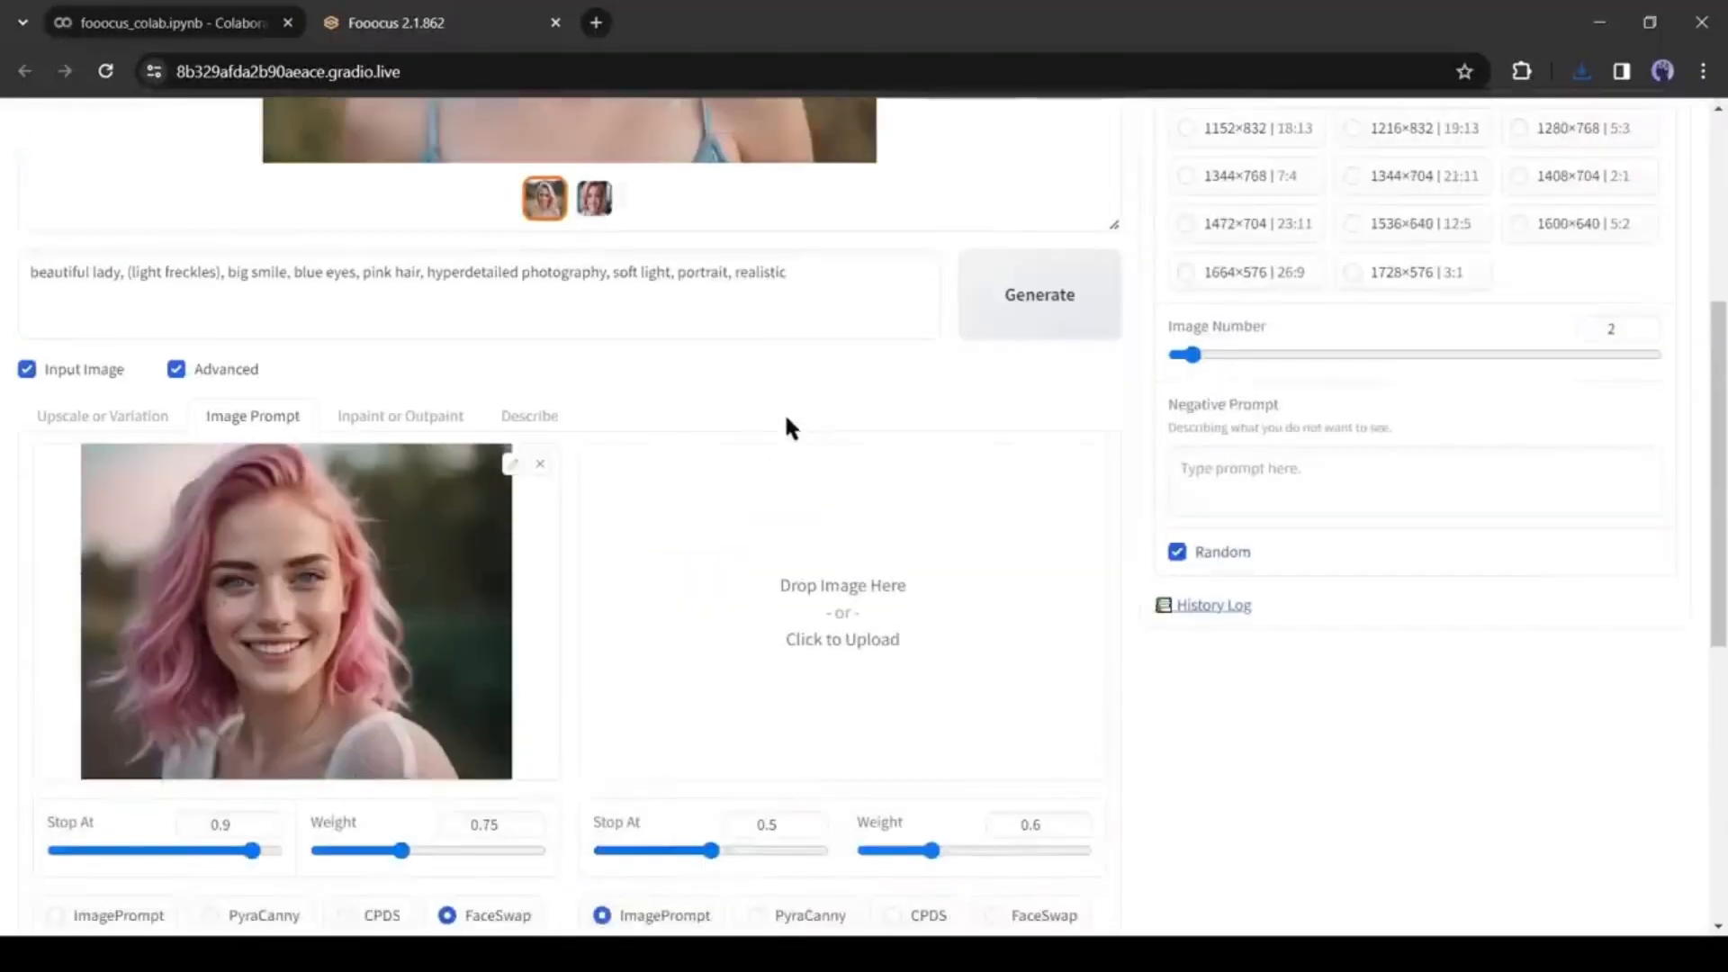
# Step: Load the woman-on-a-bike photo as a second PyraCanny image prompt at weight 1 and generate
pyautogui.scroll(-3)
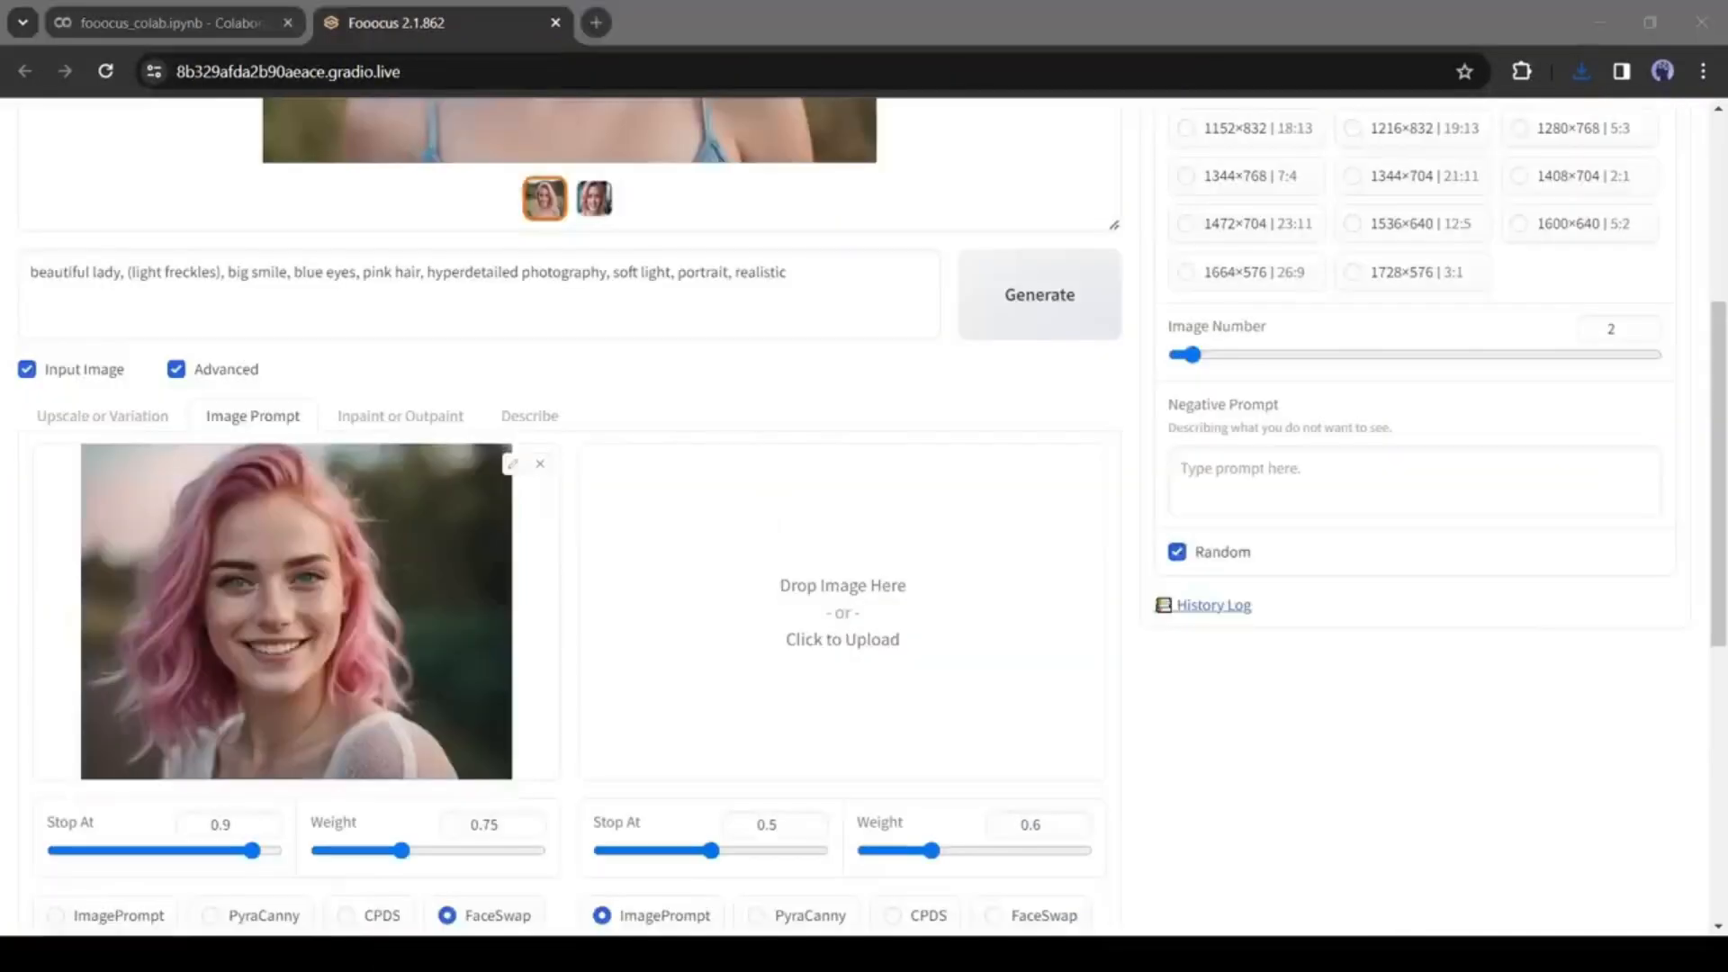
pyautogui.click(842, 639)
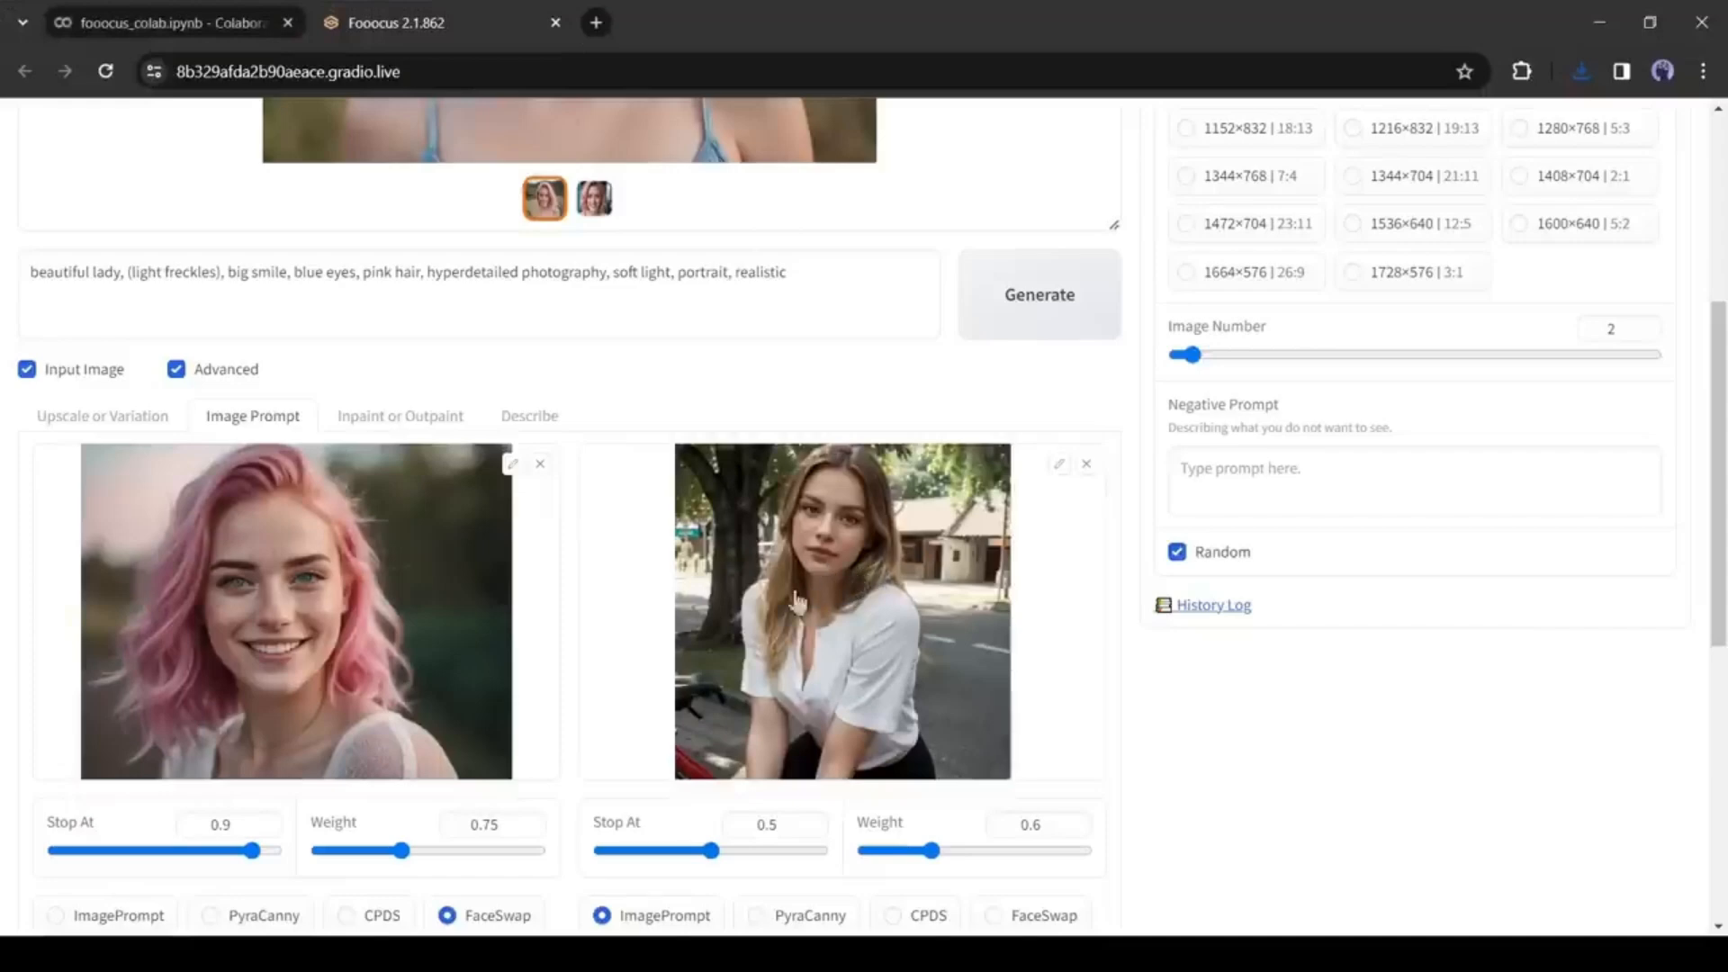
pyautogui.scroll(-3)
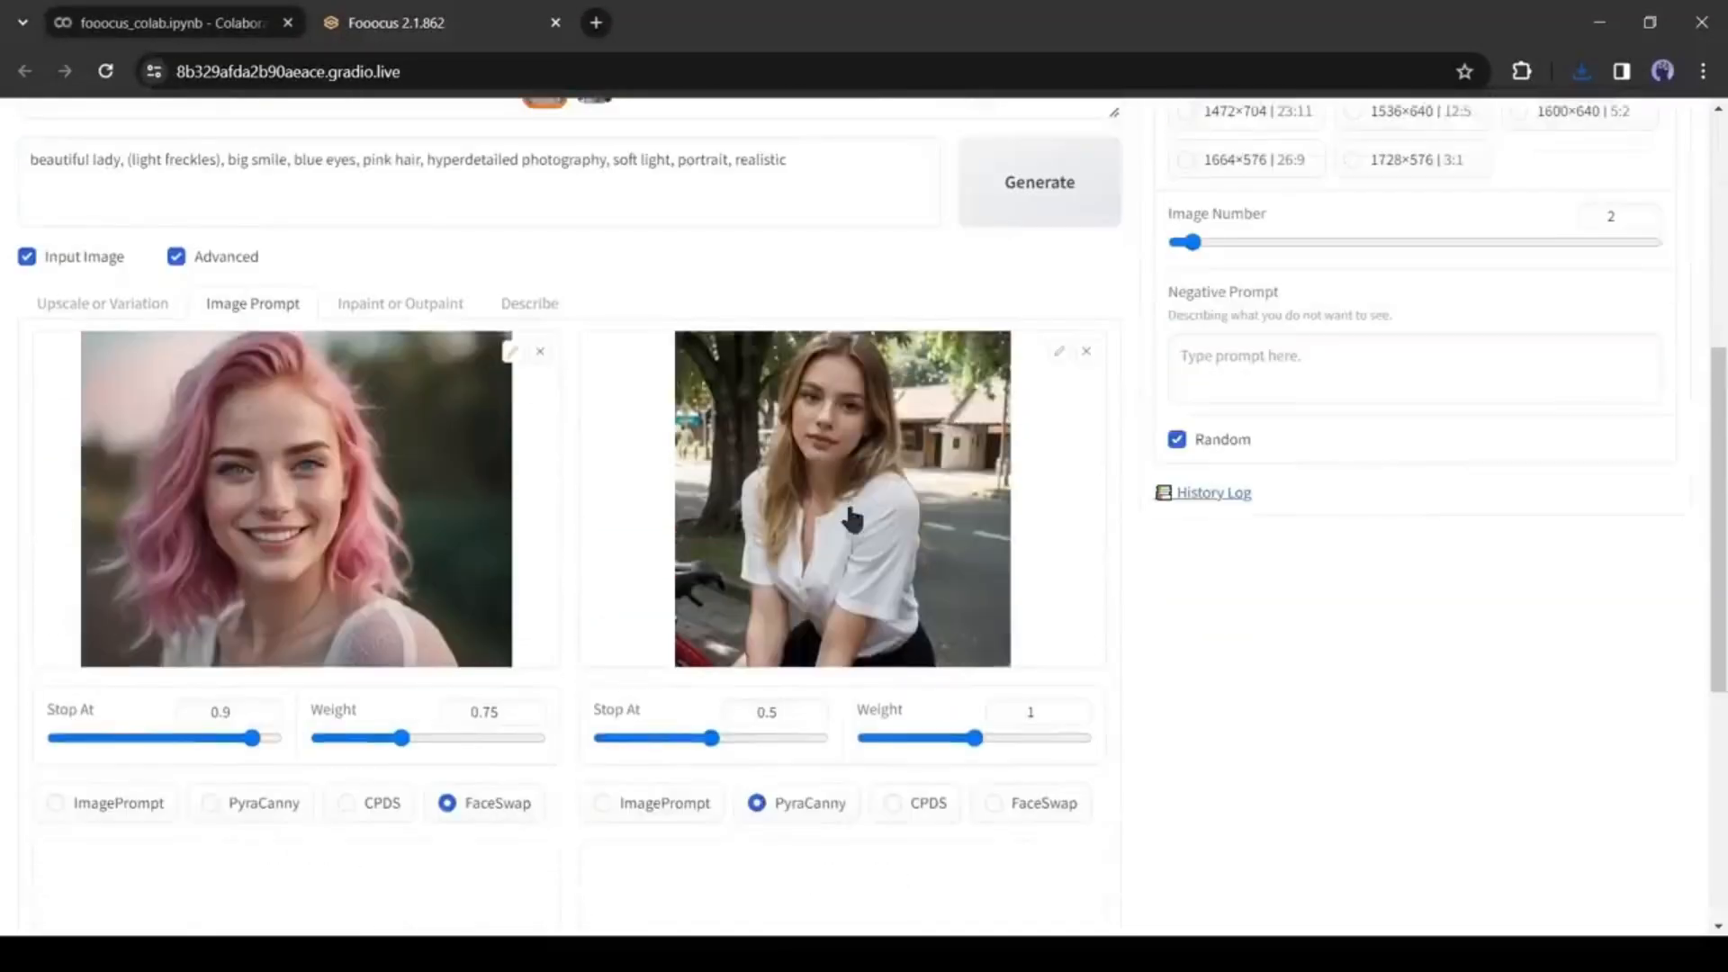
pyautogui.click(1040, 180)
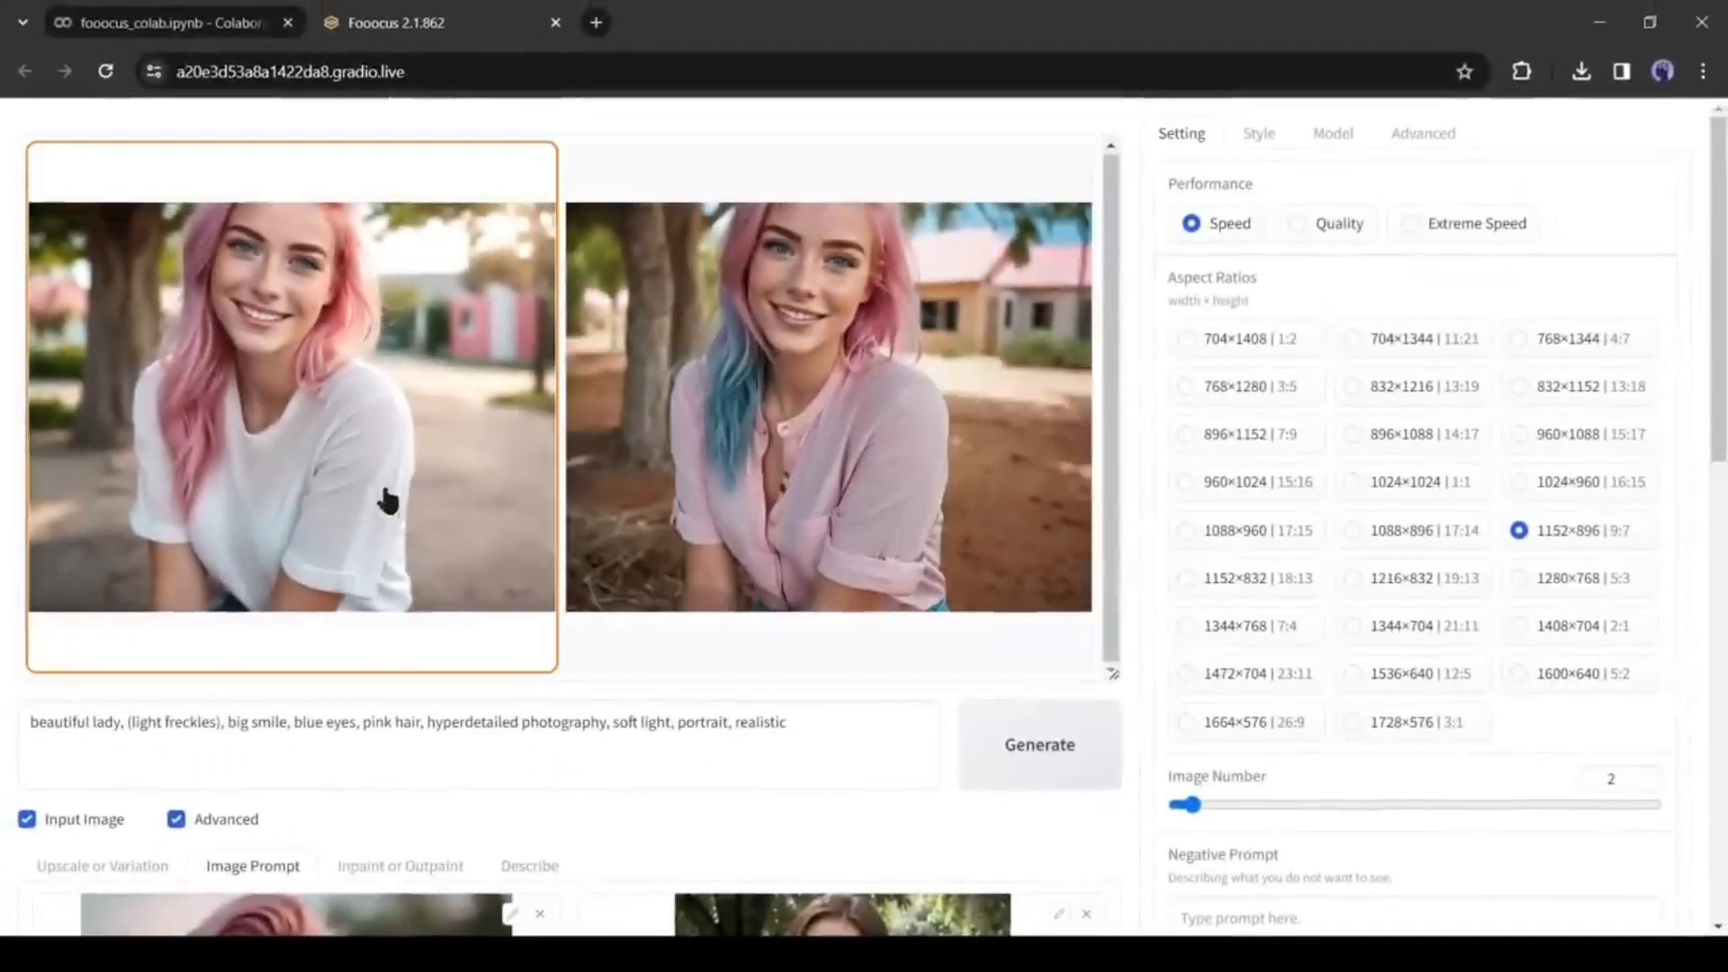
pyautogui.scroll(-3)
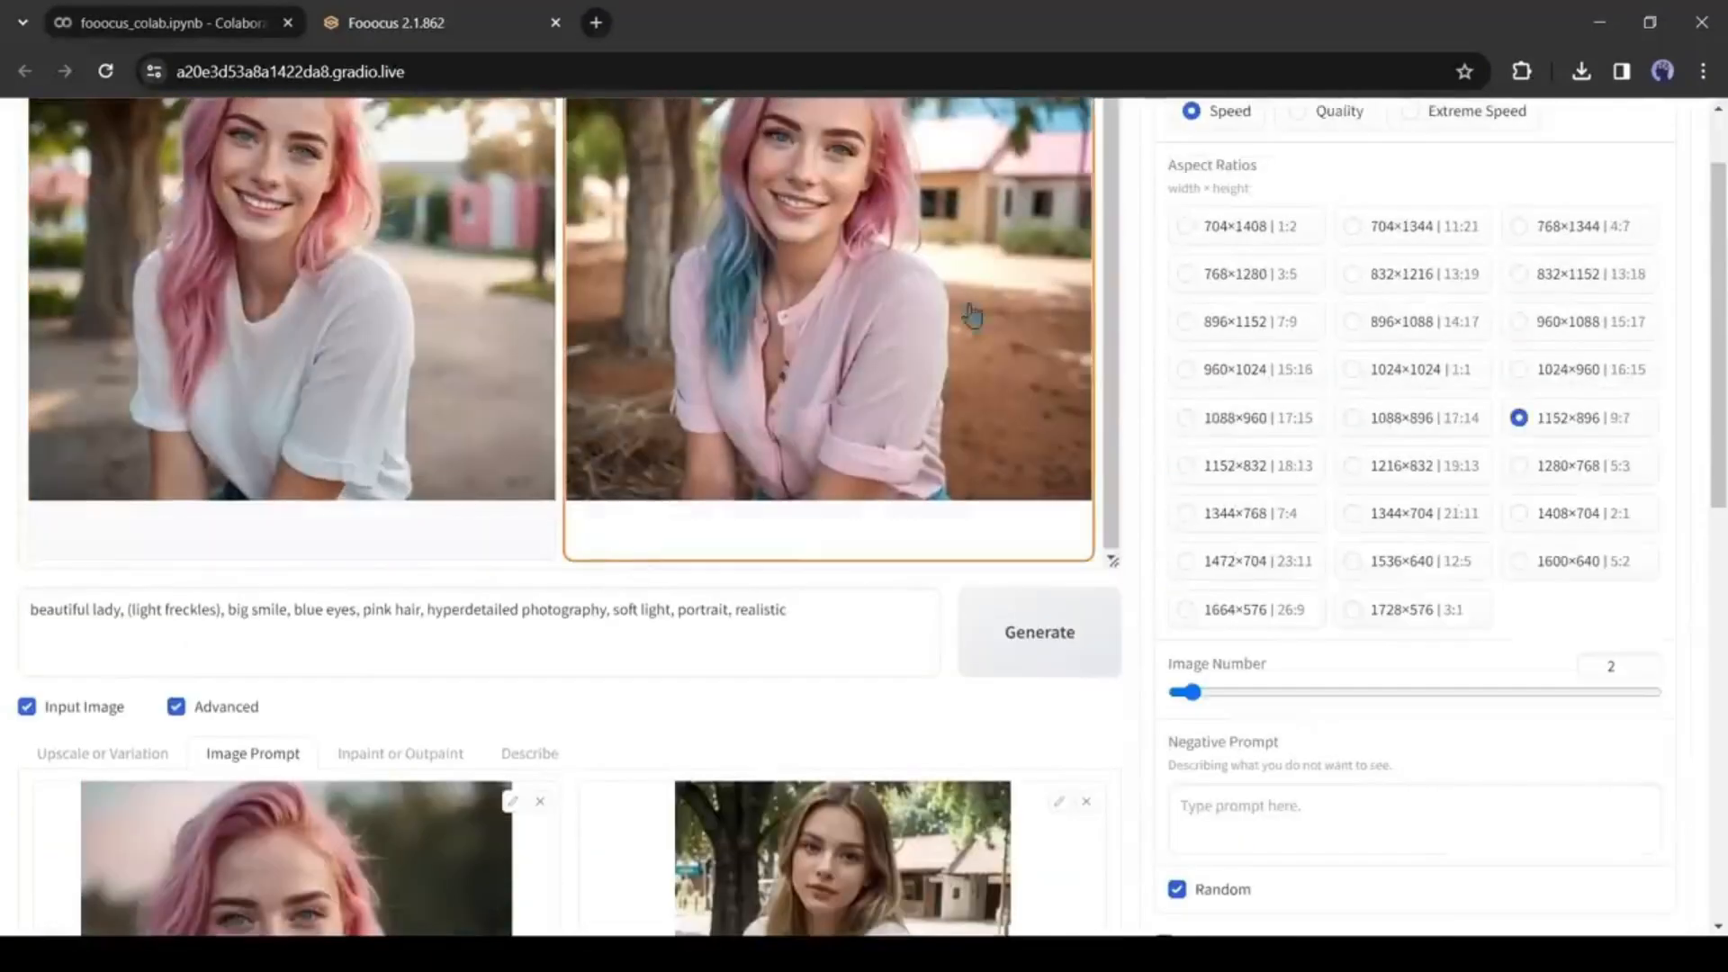
pyautogui.scroll(-3)
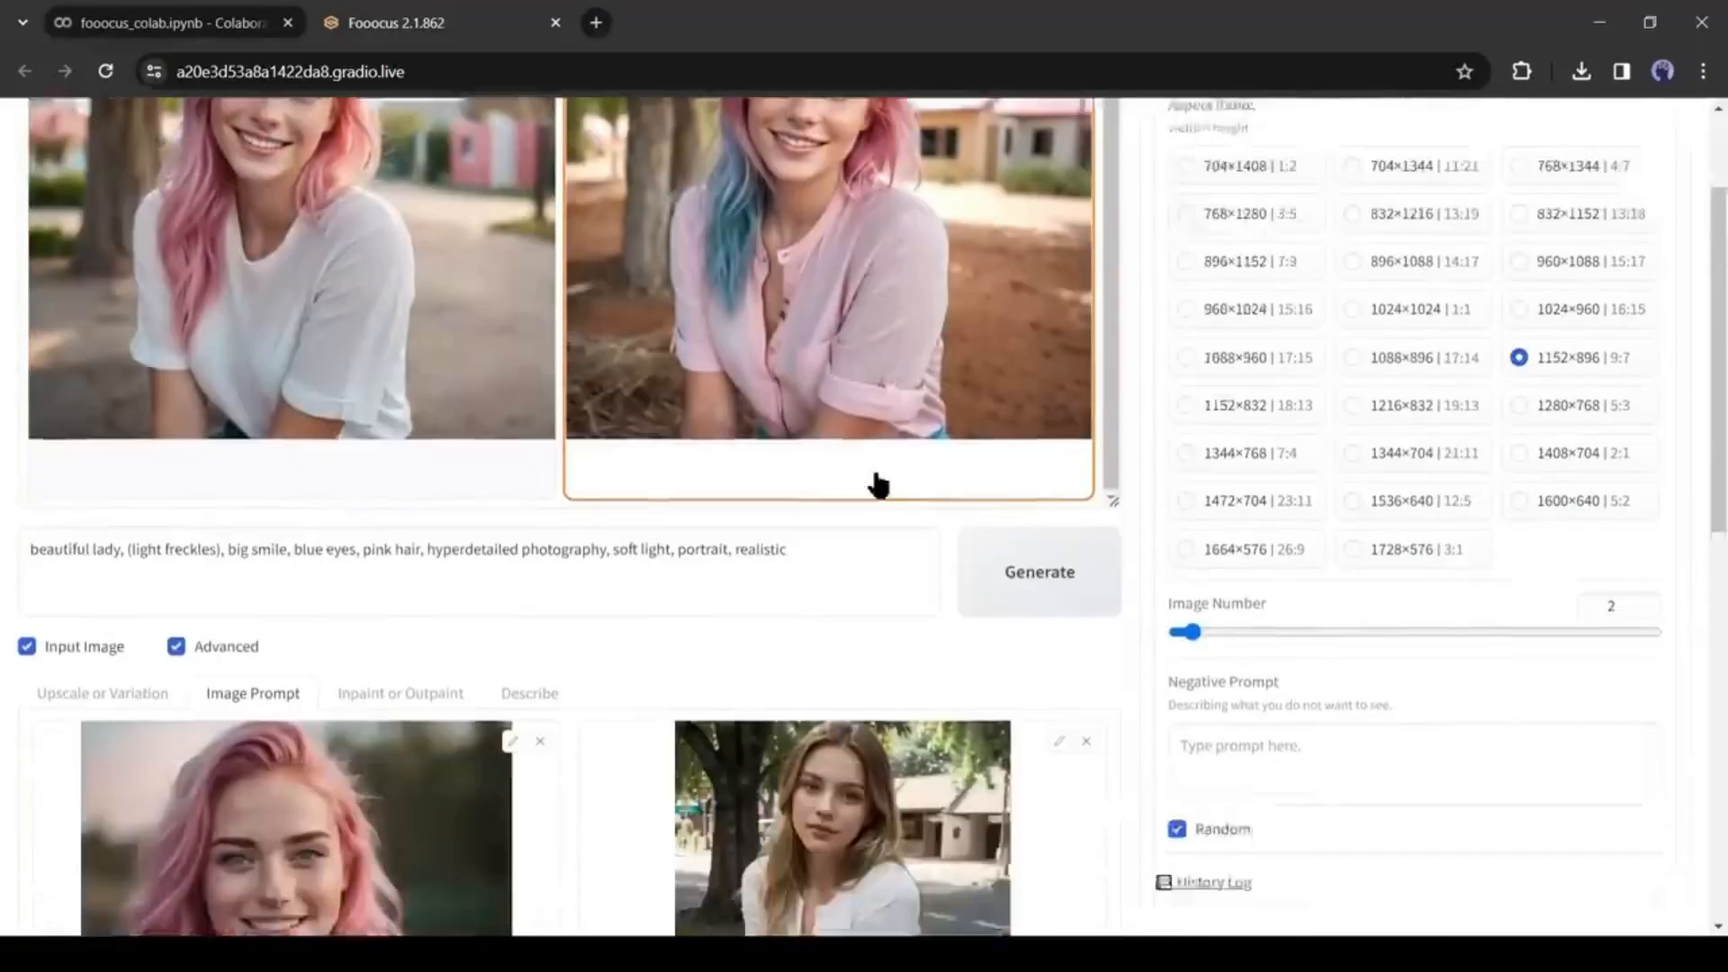
pyautogui.scroll(-3)
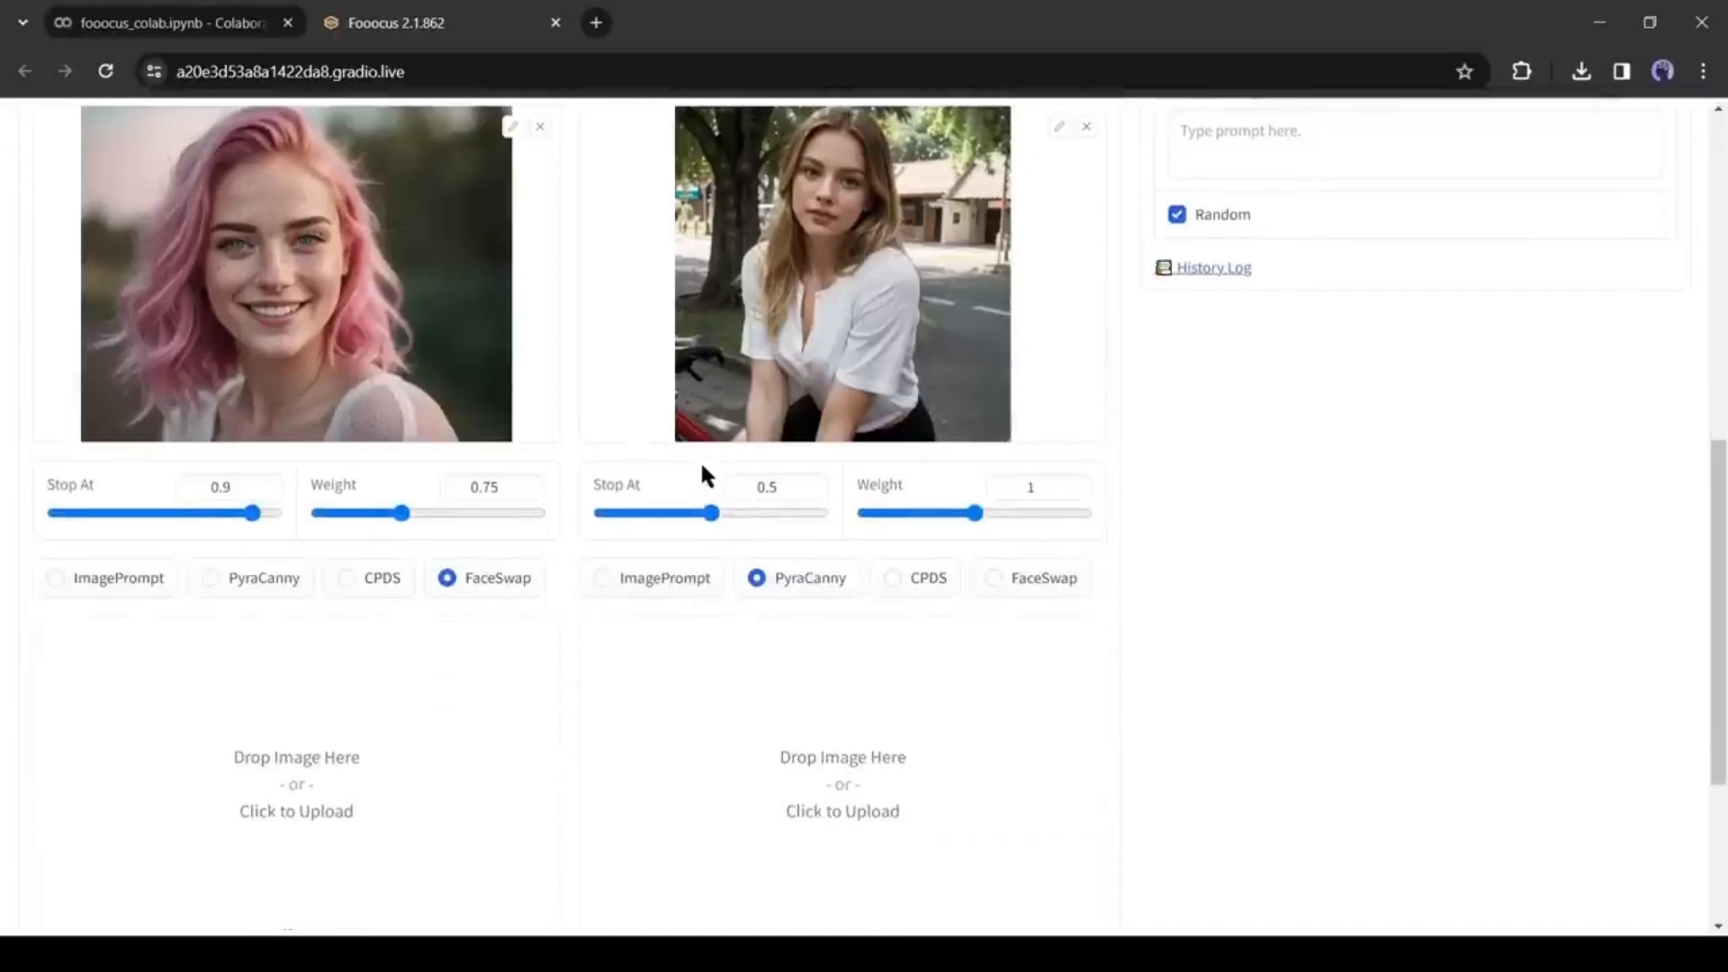
pyautogui.moveTo(763, 403)
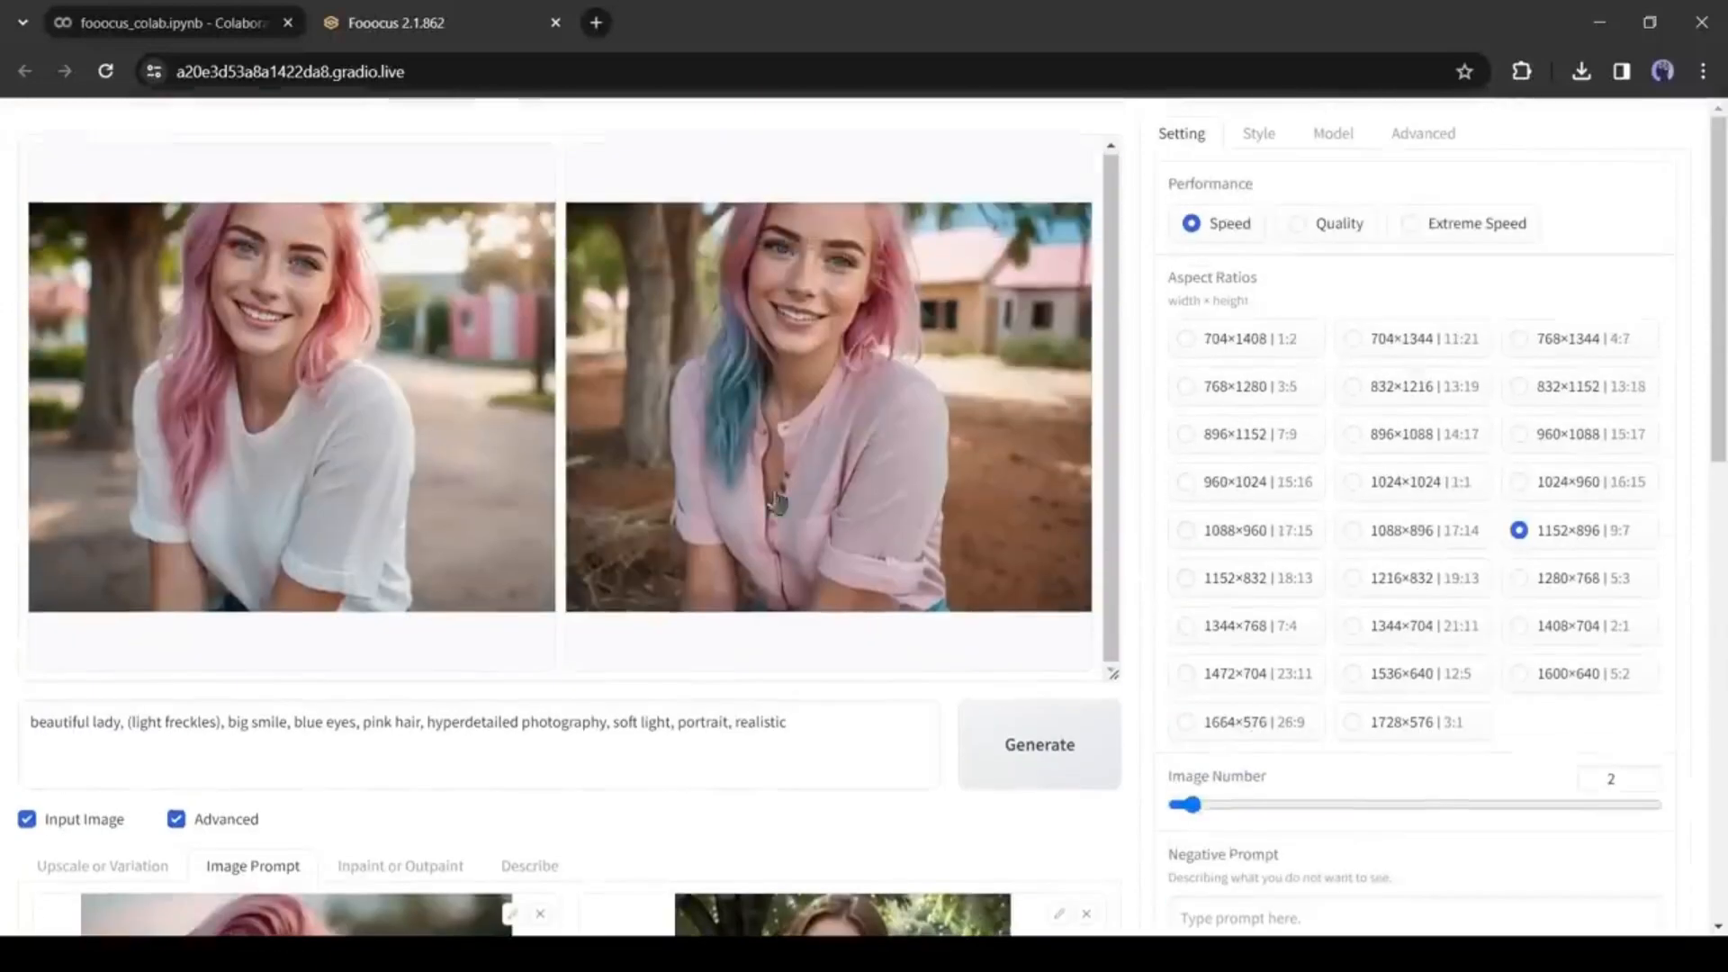
pyautogui.scroll(-3)
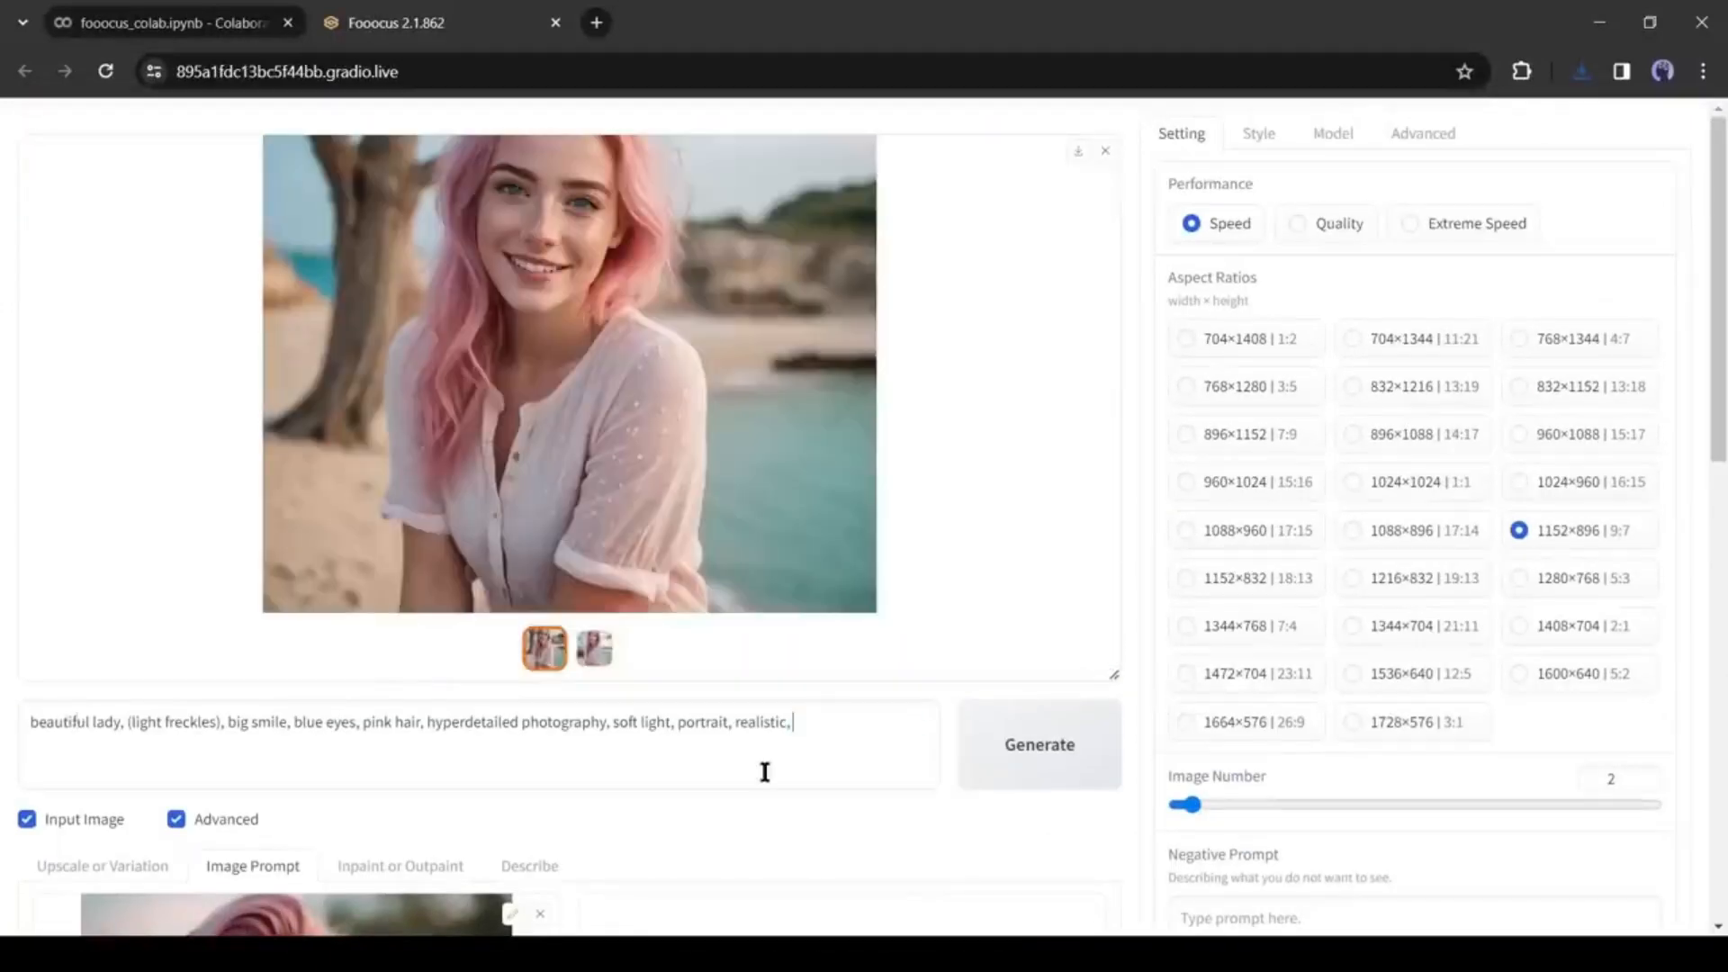
# Step: Generate the pink-haired woman 'in a music festival' and preview a resulting biking image
pyautogui.write('in a music festival,')
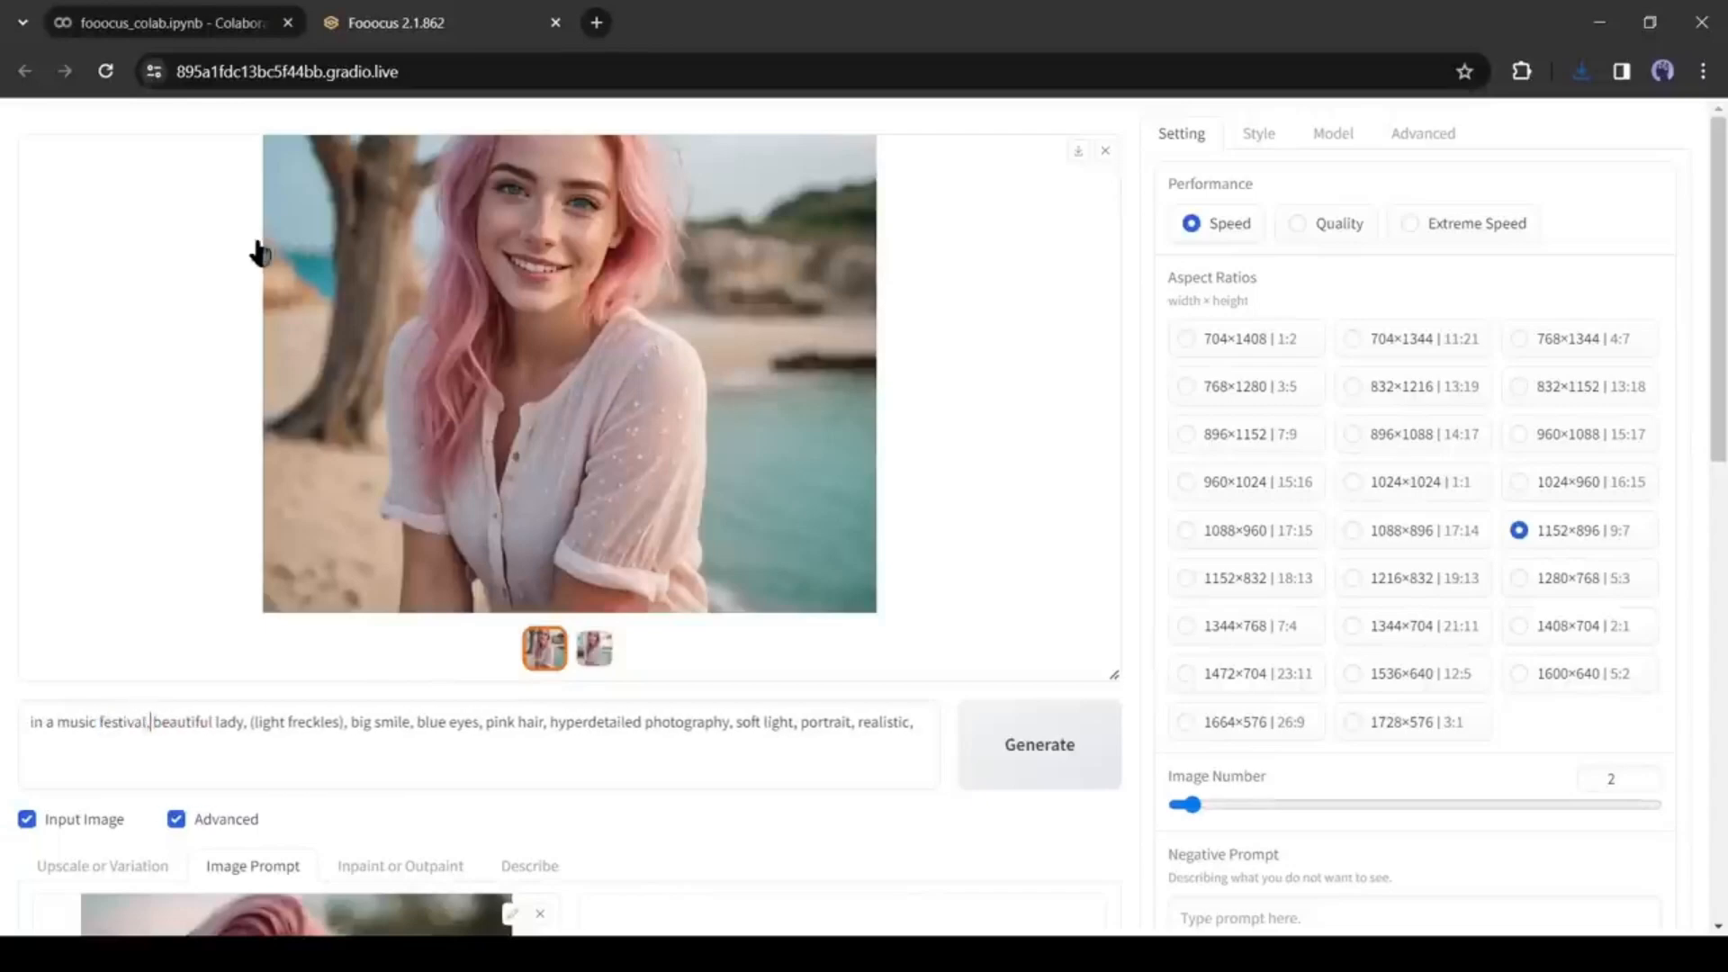
pyautogui.click(1040, 743)
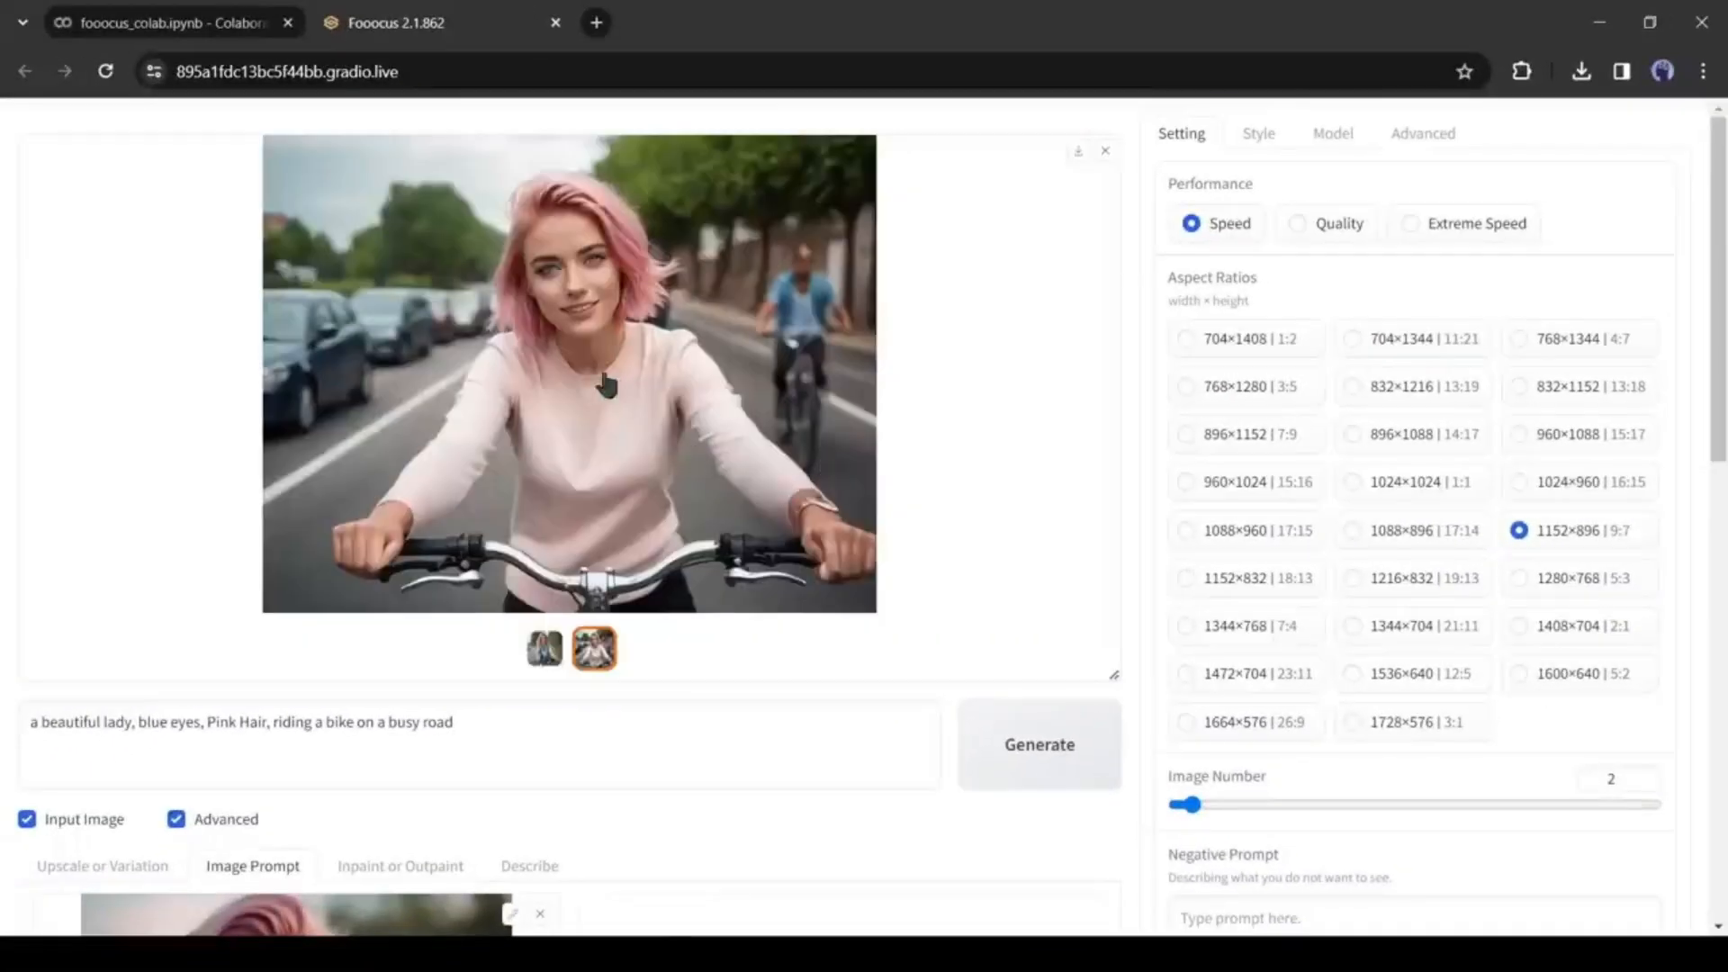
pyautogui.click(567, 375)
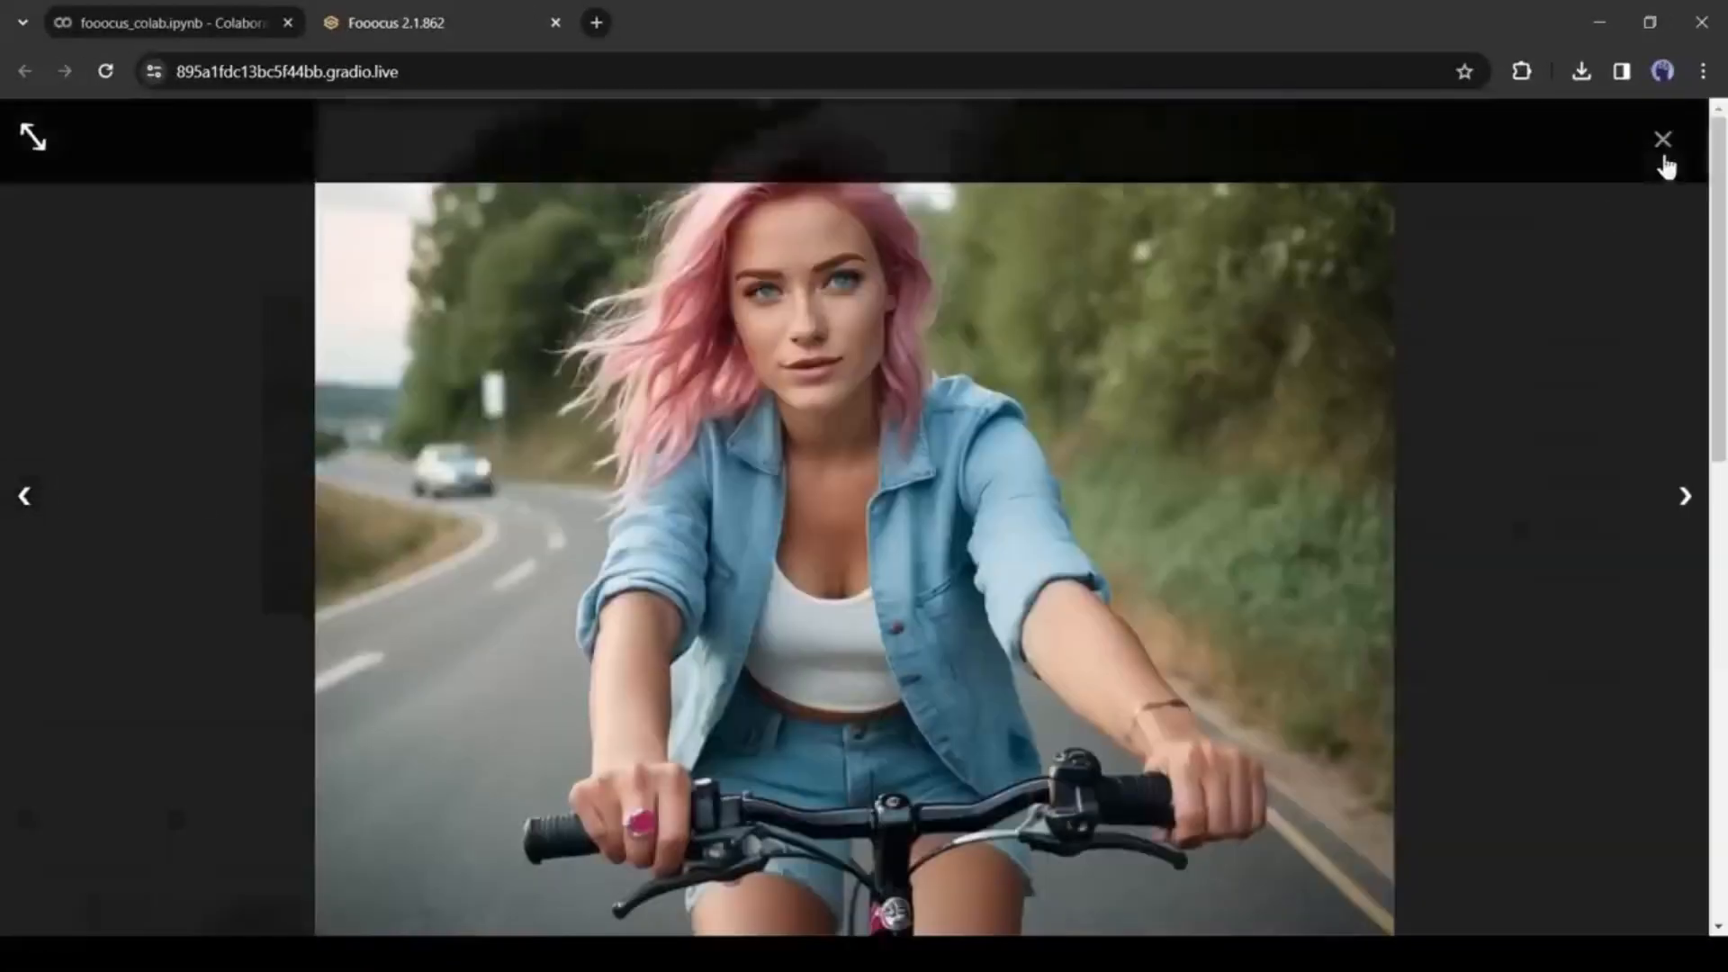
pyautogui.click(1663, 141)
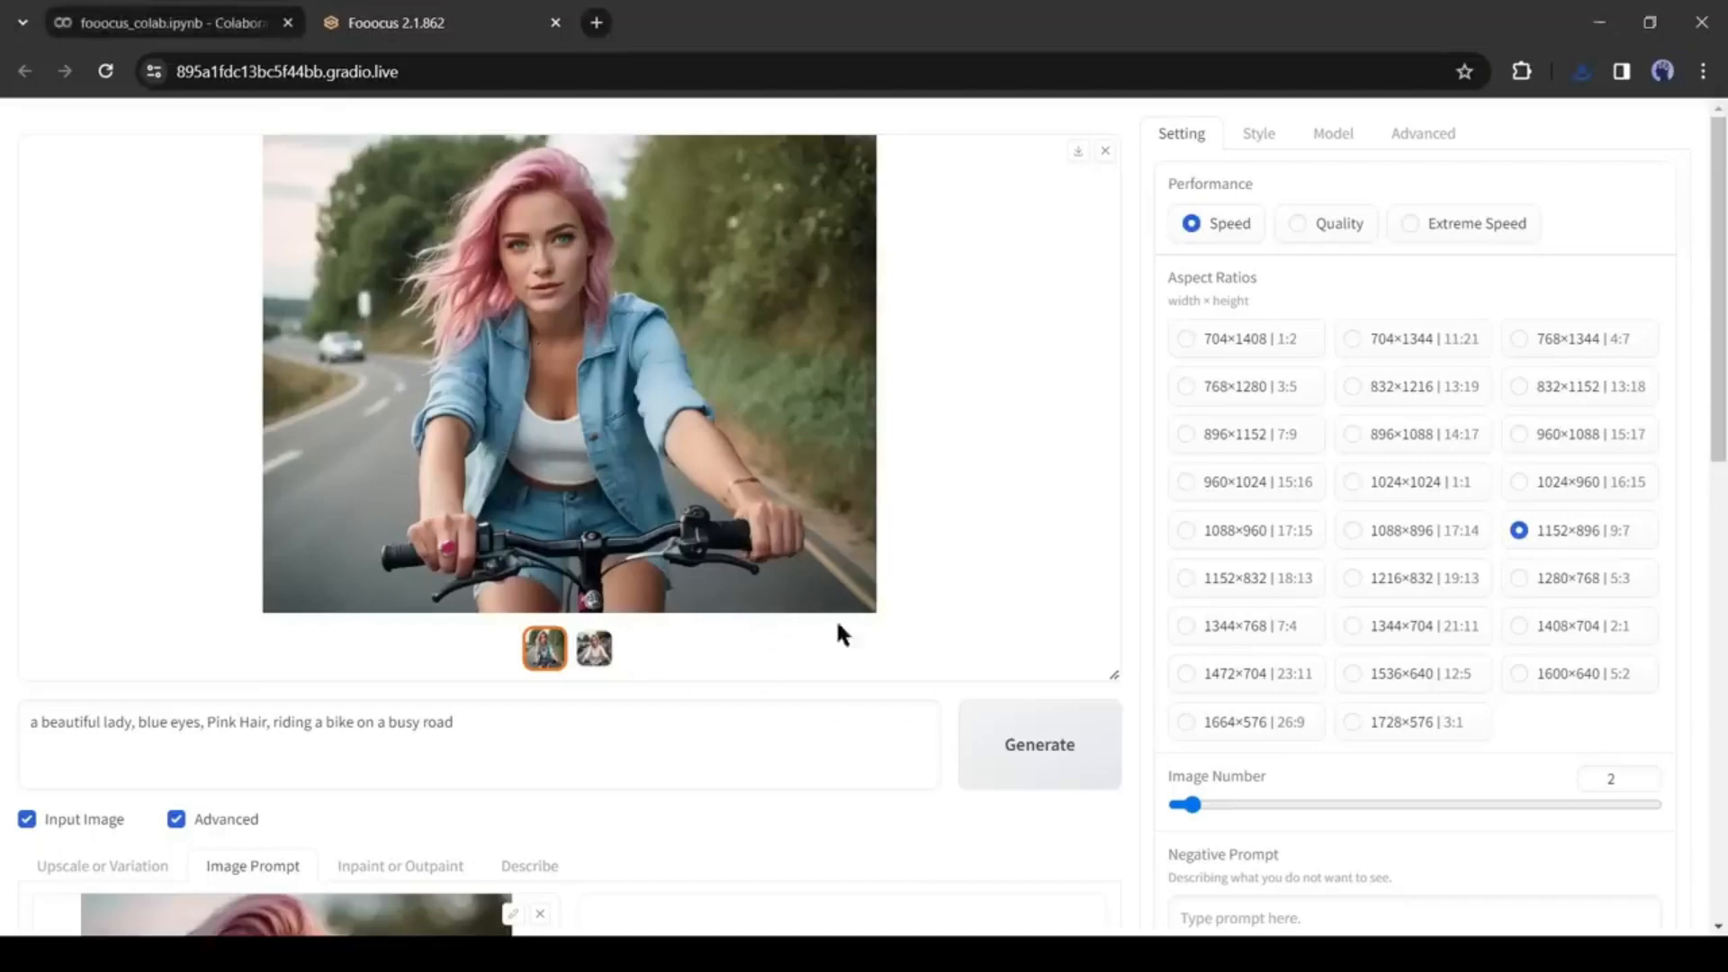
pyautogui.moveTo(1040, 234)
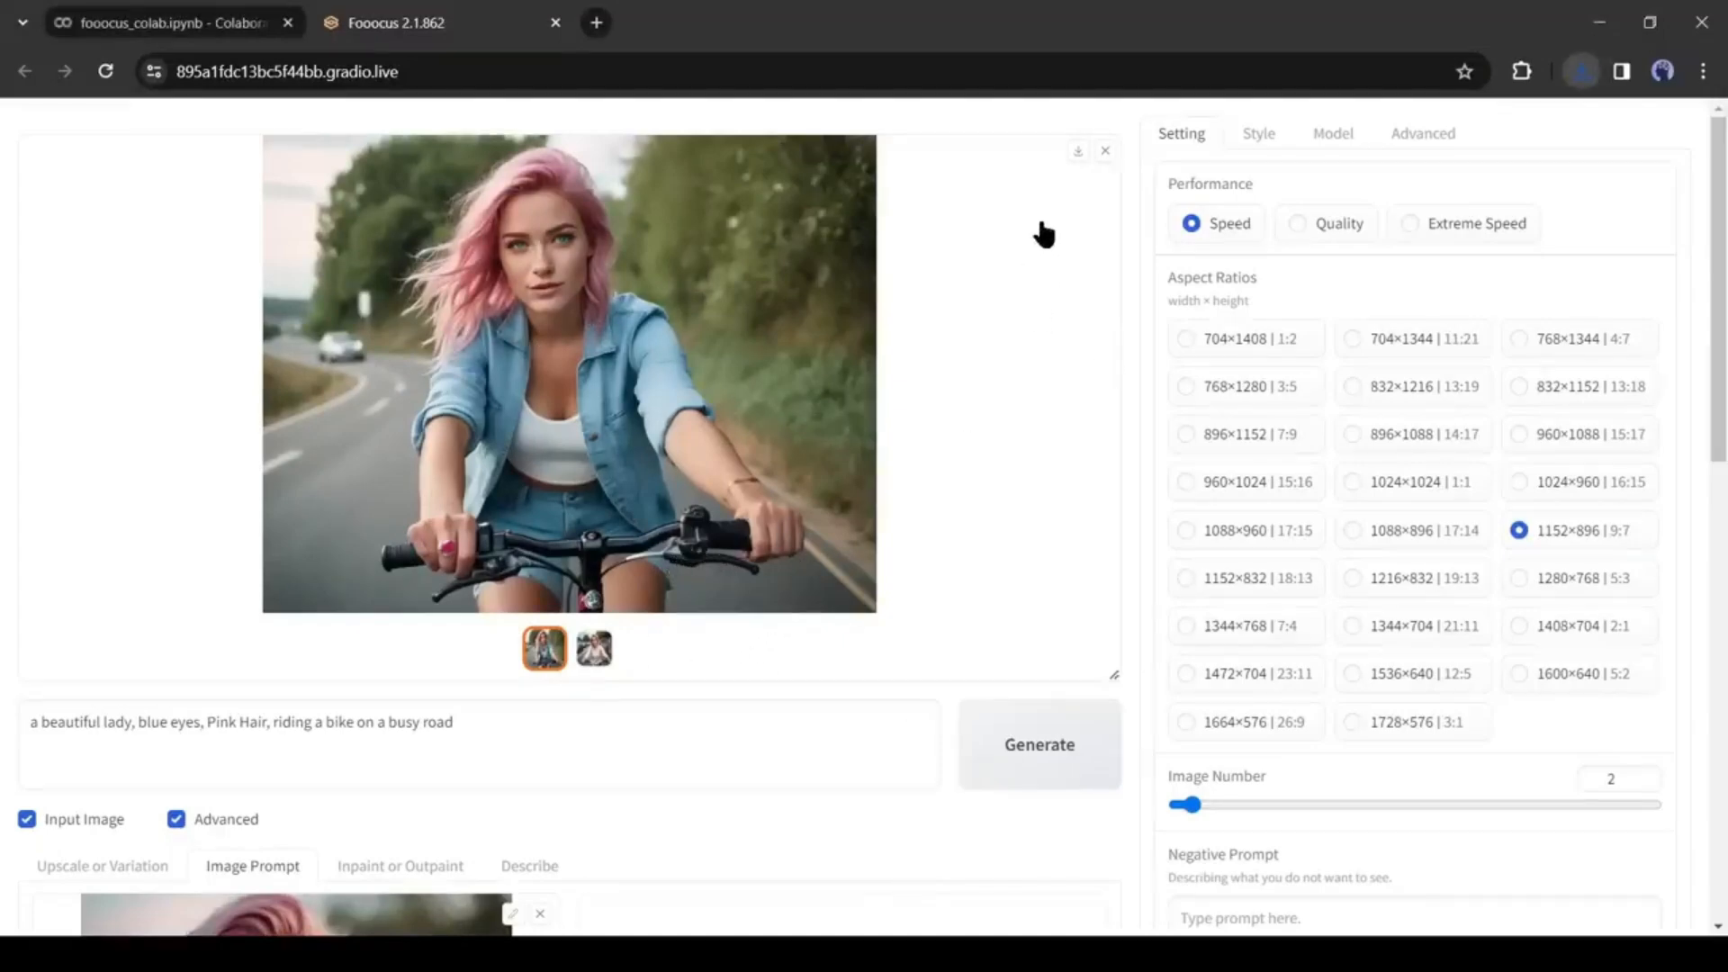
pyautogui.scroll(-3)
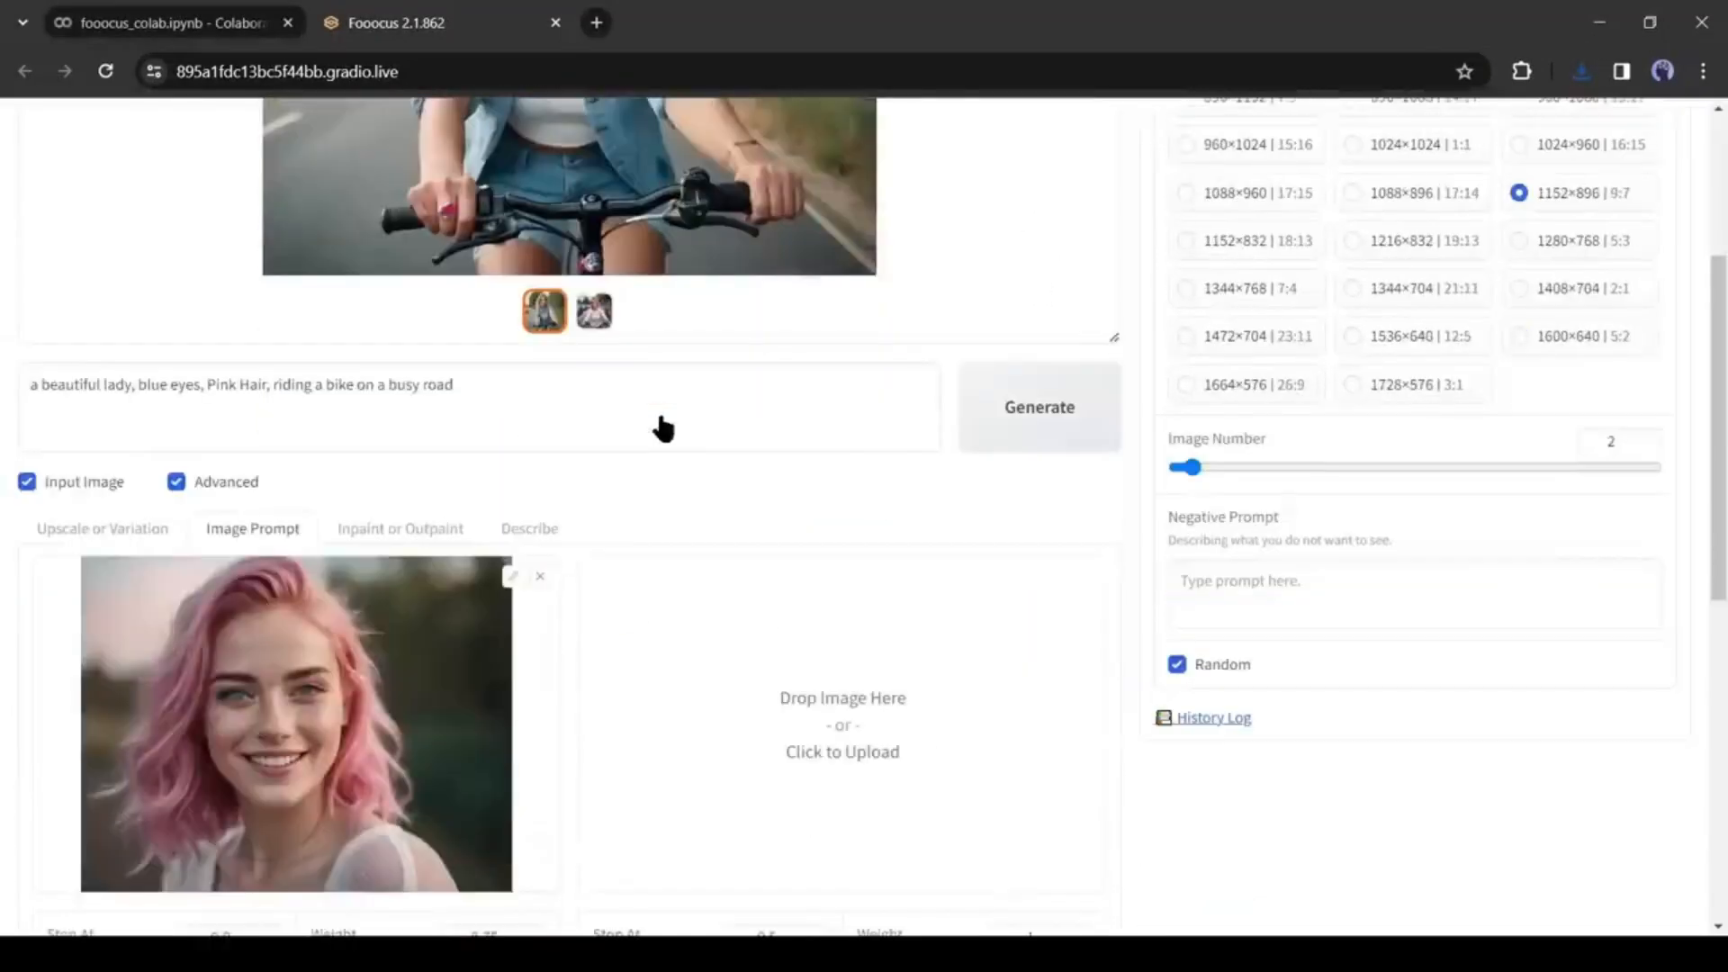
pyautogui.moveTo(734, 568)
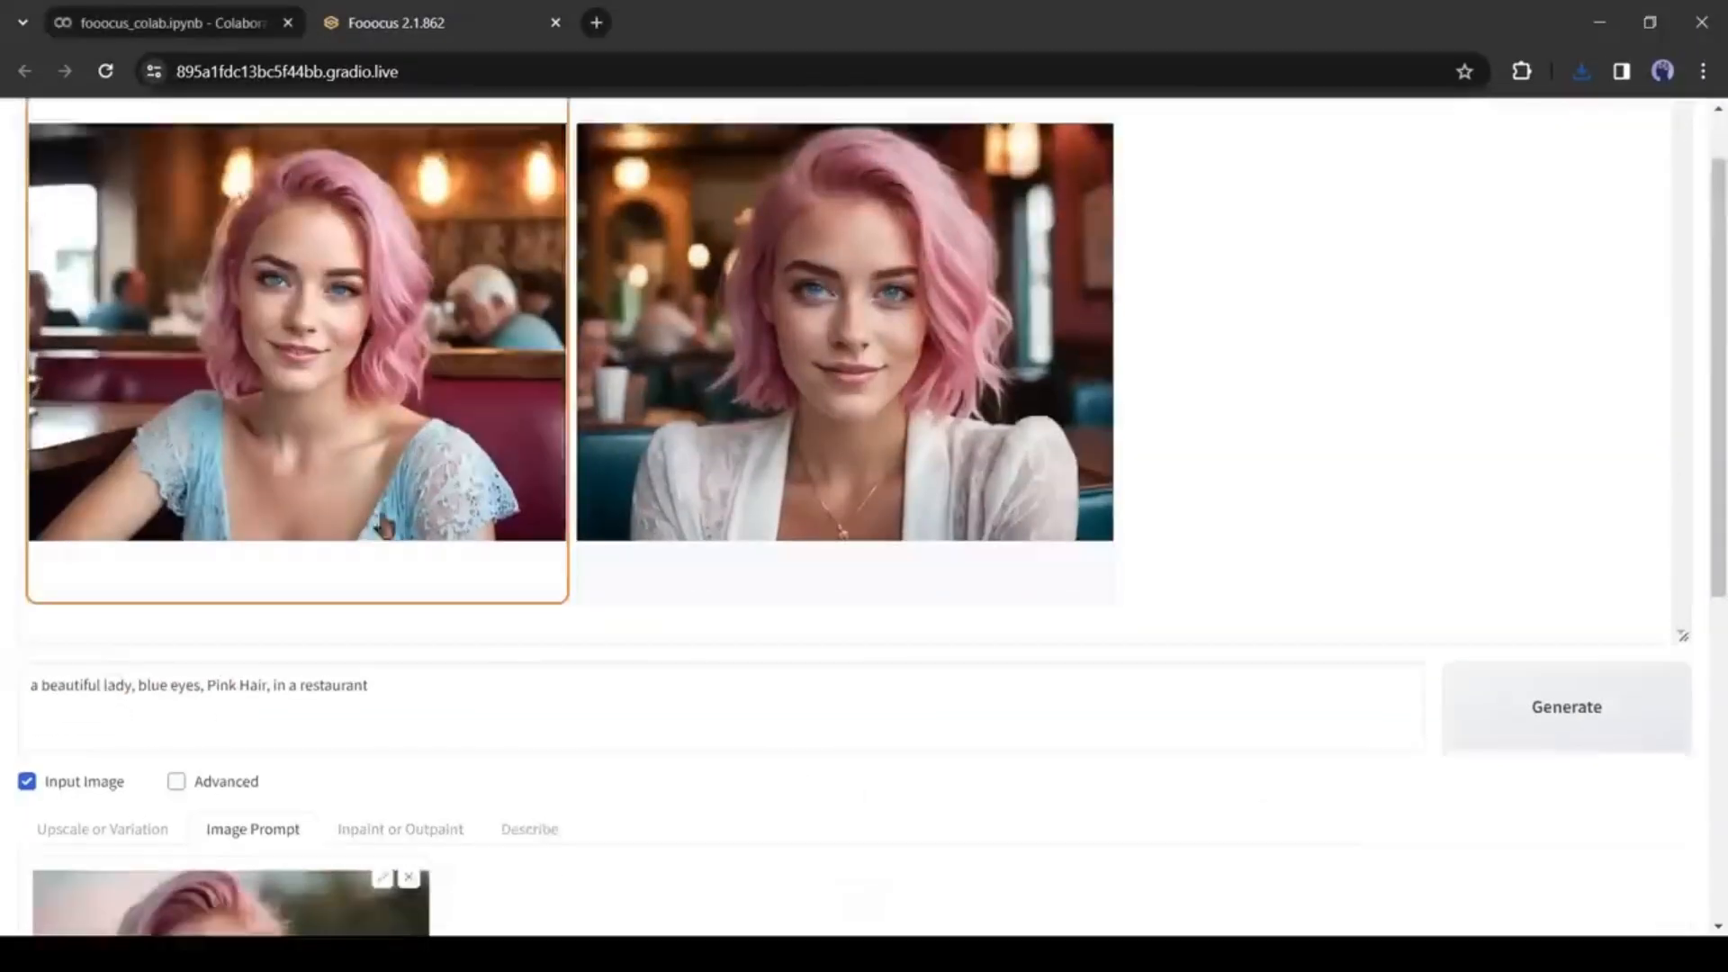
# Step: Load the restaurant portrait into Inpaint or Outpaint and brush a mask over her neck
pyautogui.scroll(-3)
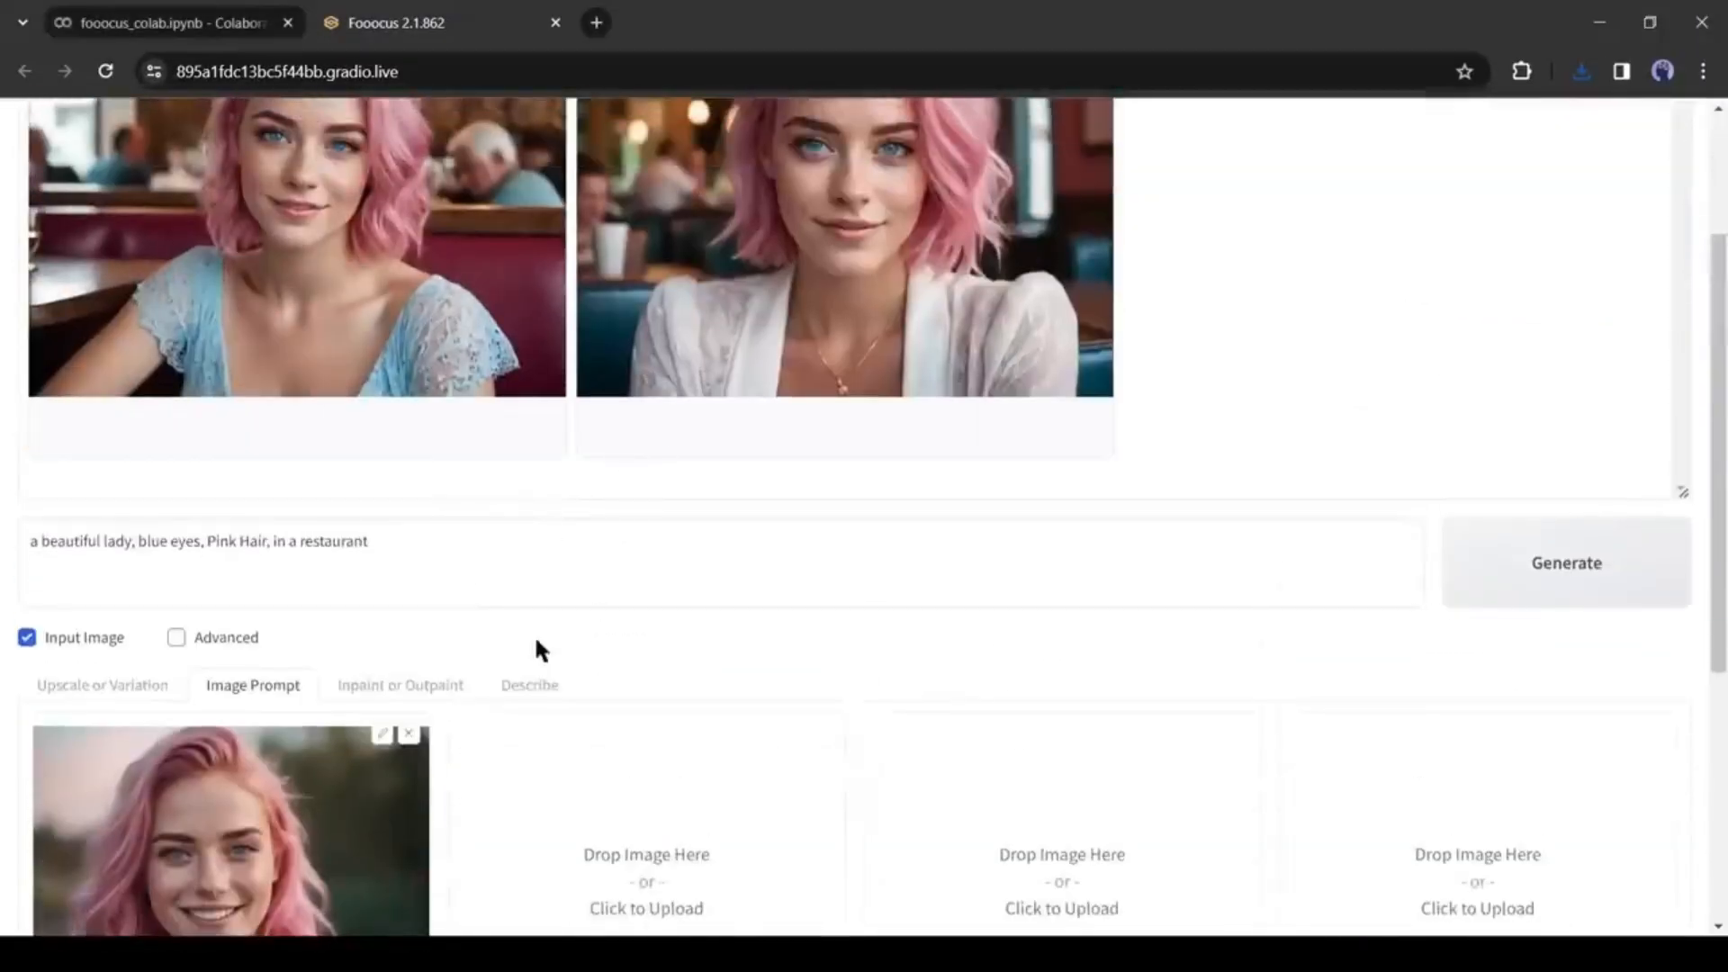
pyautogui.click(399, 683)
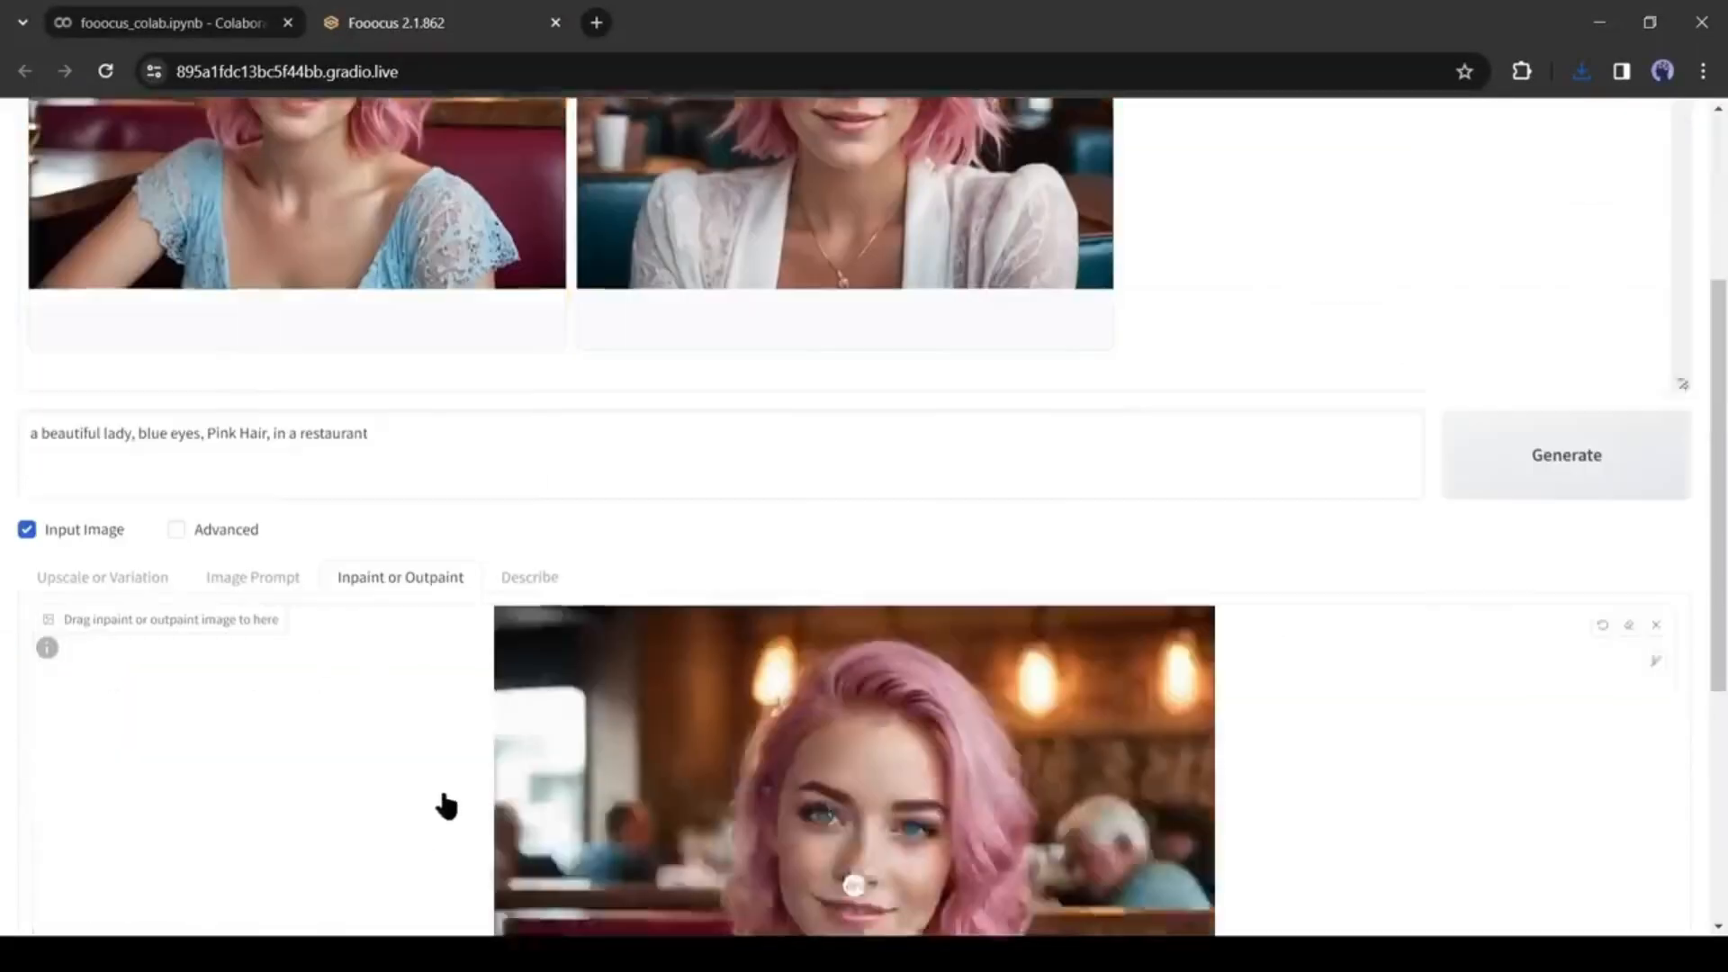
pyautogui.scroll(-3)
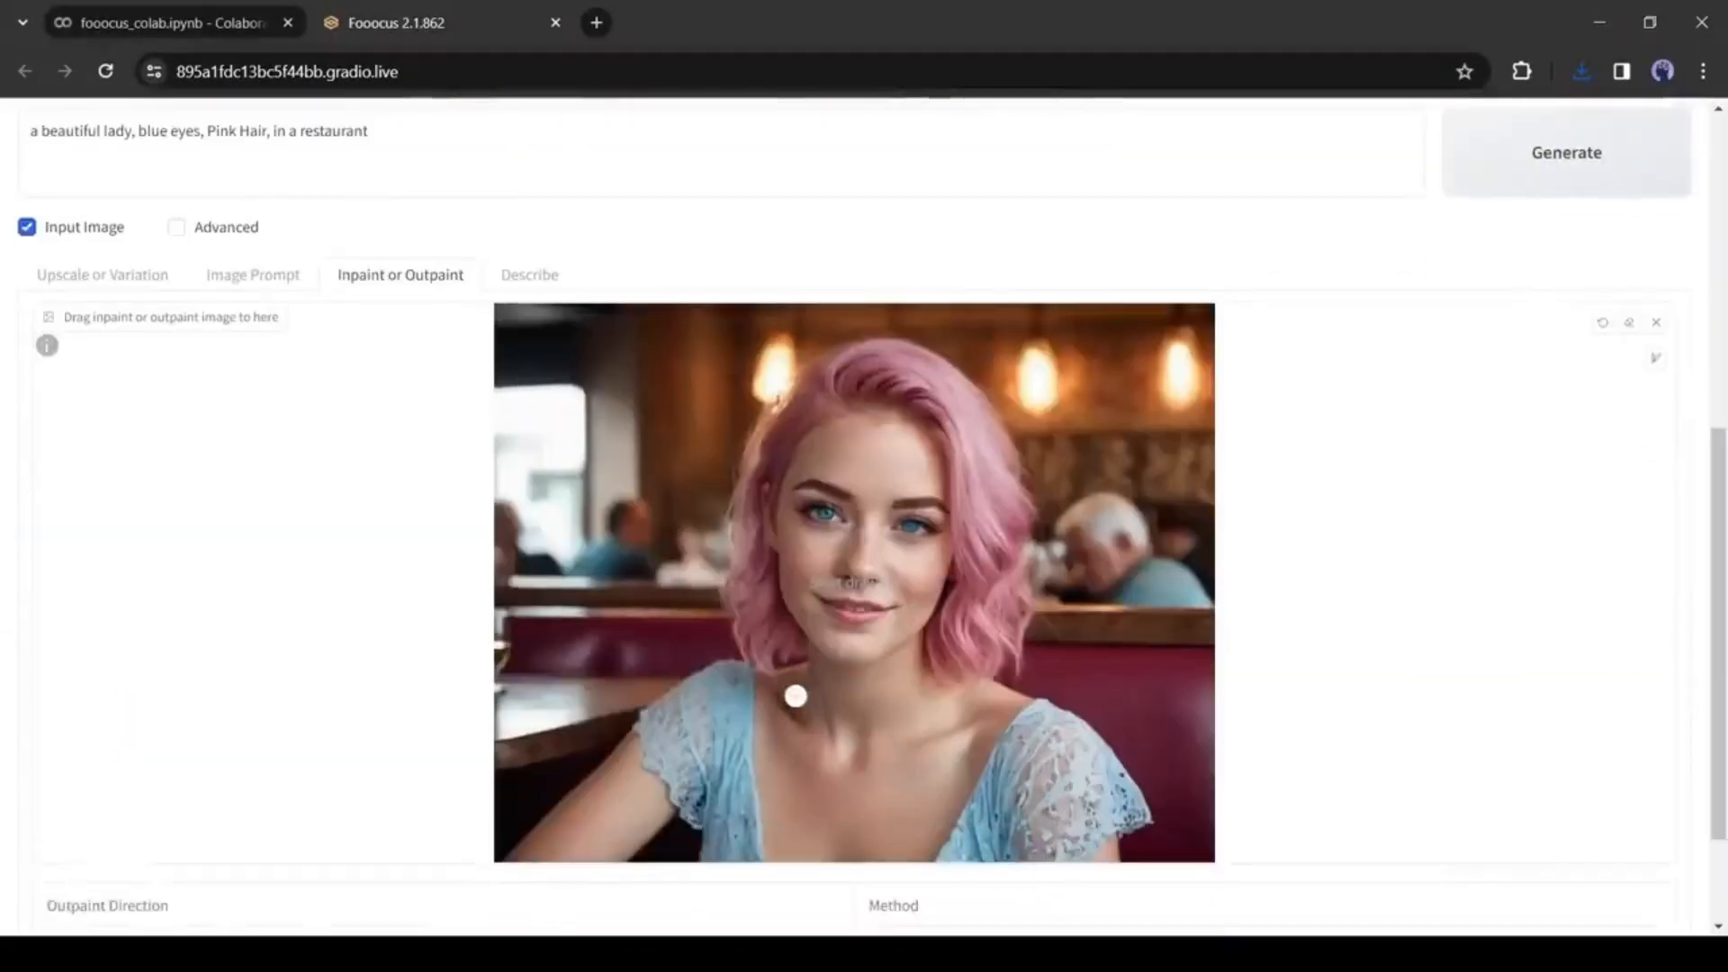
pyautogui.moveTo(794, 695); pyautogui.dragTo(915, 743)
pyautogui.write('a')
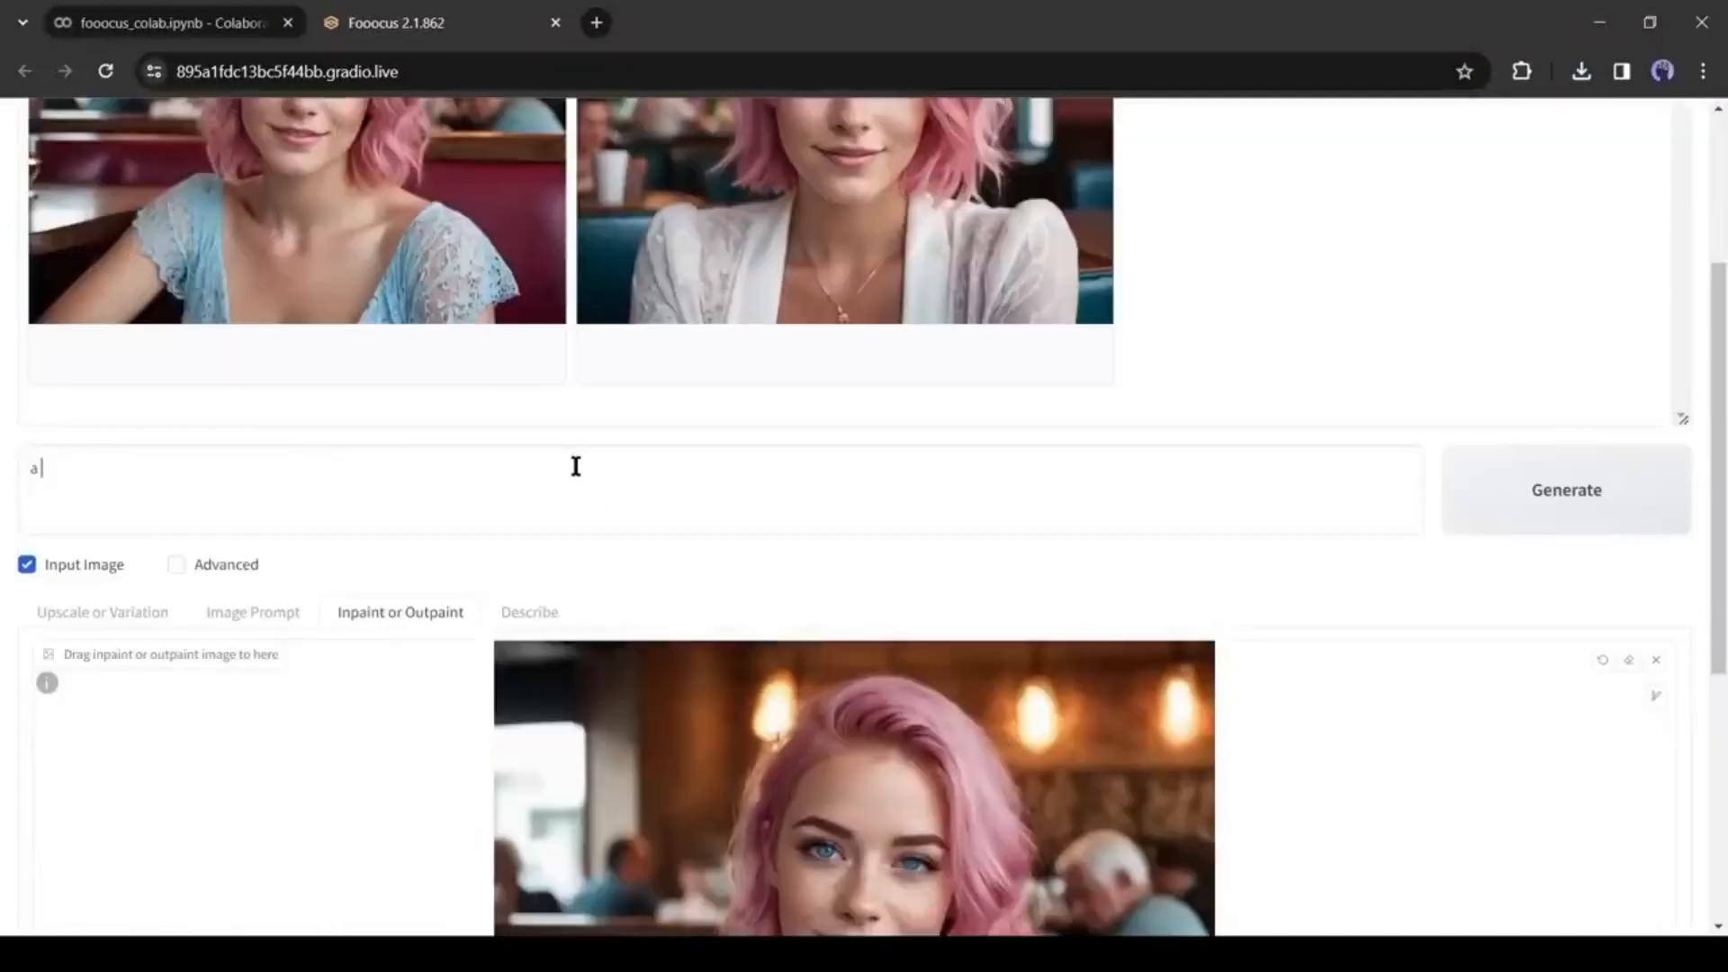
# Step: Inpaint with the prompt 'Diamond neckless' and view the finished necklace image enlarged
pyautogui.write('Diamond neckless')
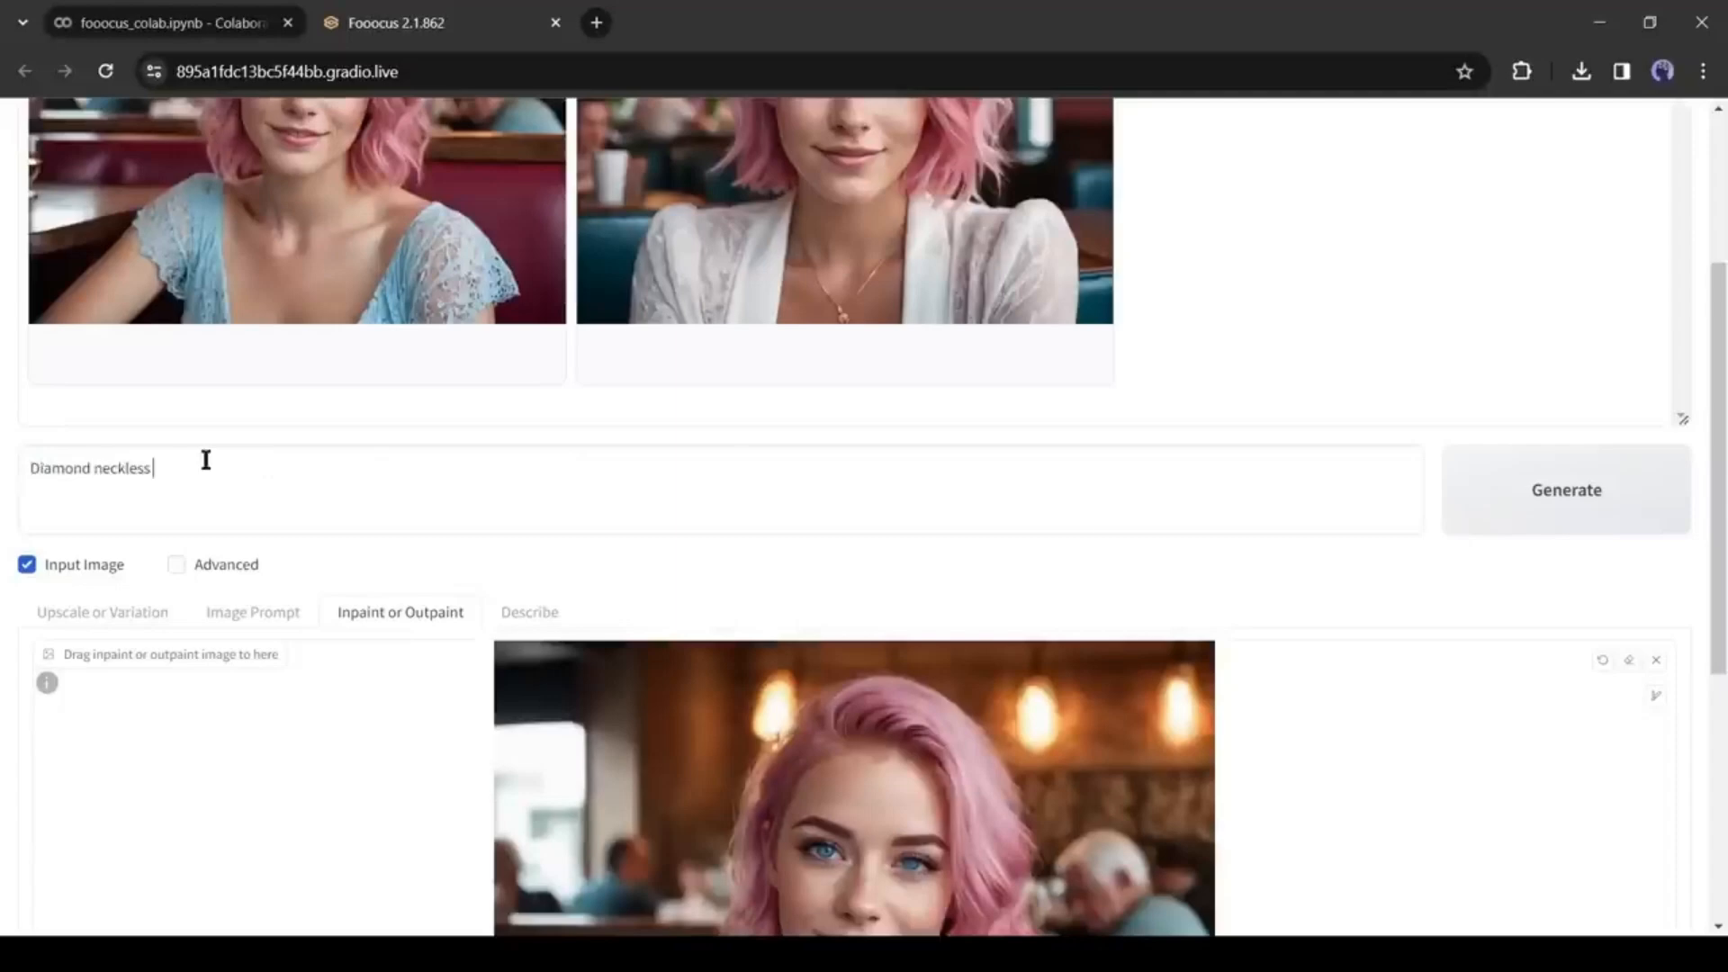
pyautogui.click(1566, 490)
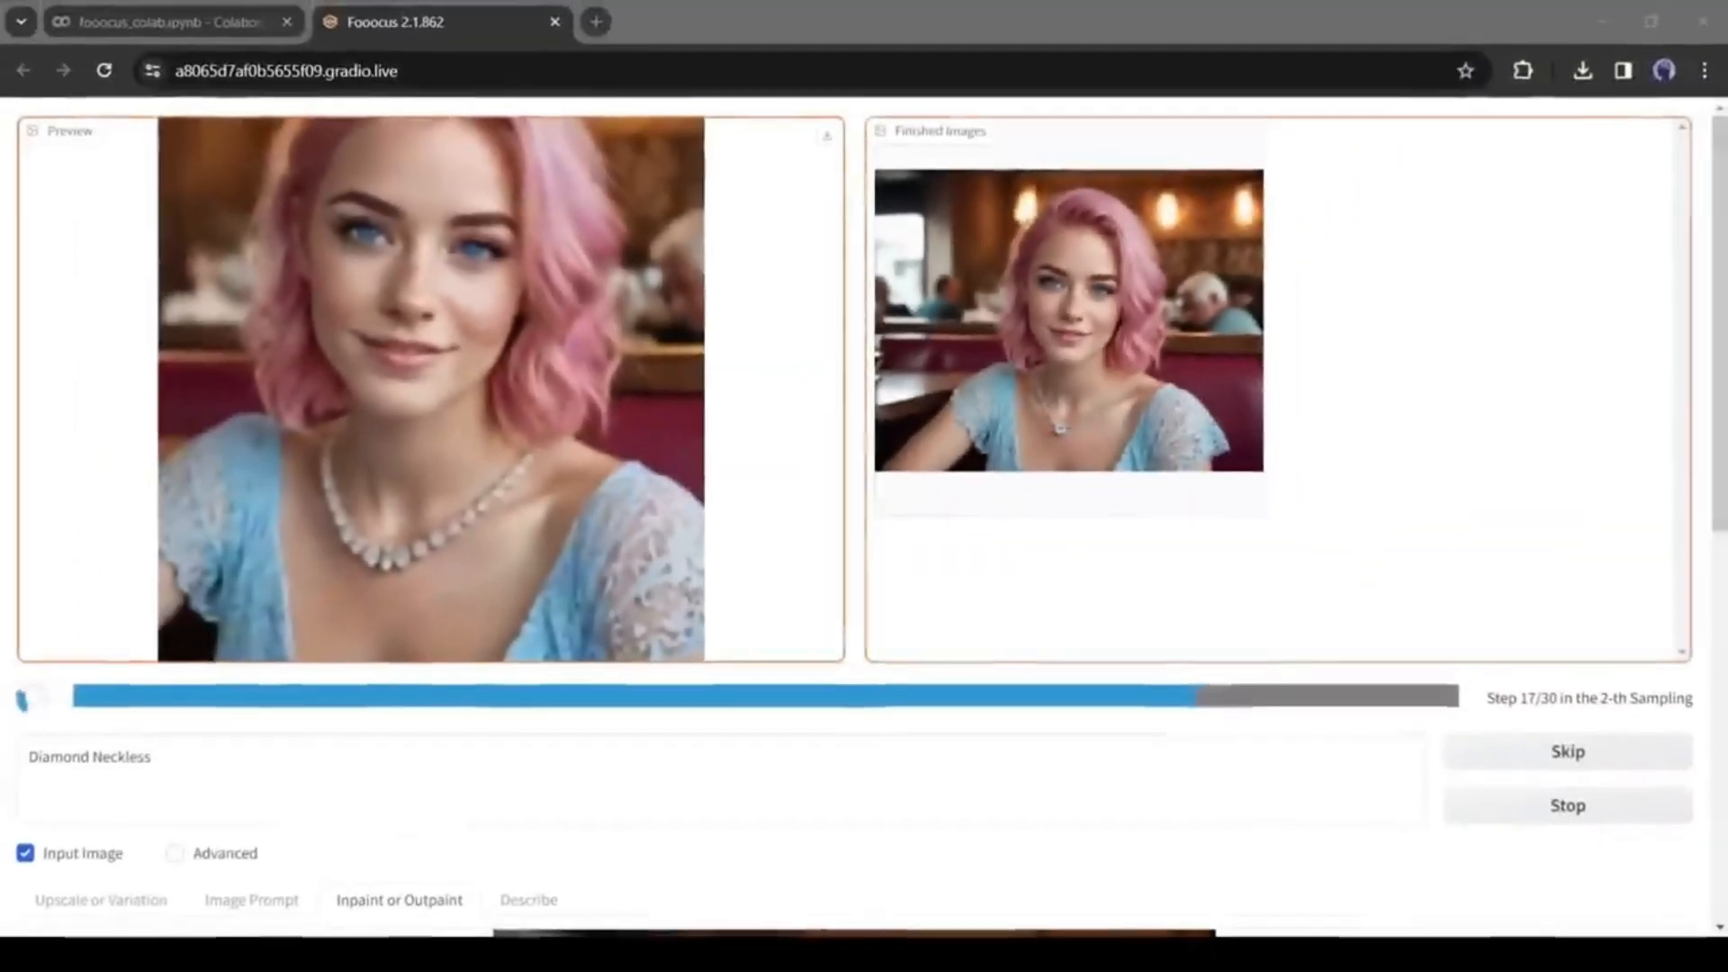
pyautogui.click(1066, 333)
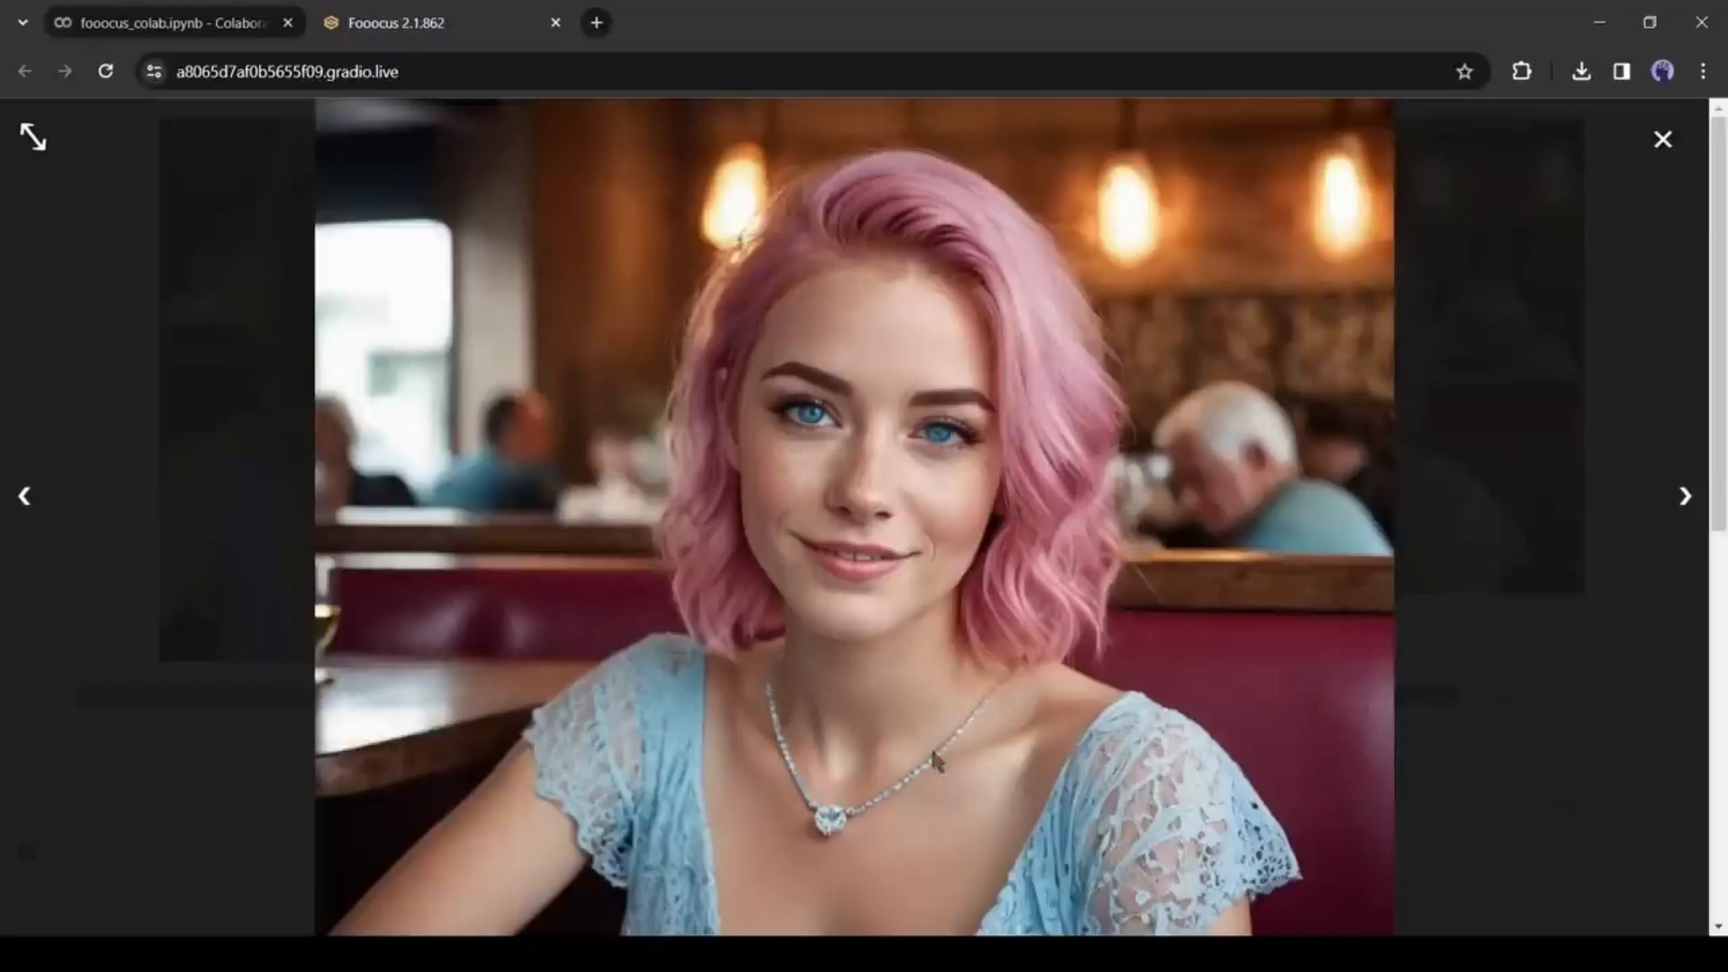
pyautogui.moveTo(1204, 470)
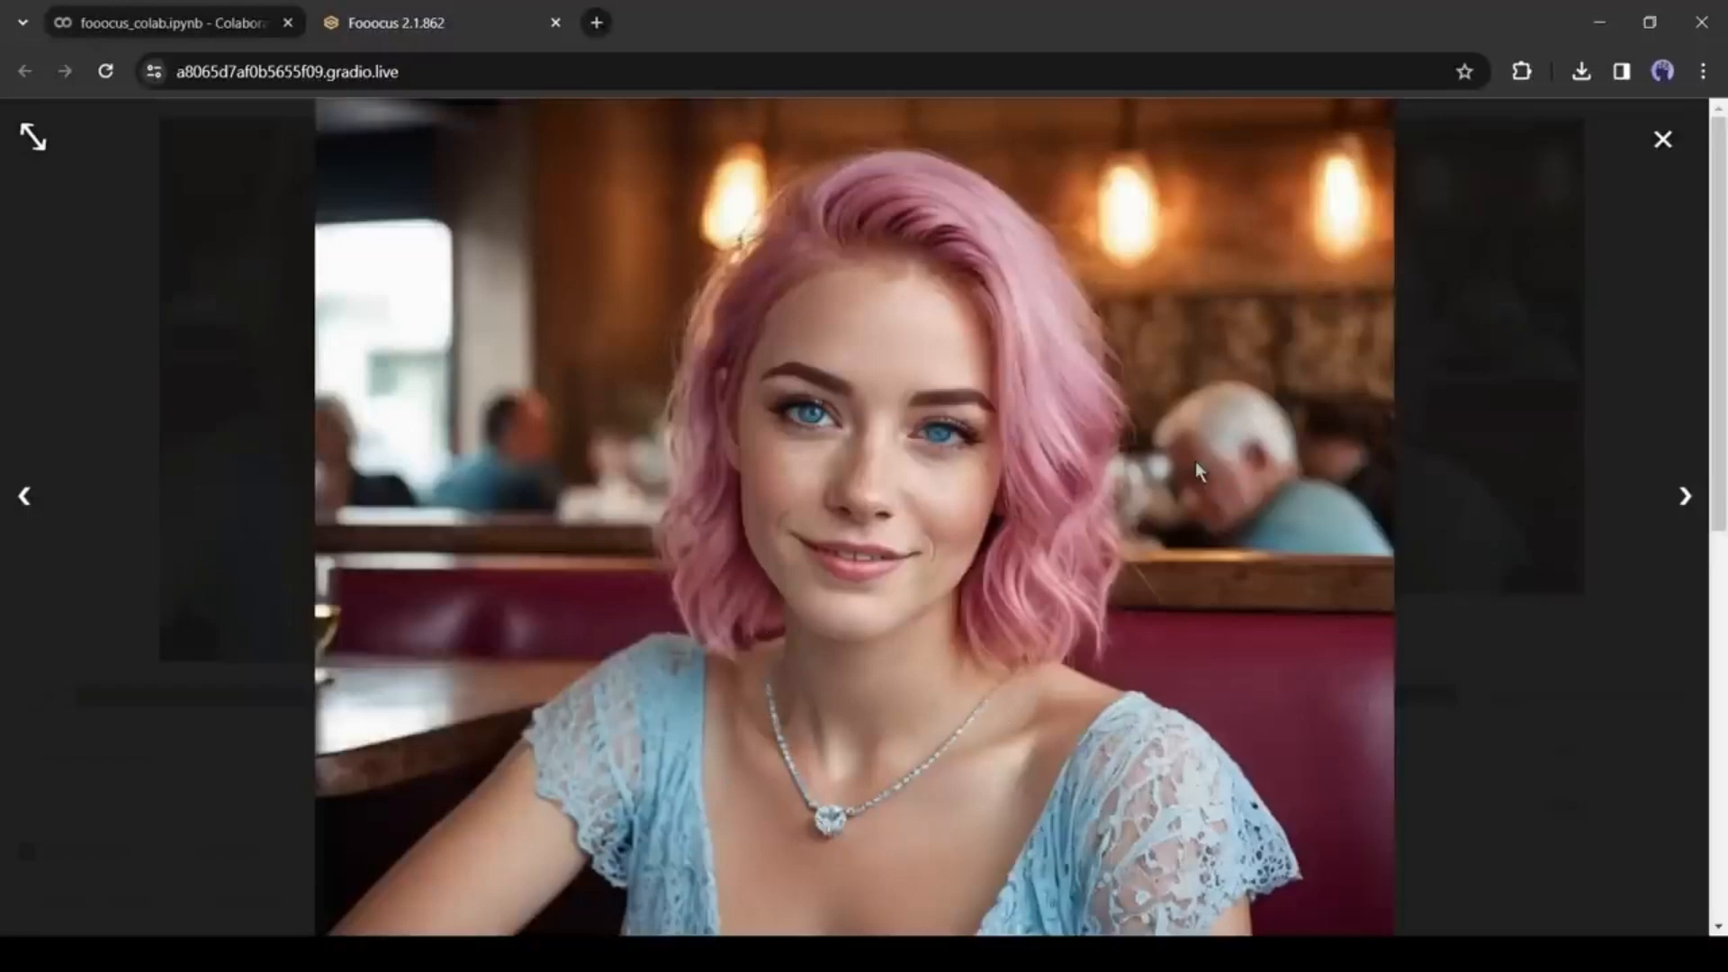